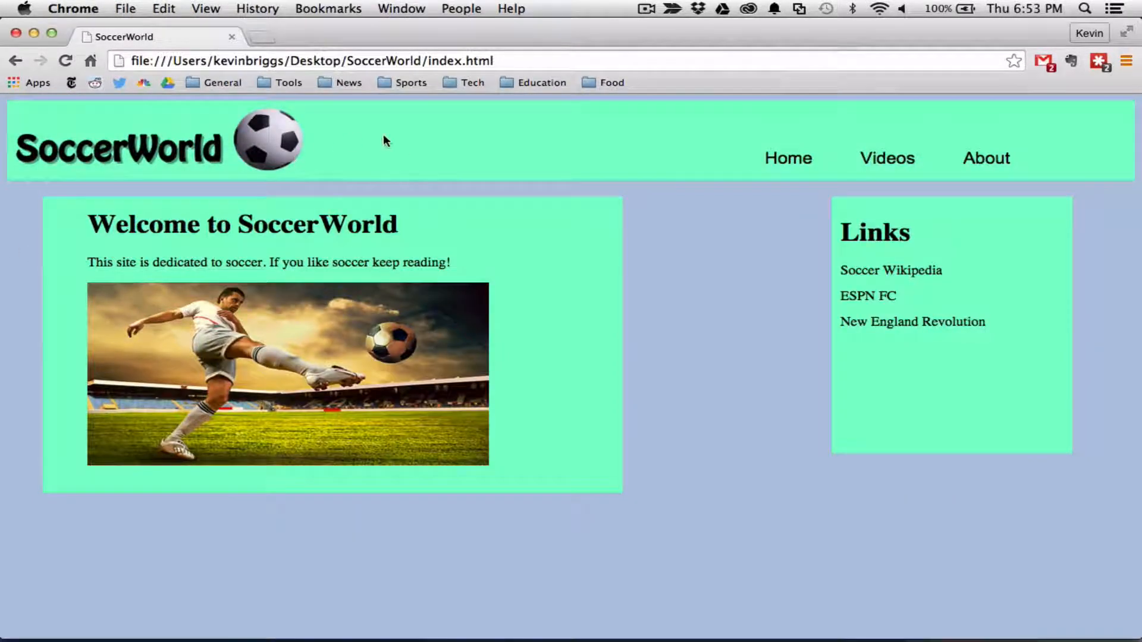
mouse_move(886, 158)
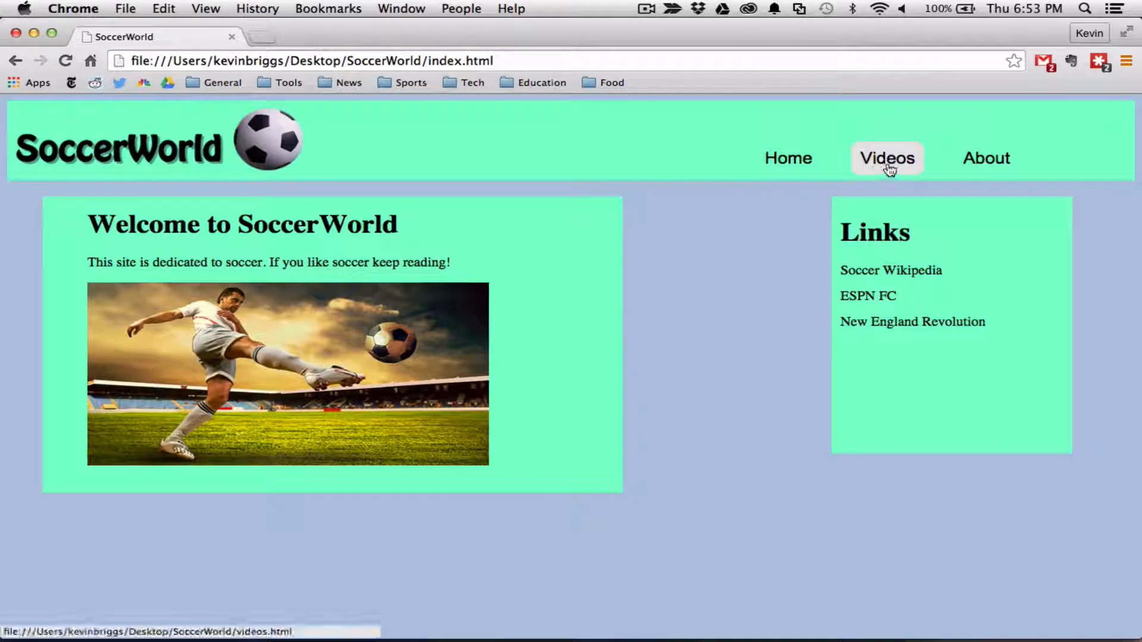
Step: Browse the SoccerWorld site's Videos and About pages, then return to its home page
click(886, 158)
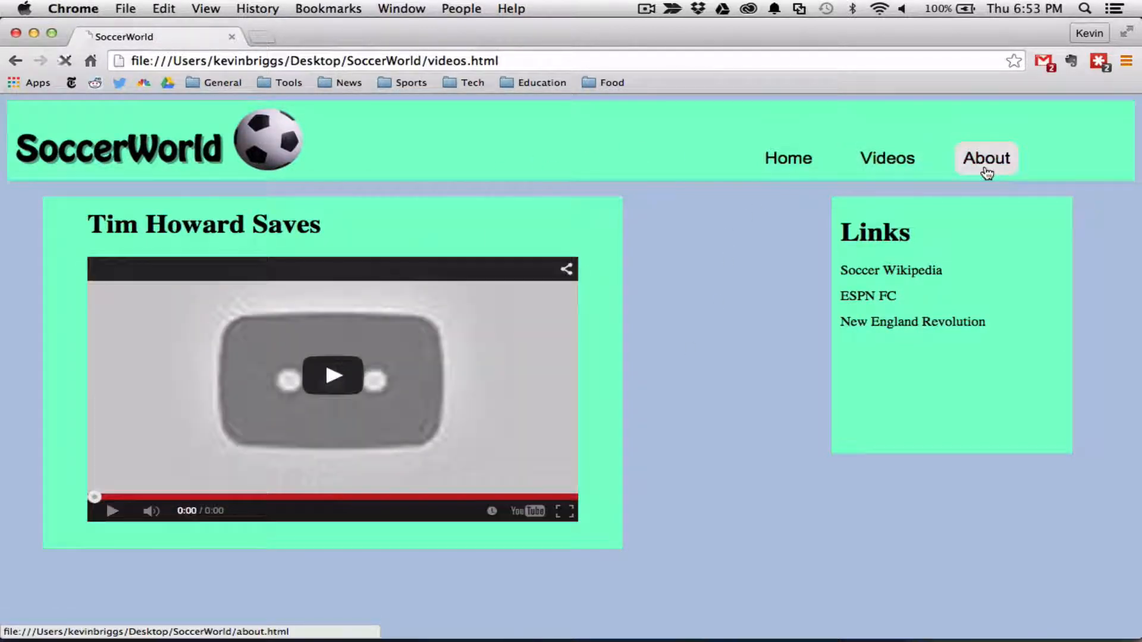
click(985, 158)
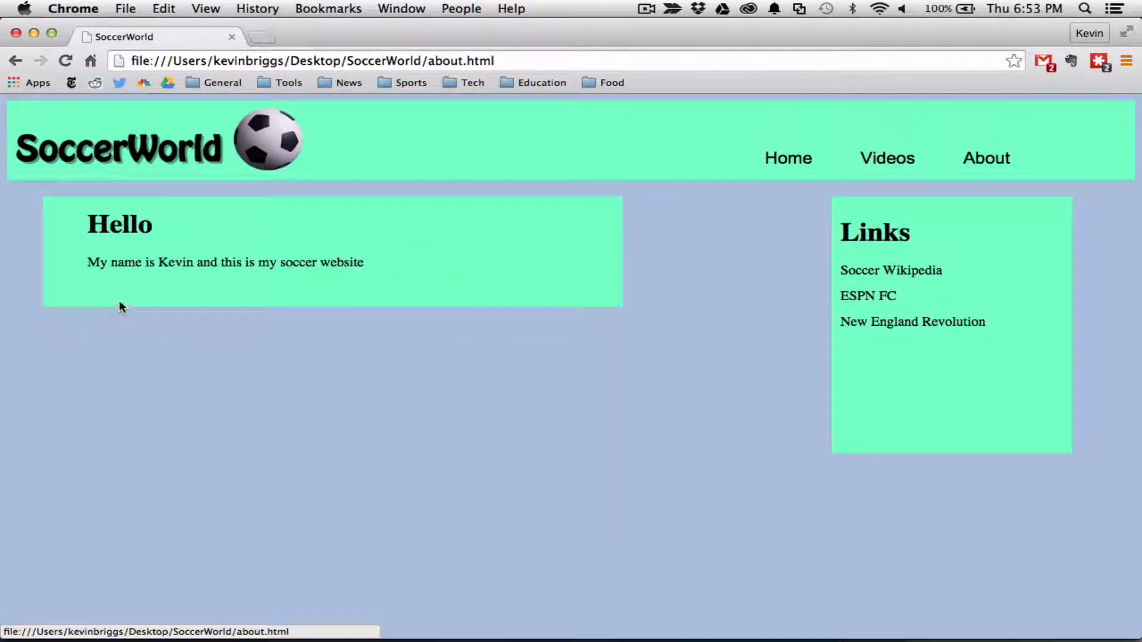
mouse_move(263, 197)
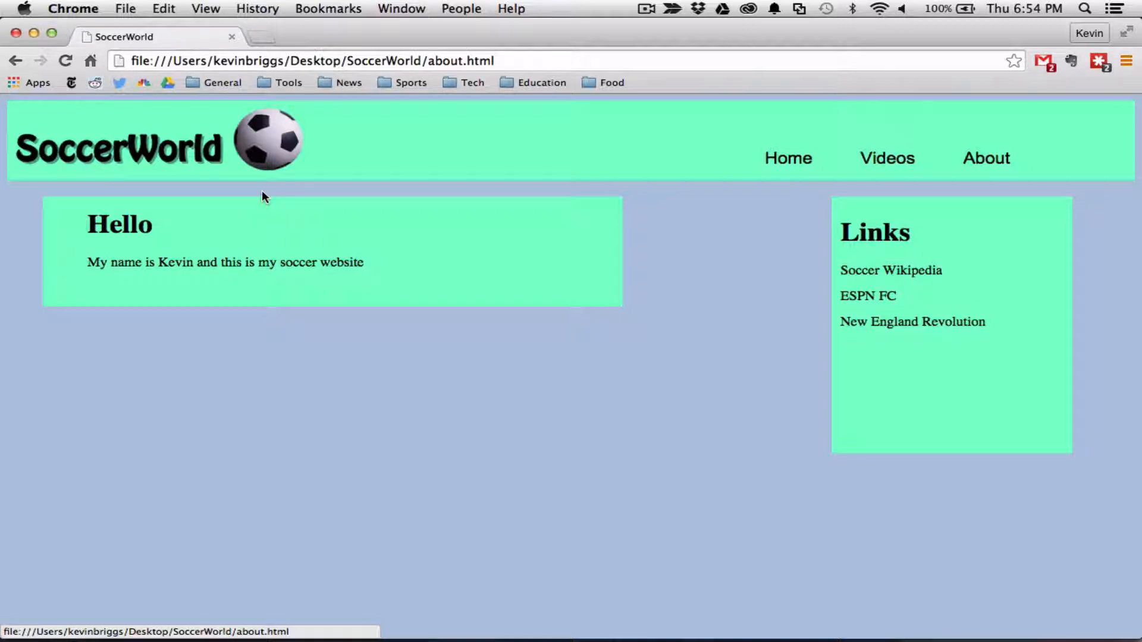
mouse_move(418, 187)
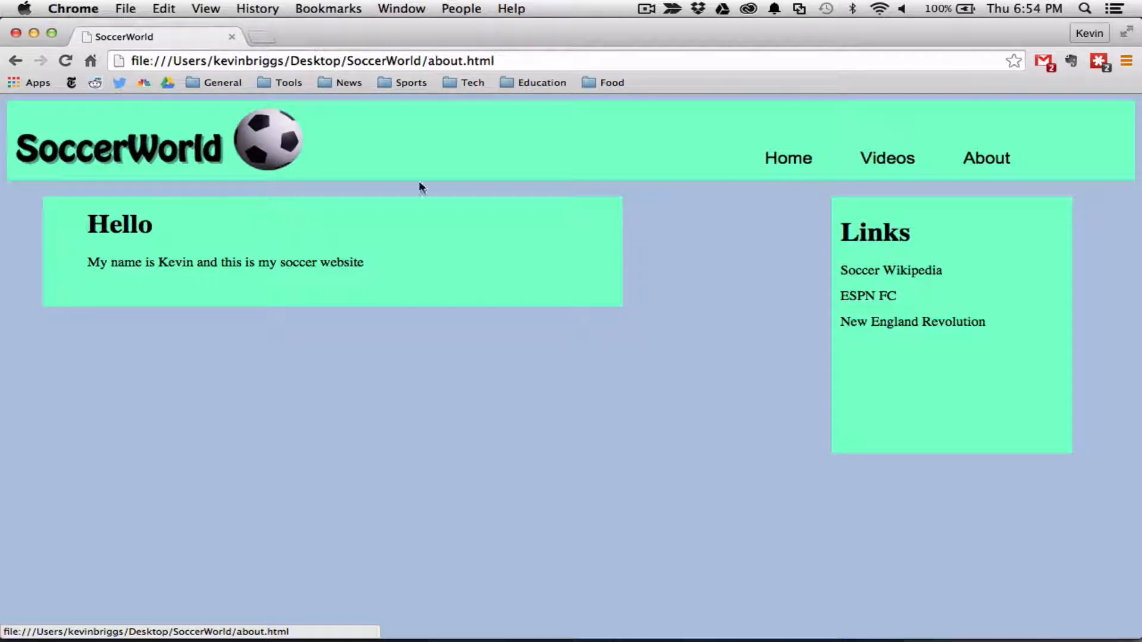
click(788, 158)
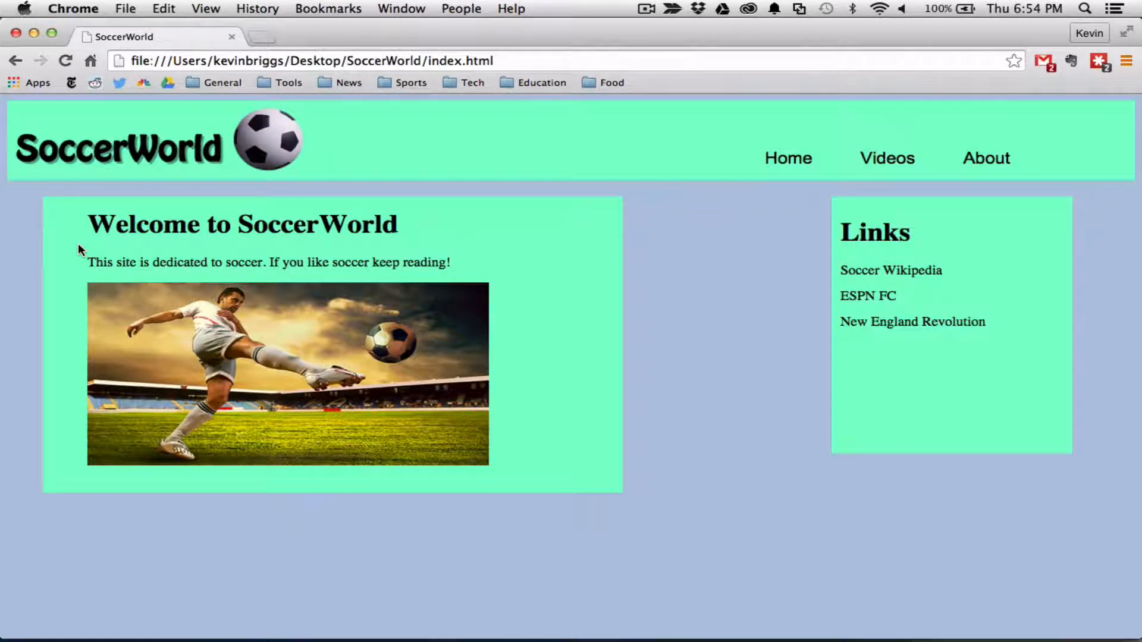
Step: Search Google for 'filezilla' and reach the FileZilla Client Download page
text(filezilla)
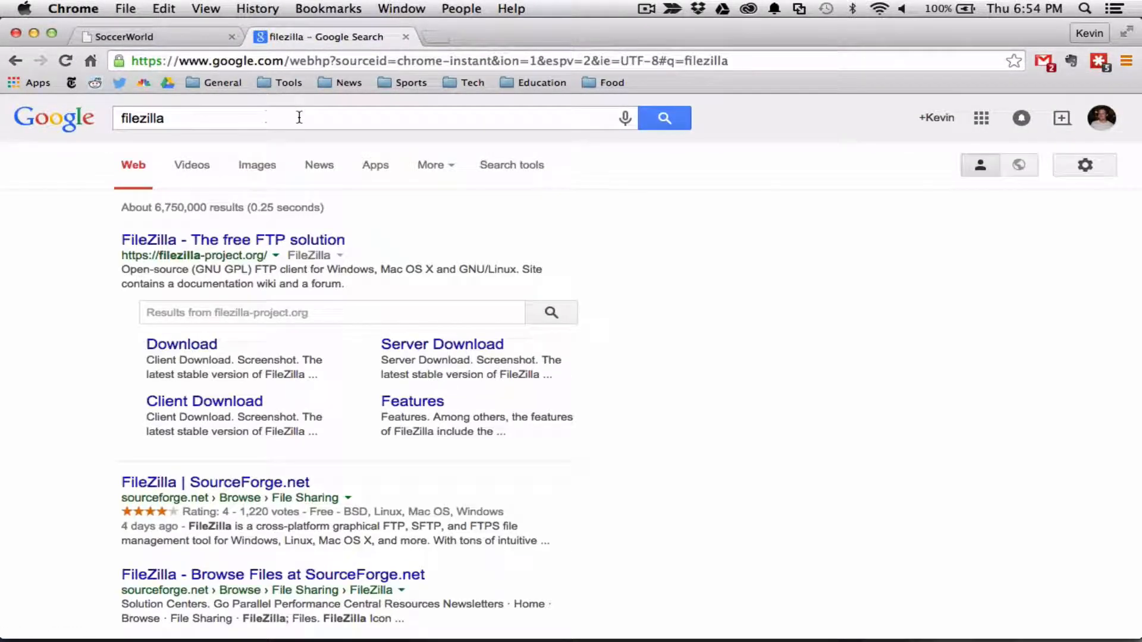
mouse_move(179, 240)
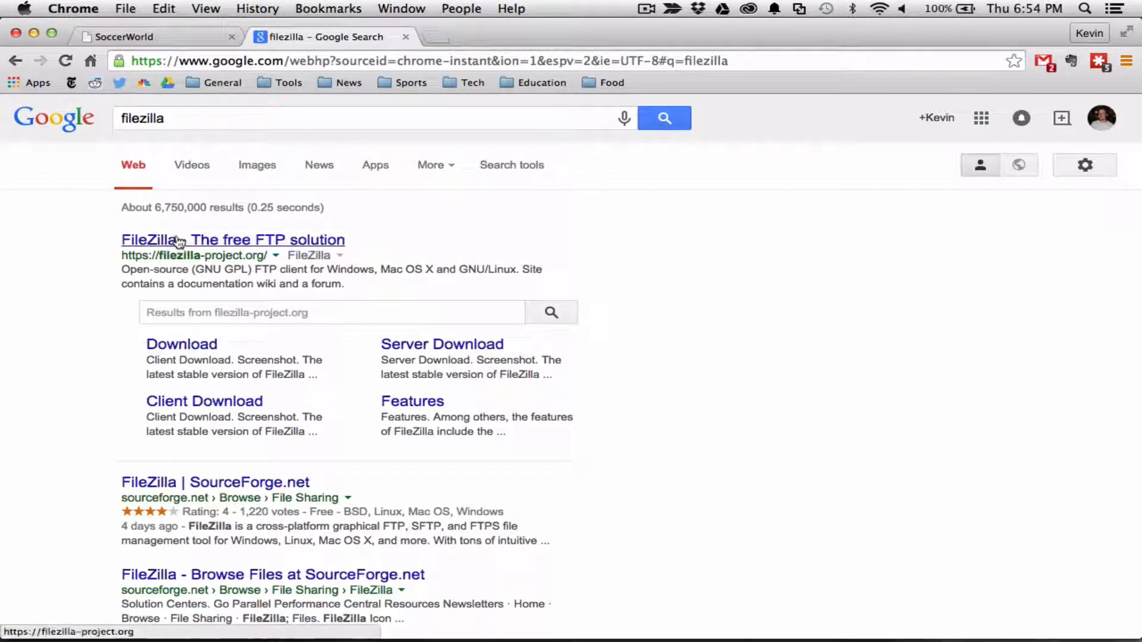
click(232, 240)
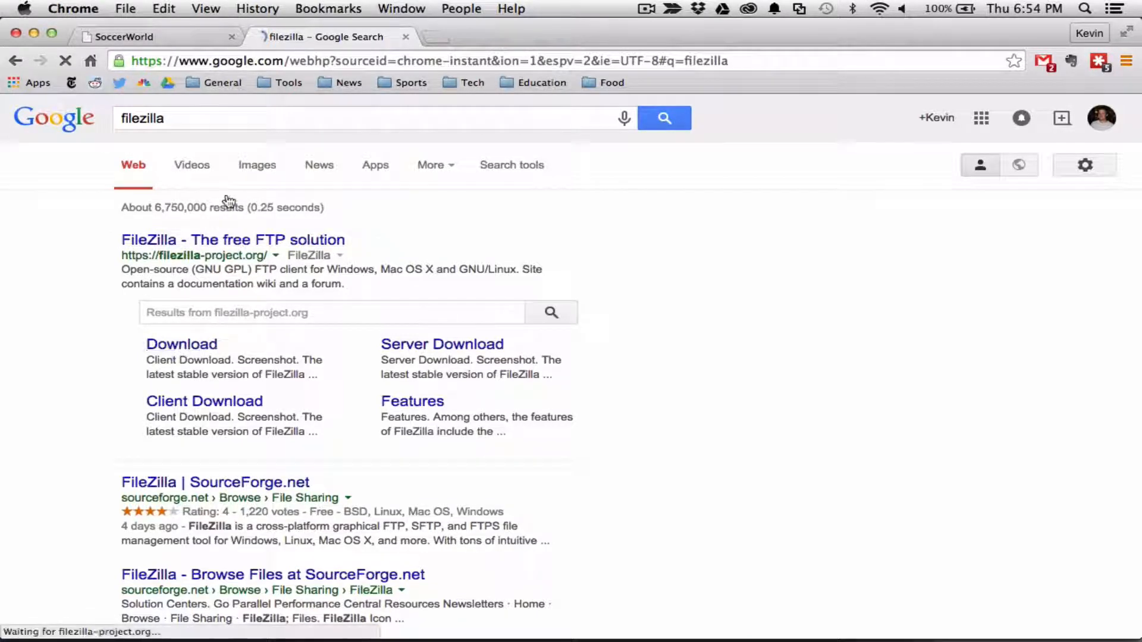
click(204, 400)
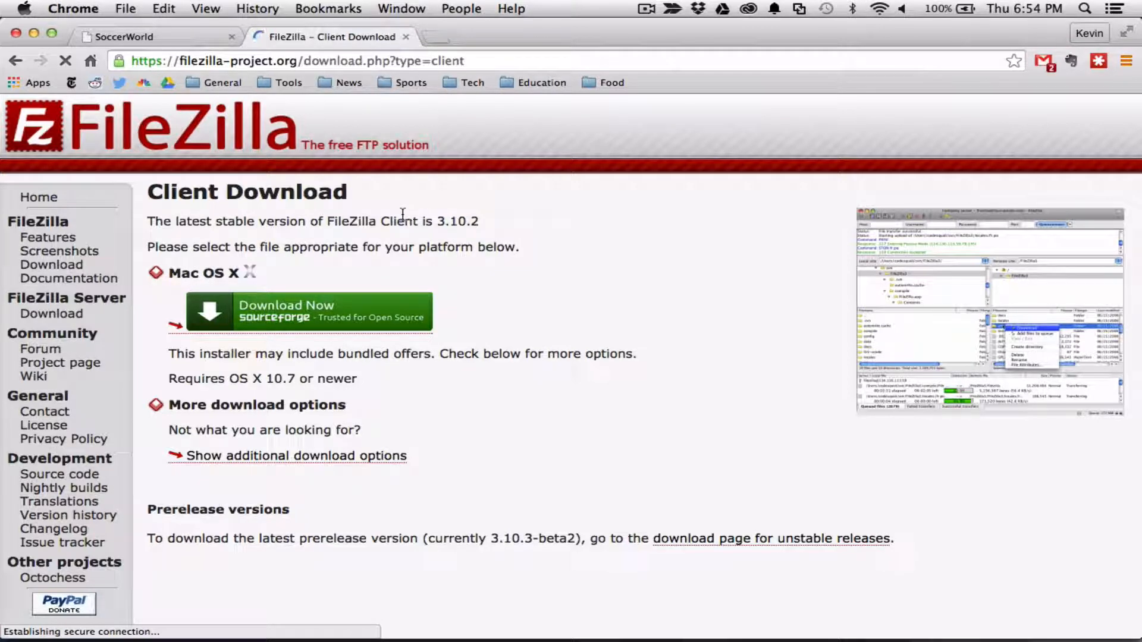
mouse_move(366, 166)
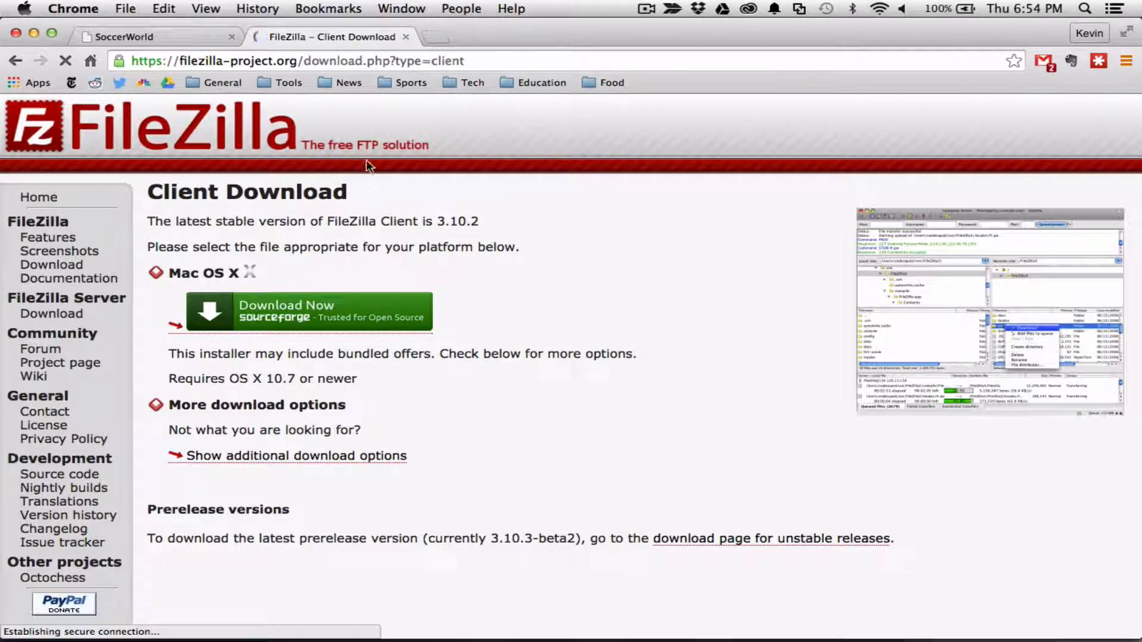
mouse_move(406, 191)
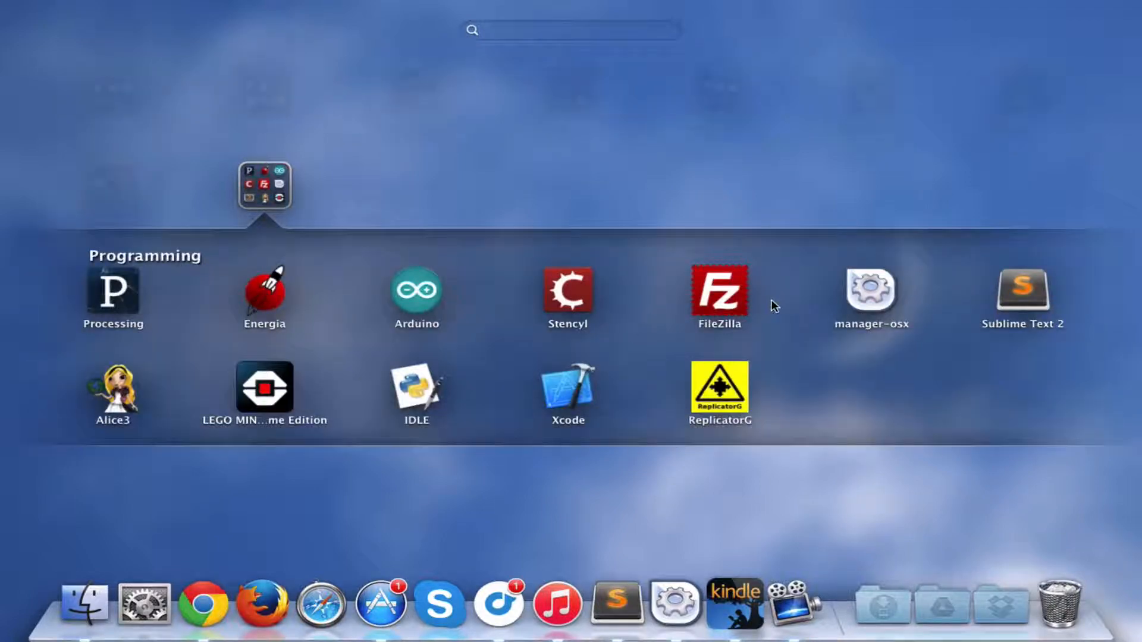
Step: Launch the FileZilla client from the Launchpad Programming folder
click(719, 292)
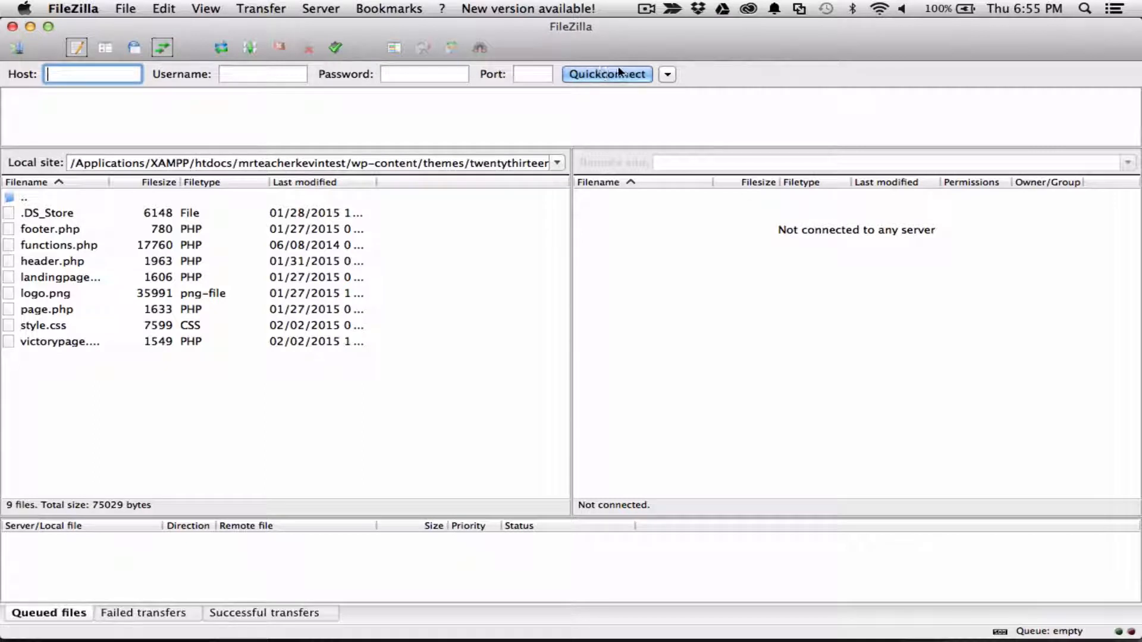
mouse_move(131, 278)
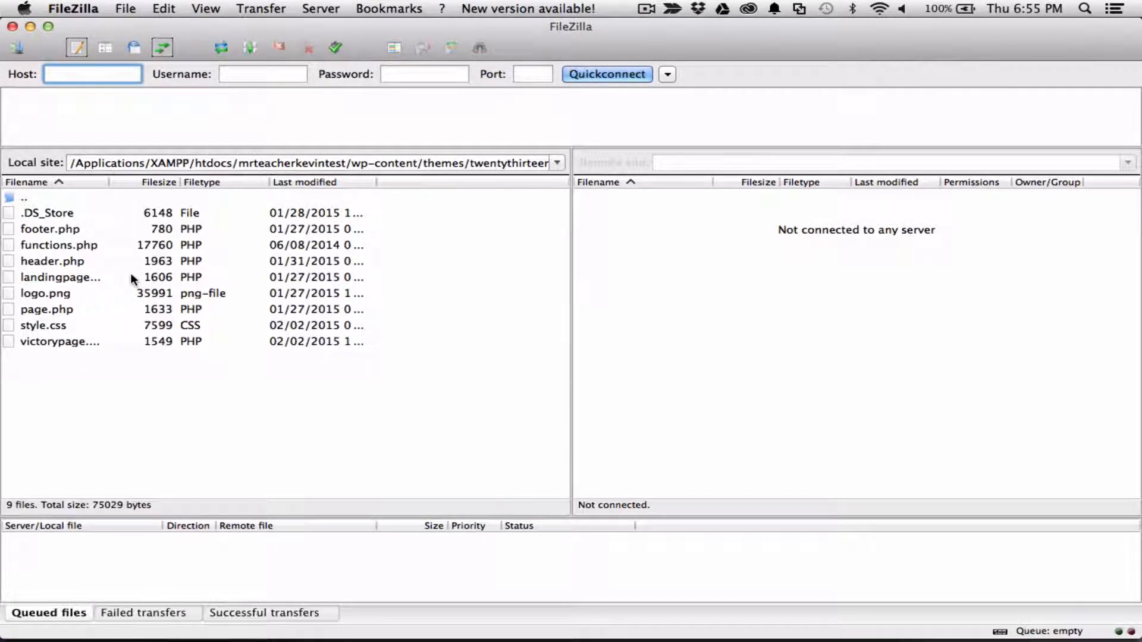
mouse_move(691, 293)
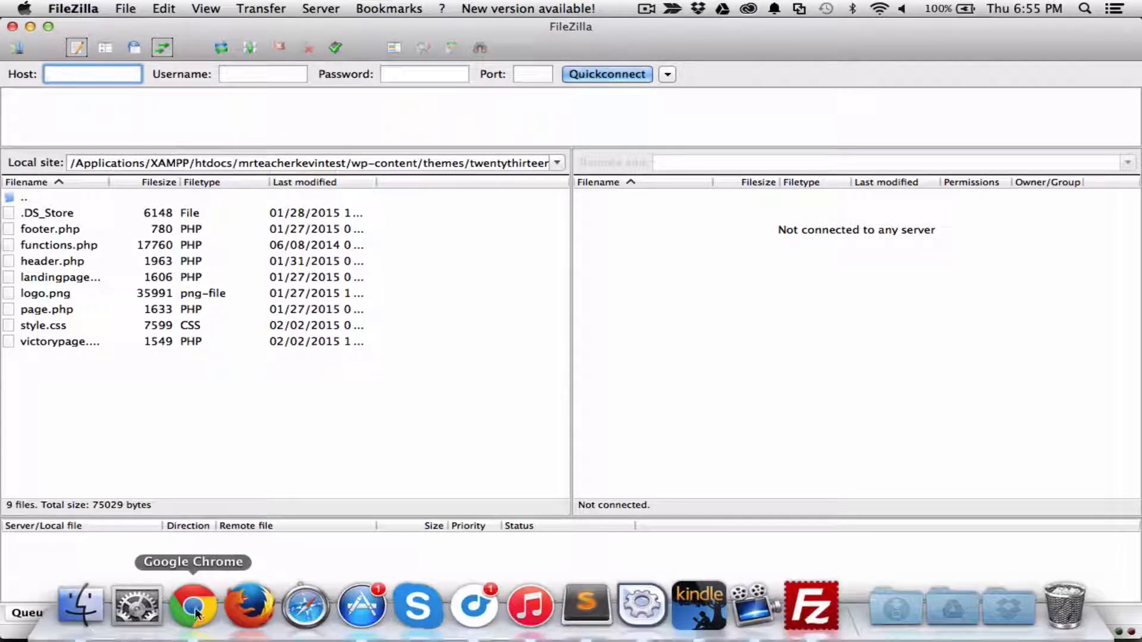
Step: In a new Chrome tab, search '000webhost' and land on the 000webhost home page
click(193, 605)
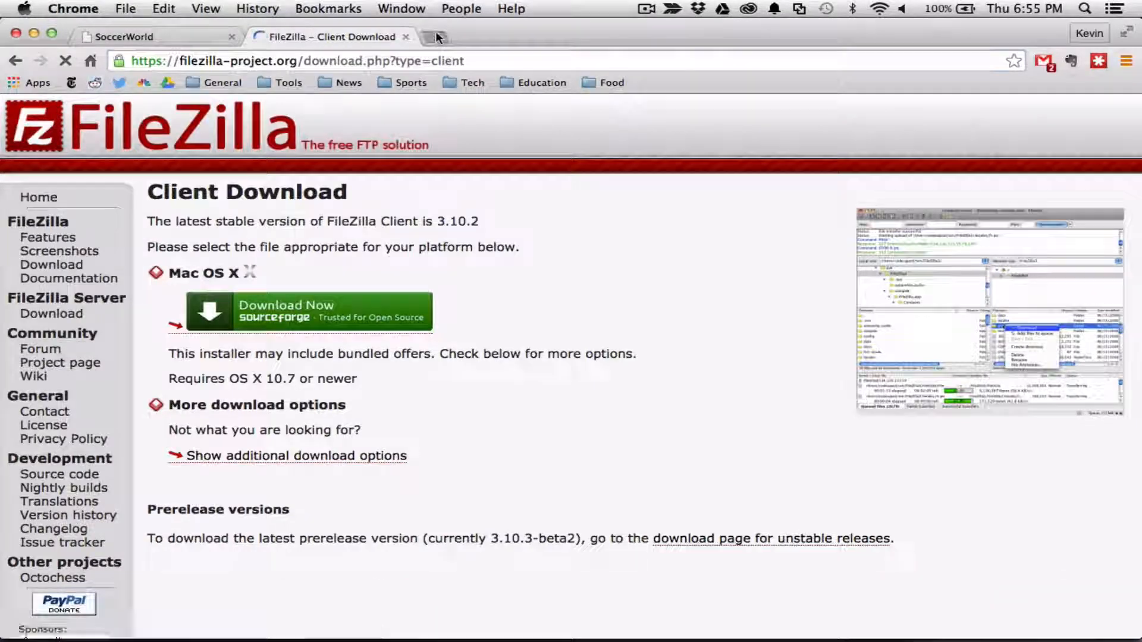
click(437, 36)
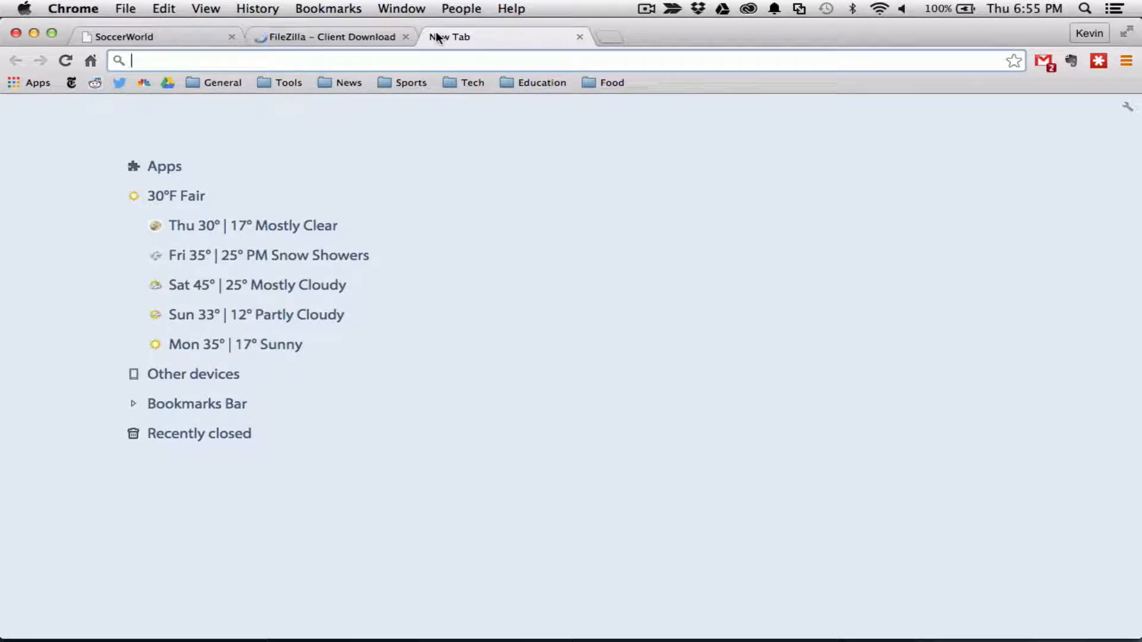
text(000webhost)
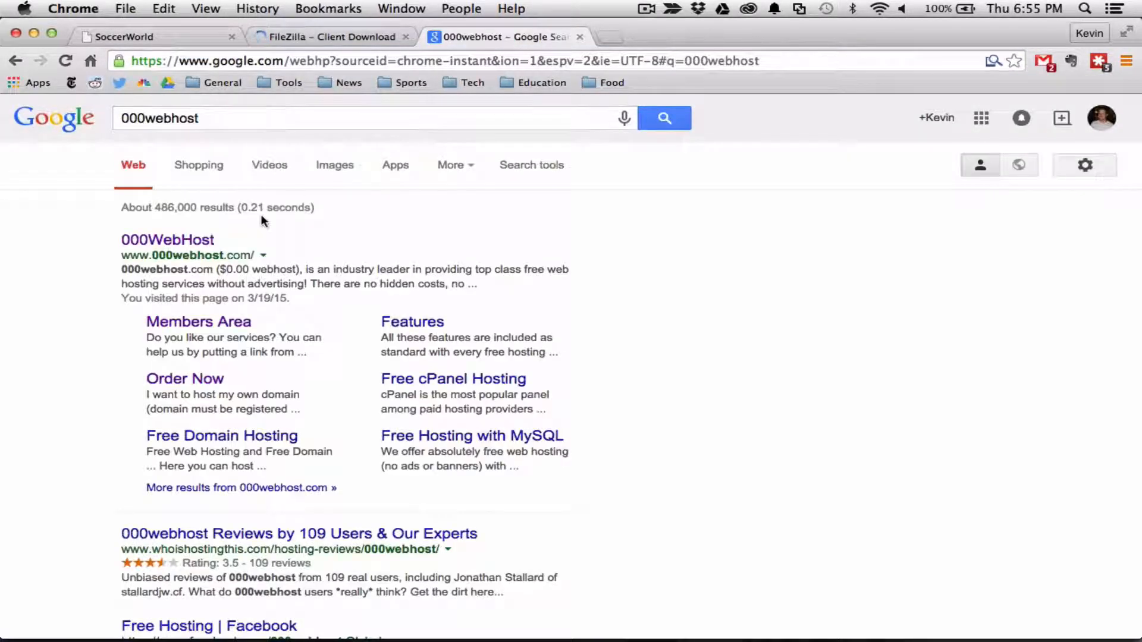
mouse_move(94, 236)
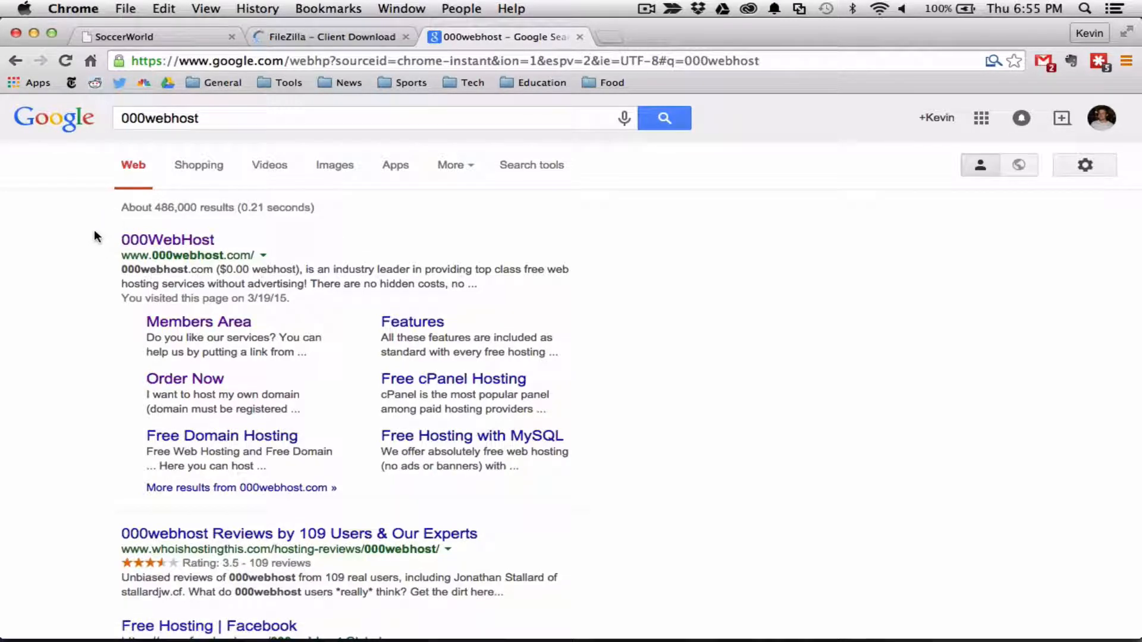
mouse_move(93, 224)
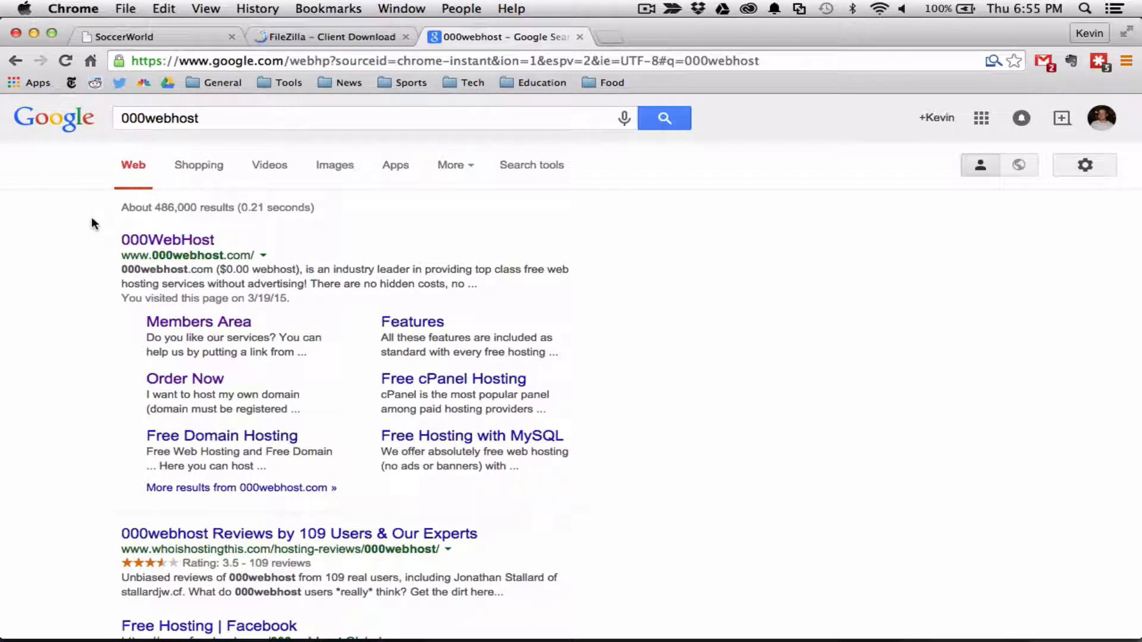
mouse_move(73, 198)
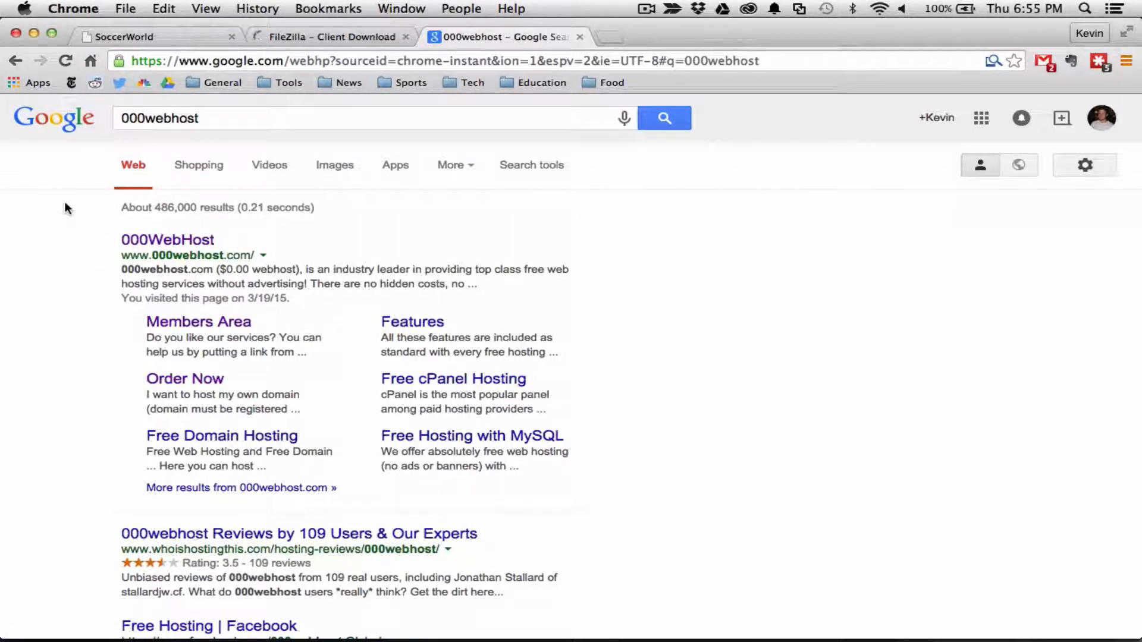
click(166, 239)
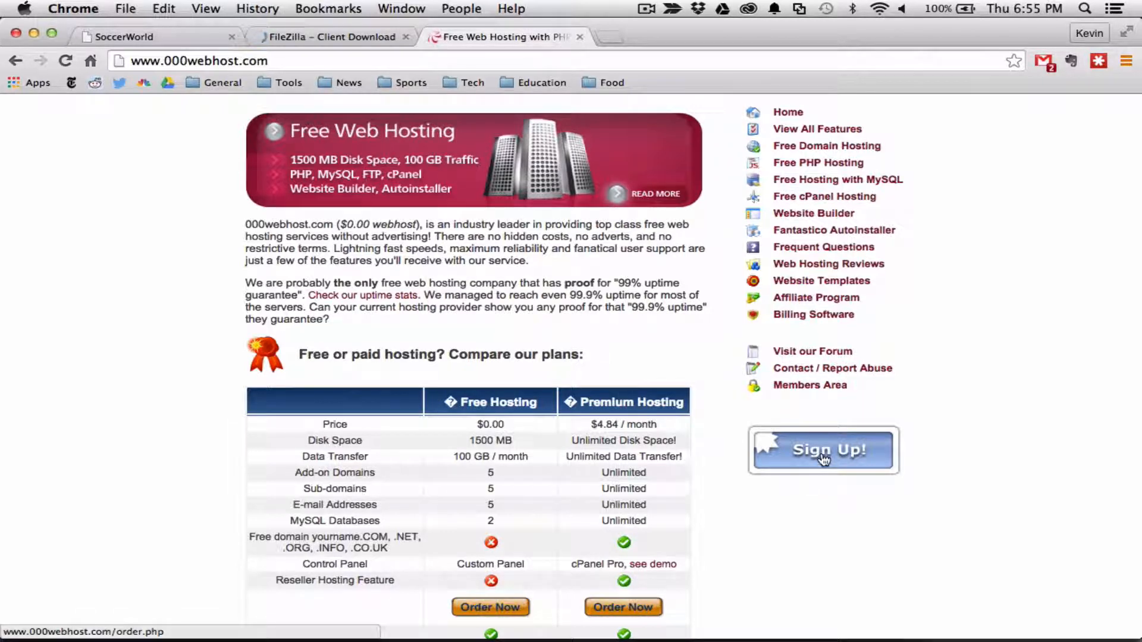
Step: Start the free hosting sign-up with 'mundodelfutbol' as the netii.net subdomain
click(823, 450)
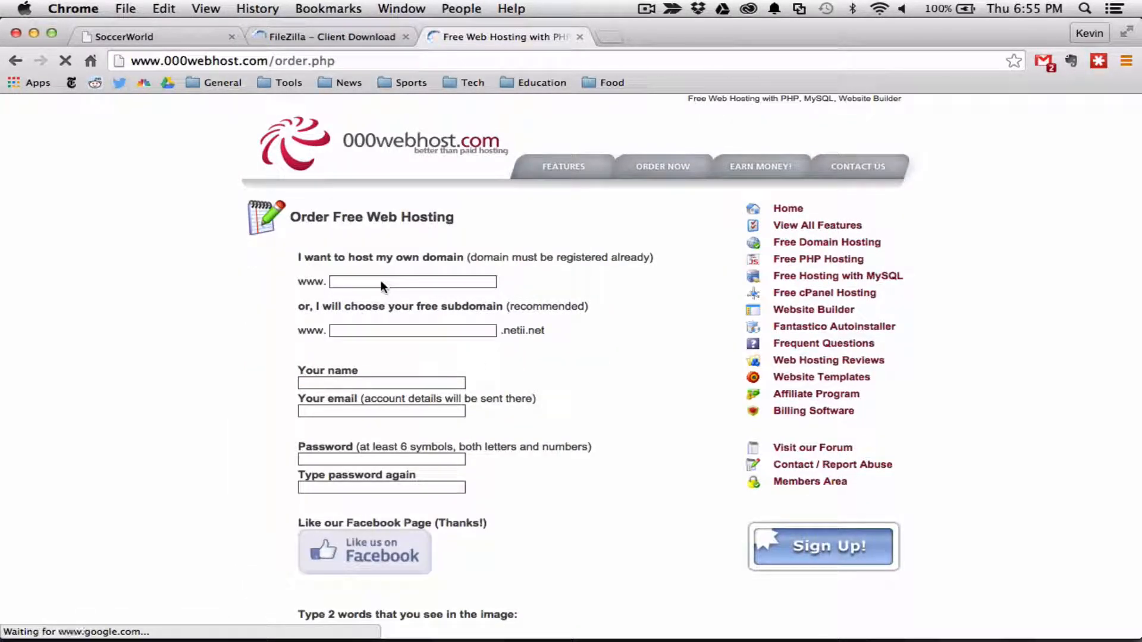
click(408, 281)
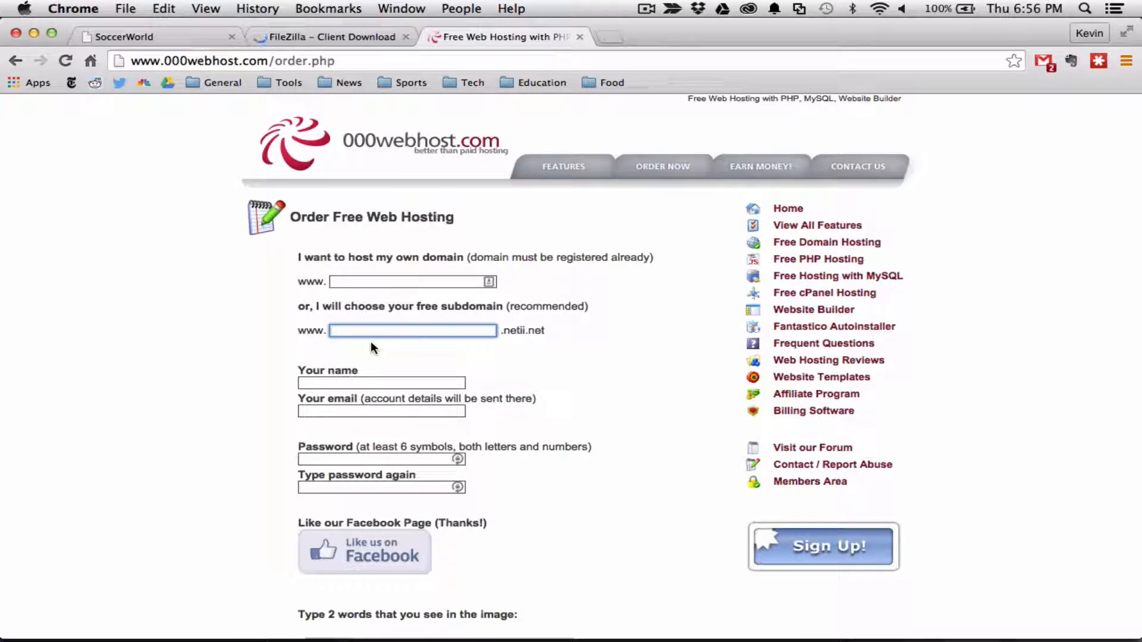
mouse_move(135, 195)
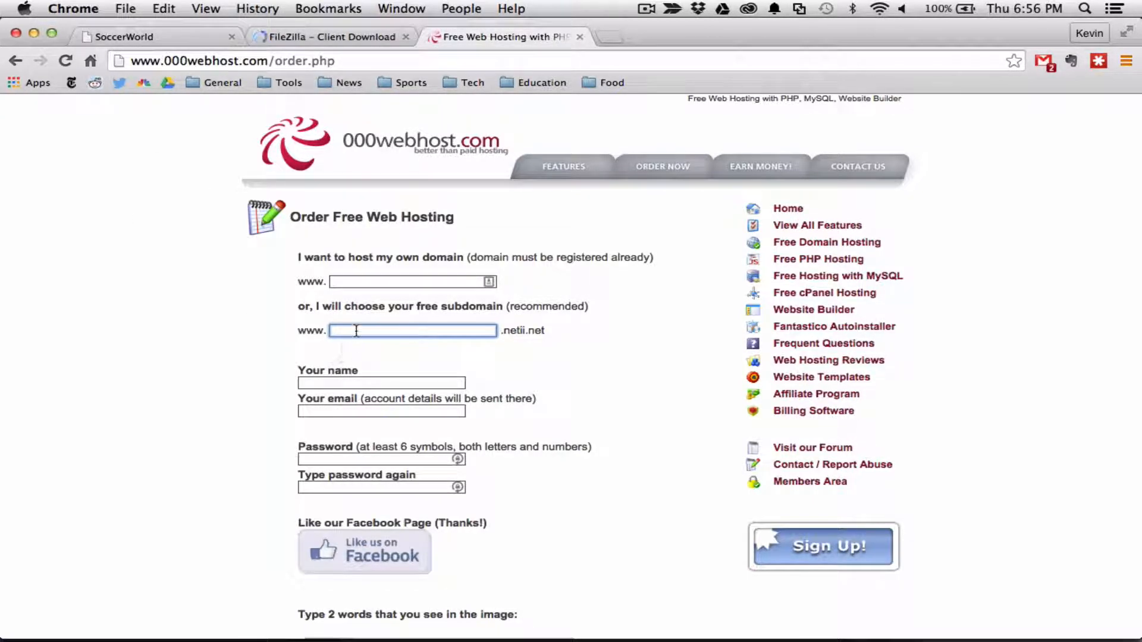
click(412, 330)
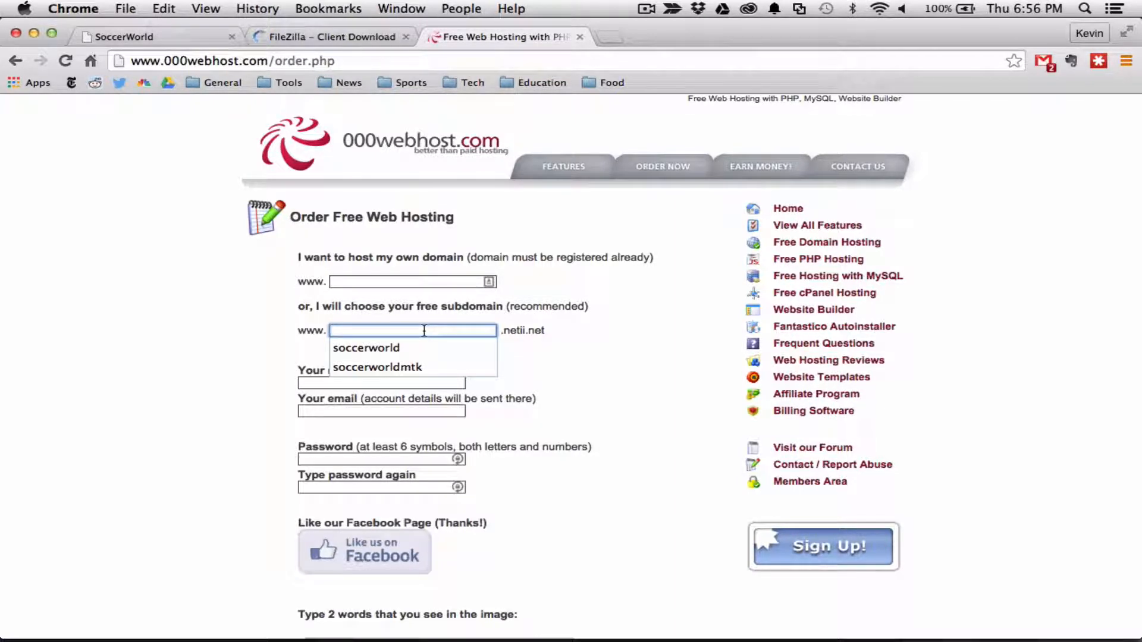
text(mu)
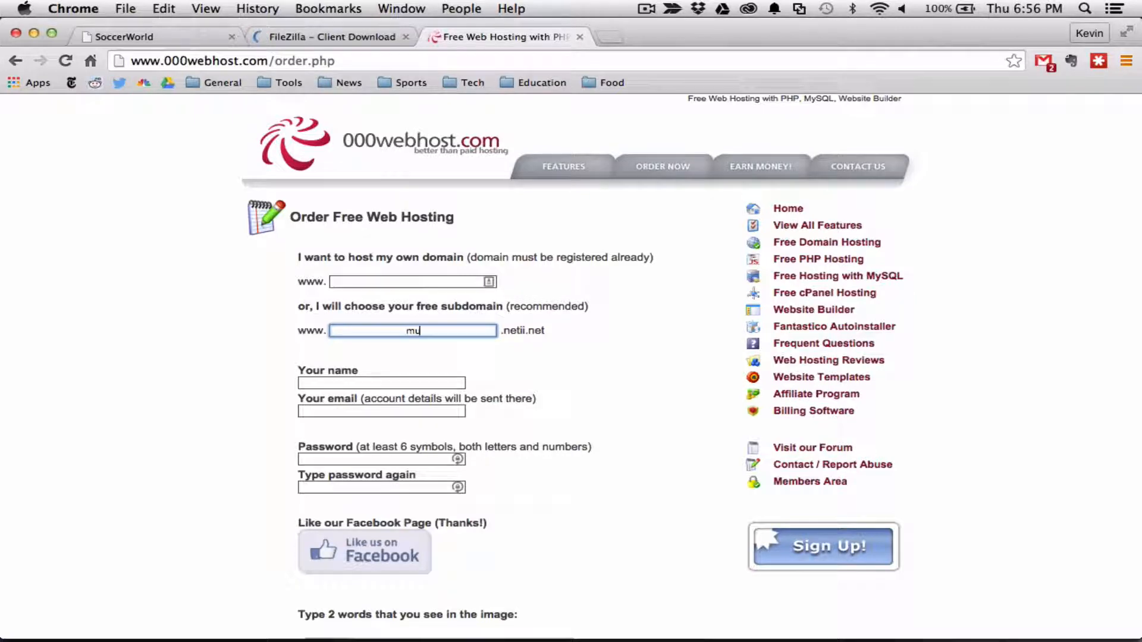
text(ndodelfutbol)
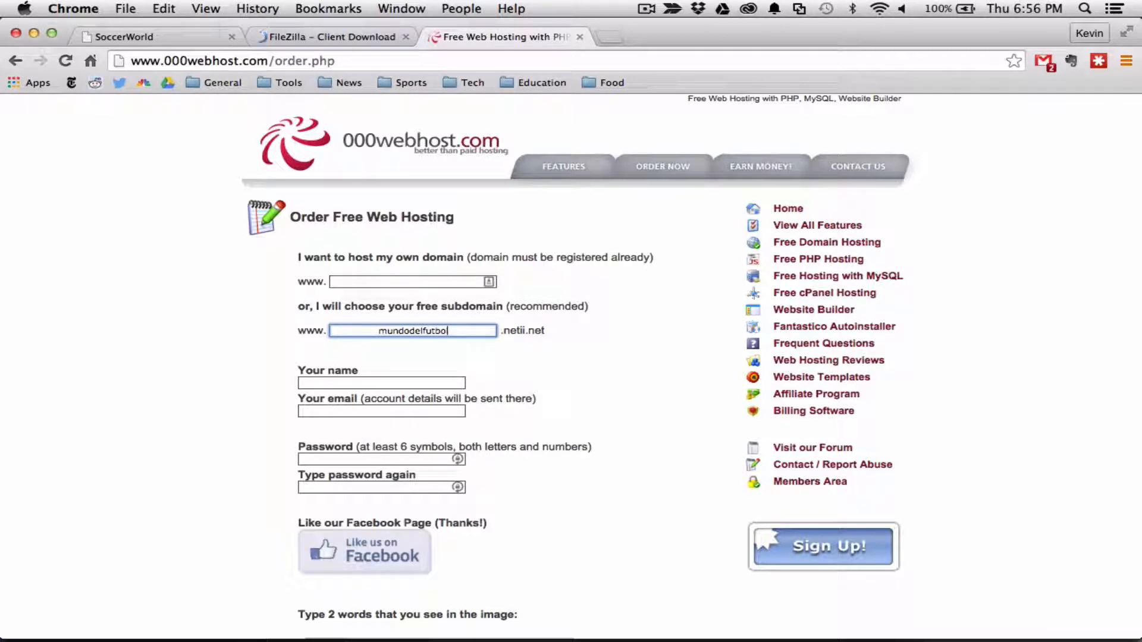
mouse_move(226, 276)
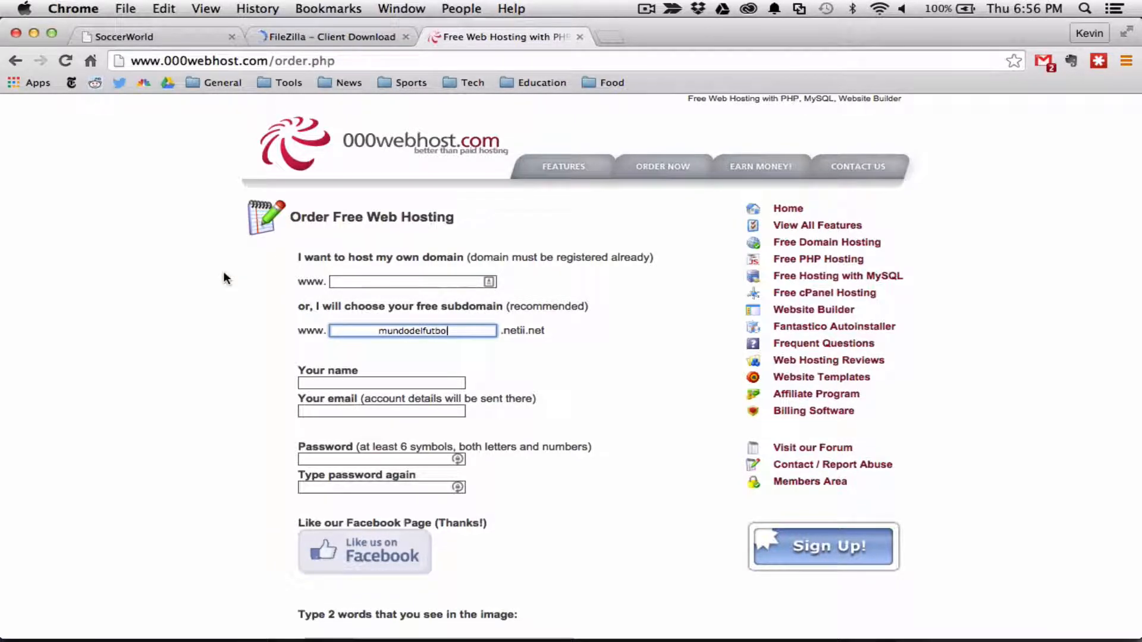
Step: Fill in the name Kevin, email and password fields of the sign-up form
scroll(down, 3)
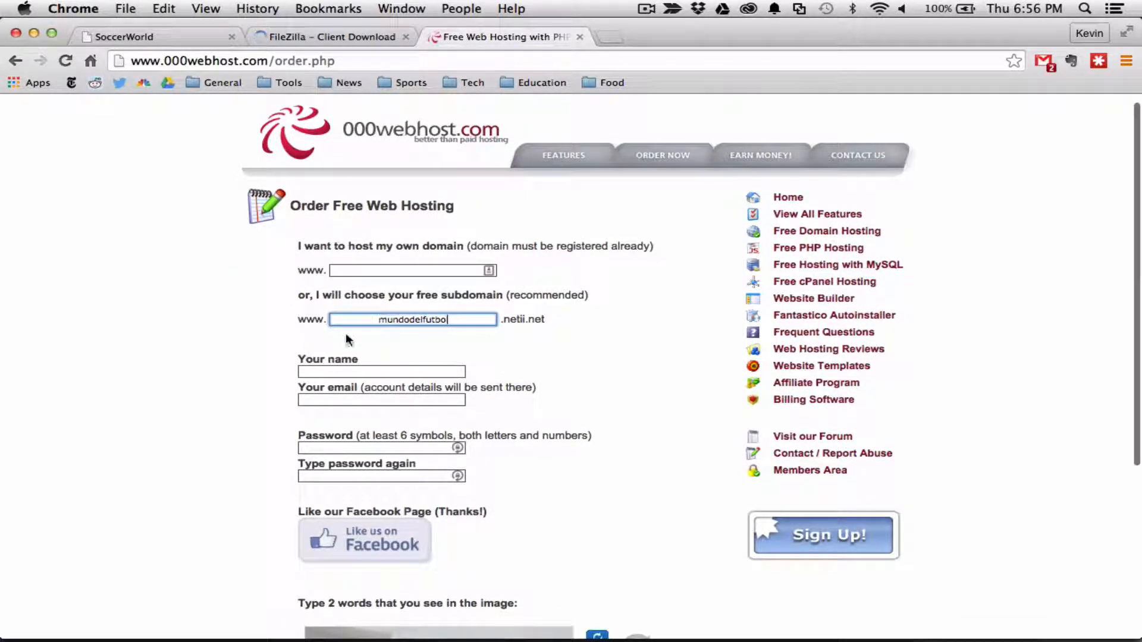
text(Kevin)
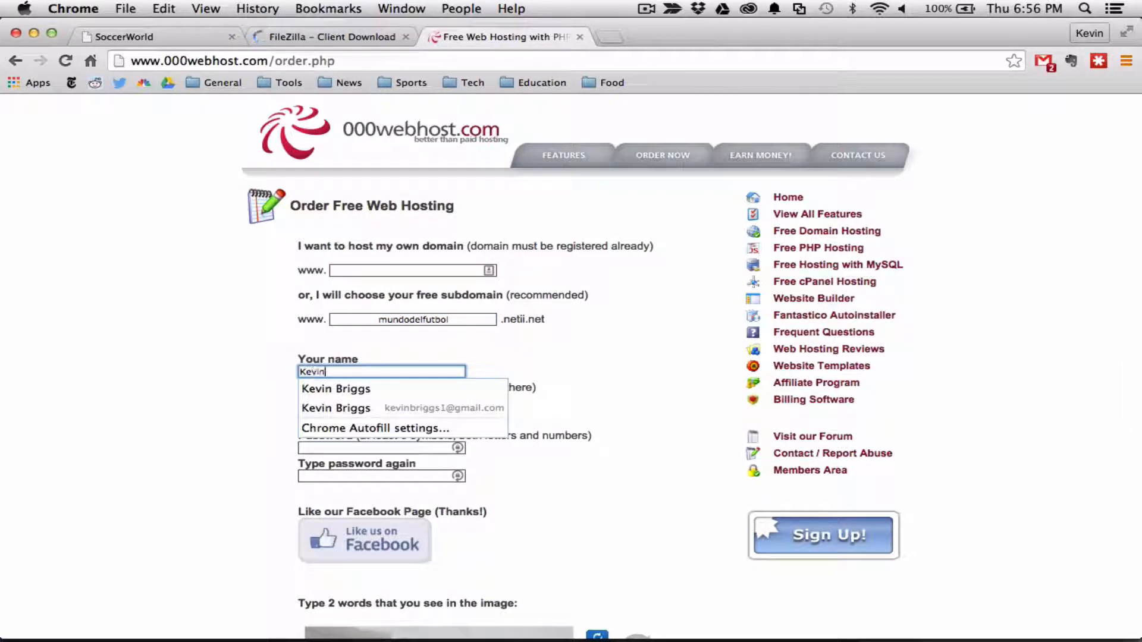
click(336, 389)
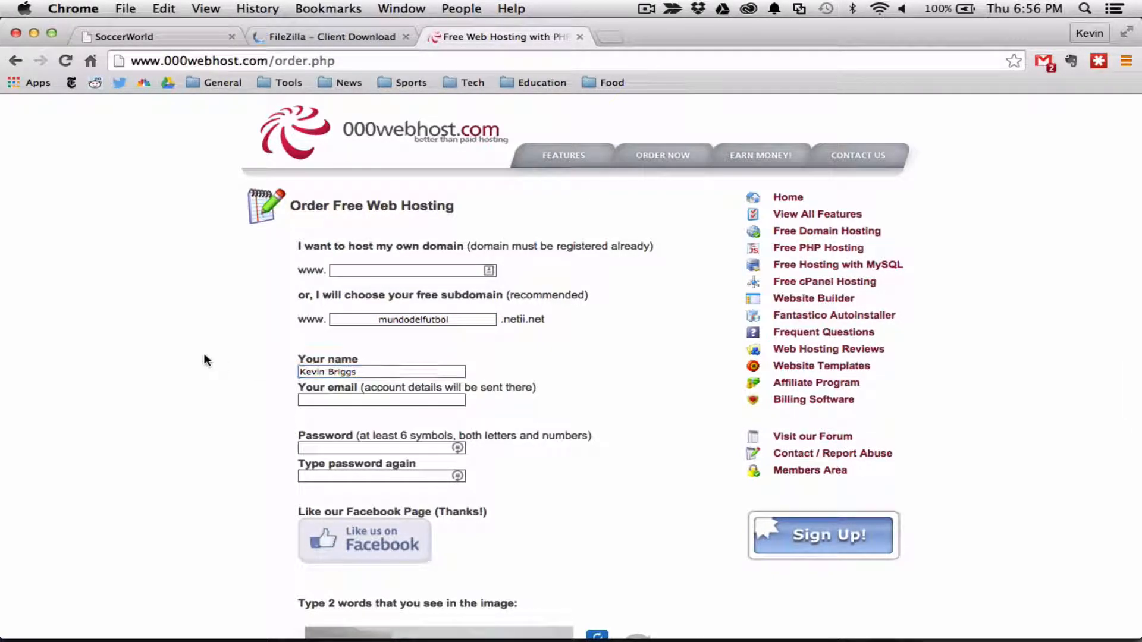
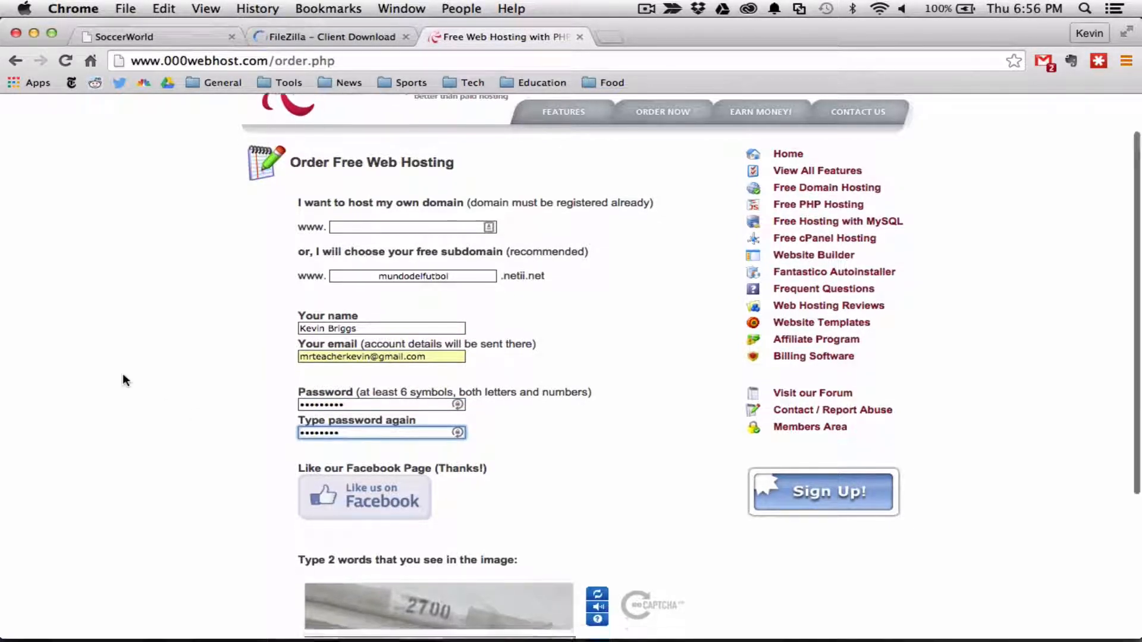
Step: Agree to the Terms of Service, enter the captcha and submit Create My Account
scroll(down, 3)
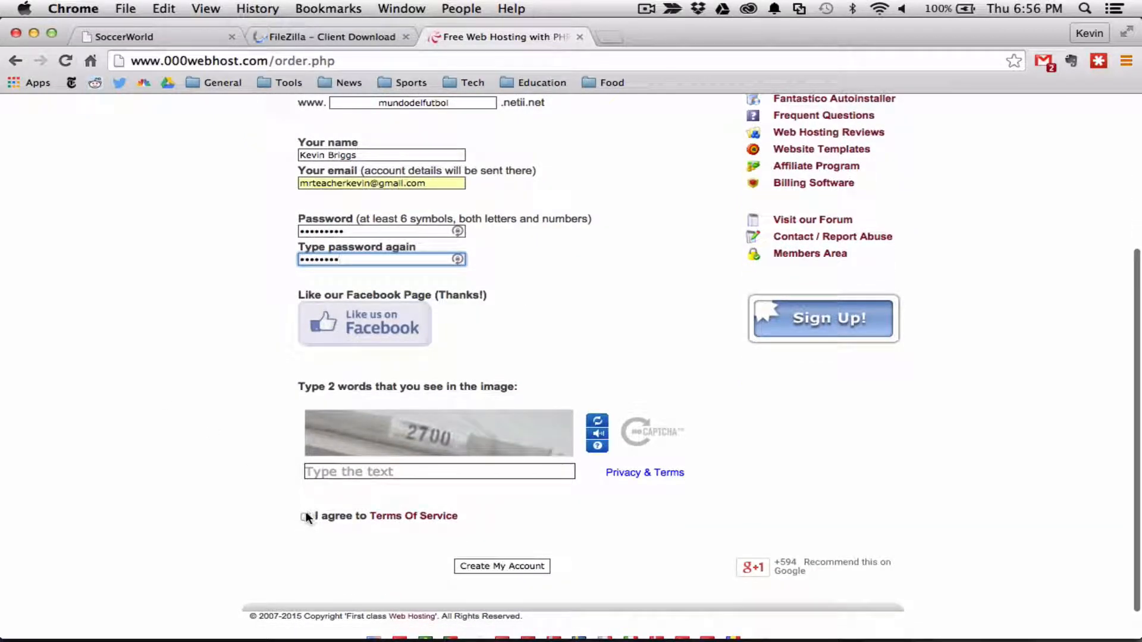
click(305, 515)
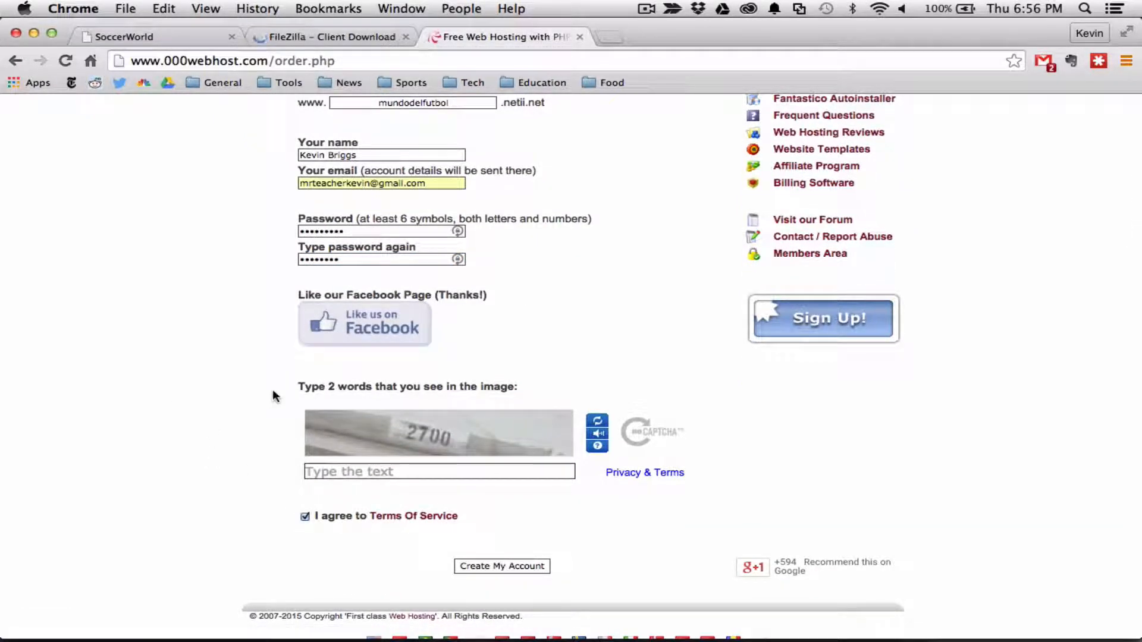
text(27)
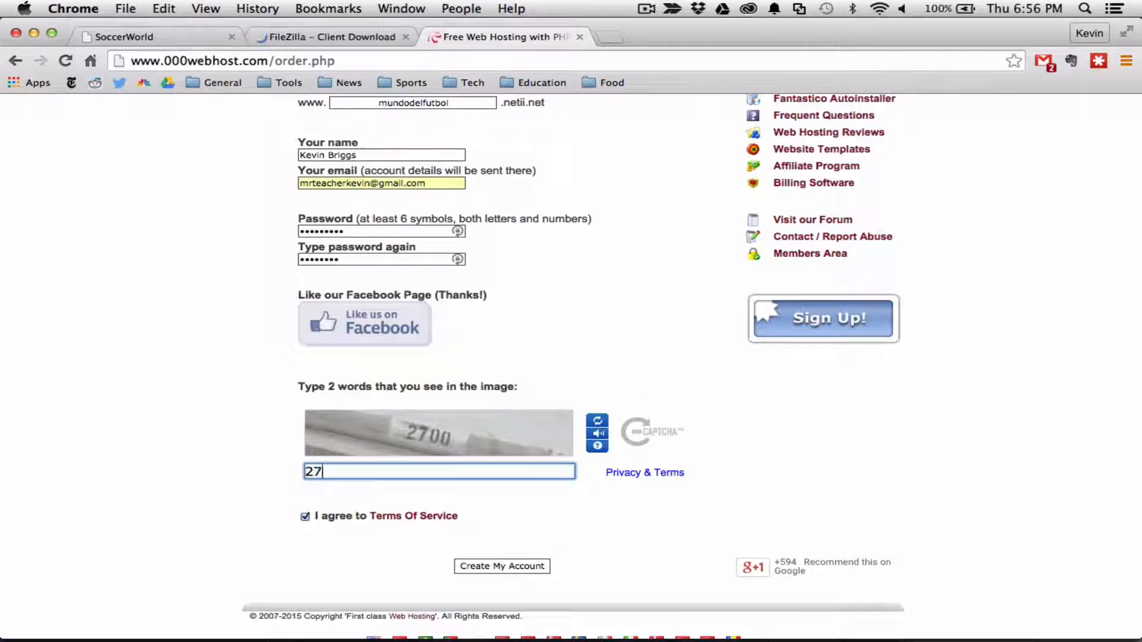
text(00)
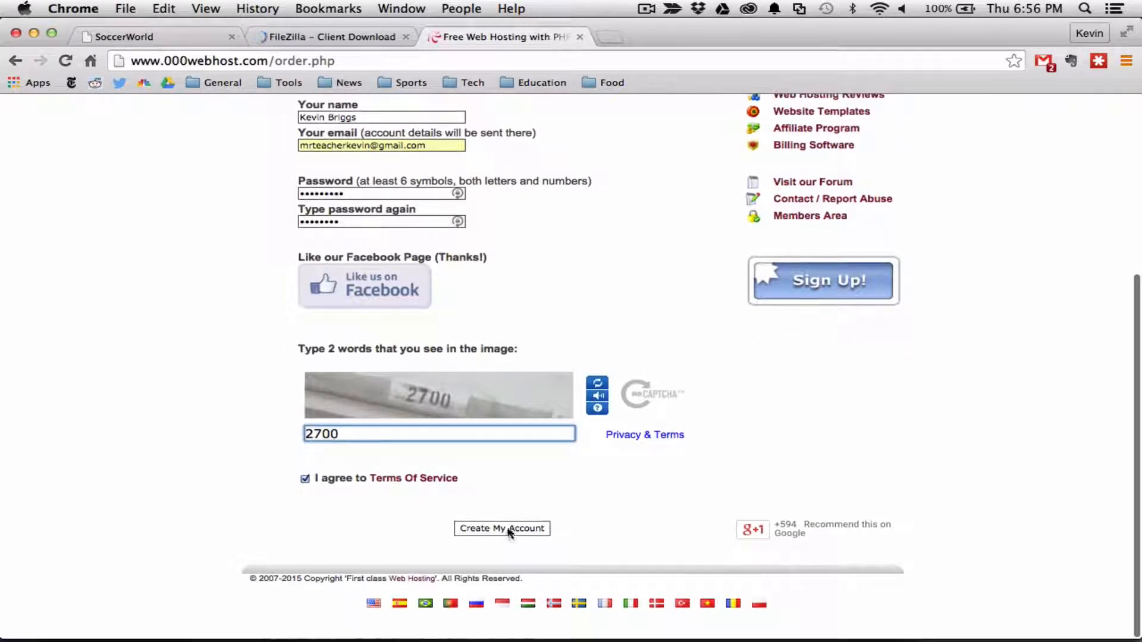
click(501, 528)
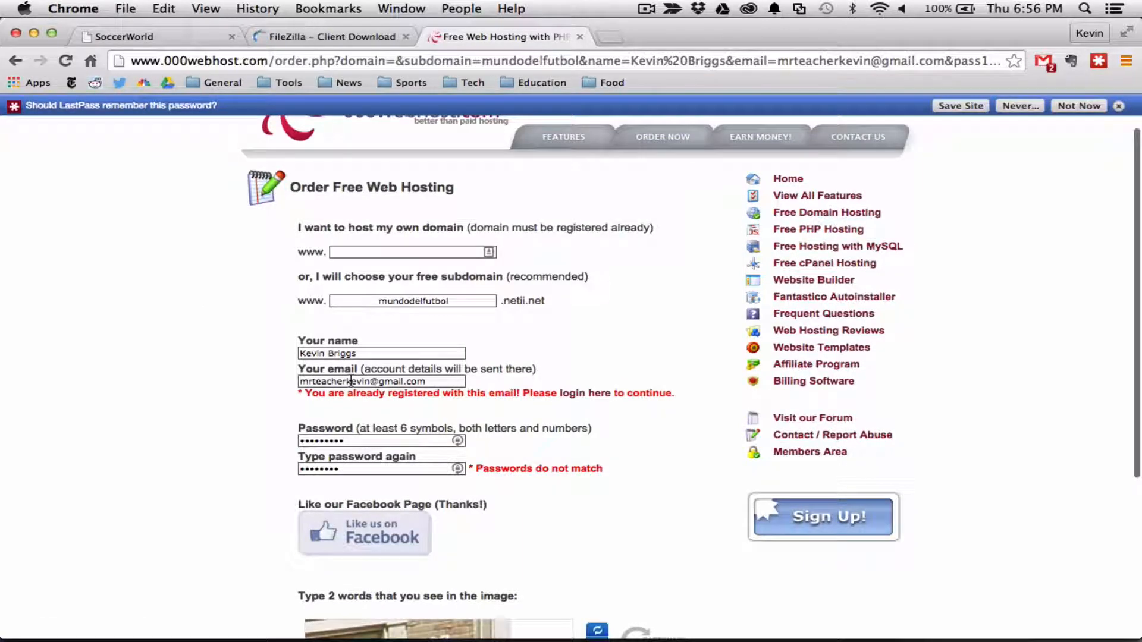
Step: Replace the rejected email with the other address, enter the captcha and resubmit
click(381, 380)
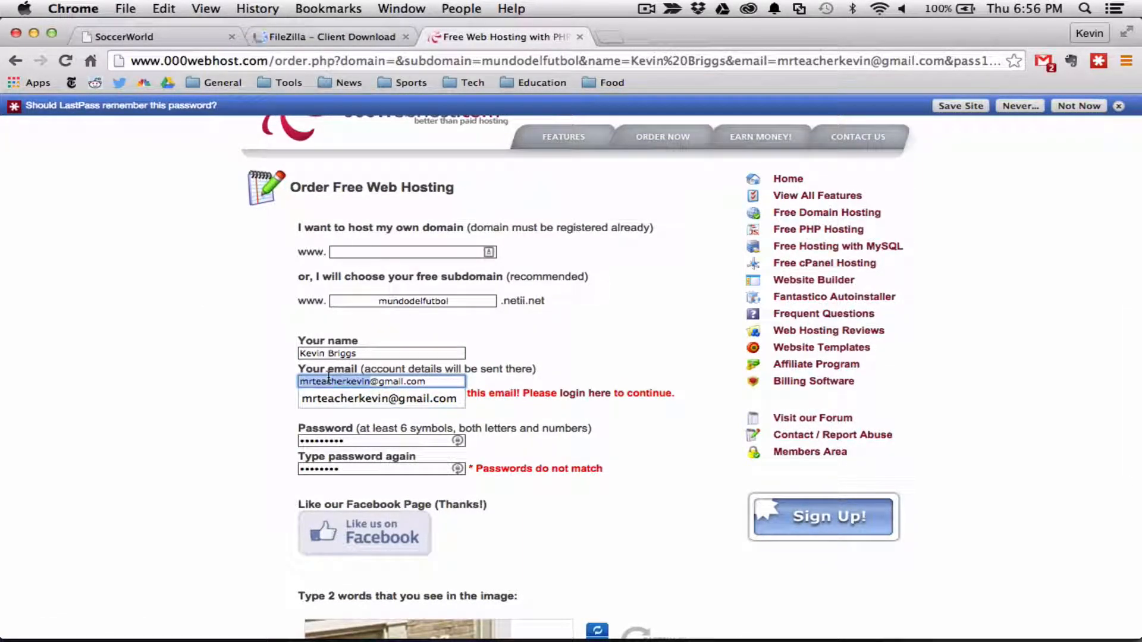
mouse_move(348, 370)
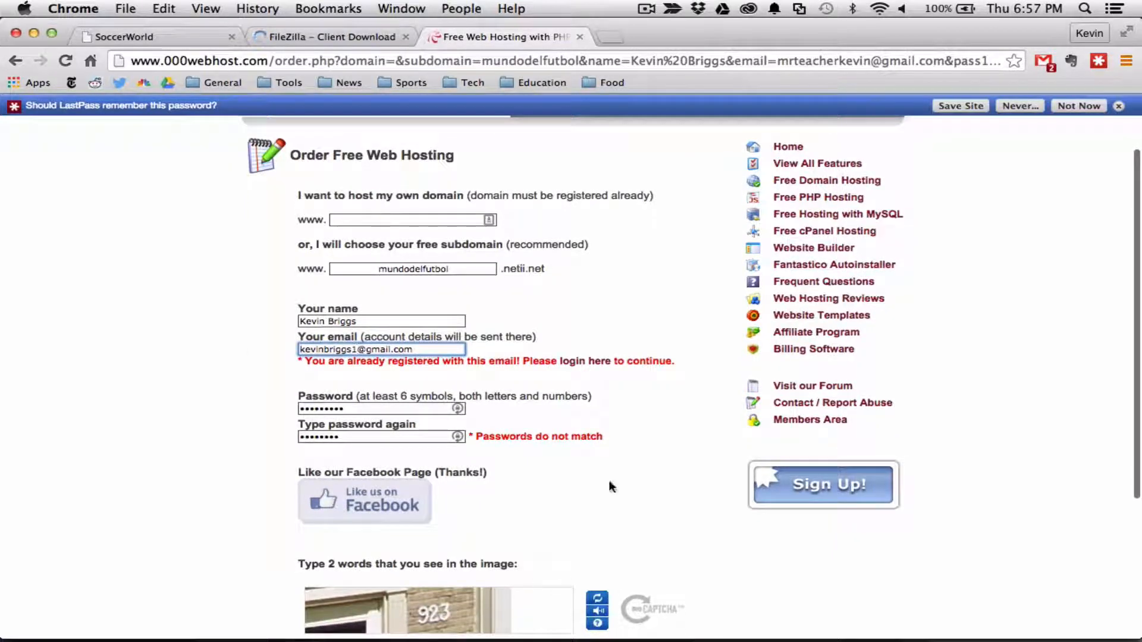
scroll(down, 3)
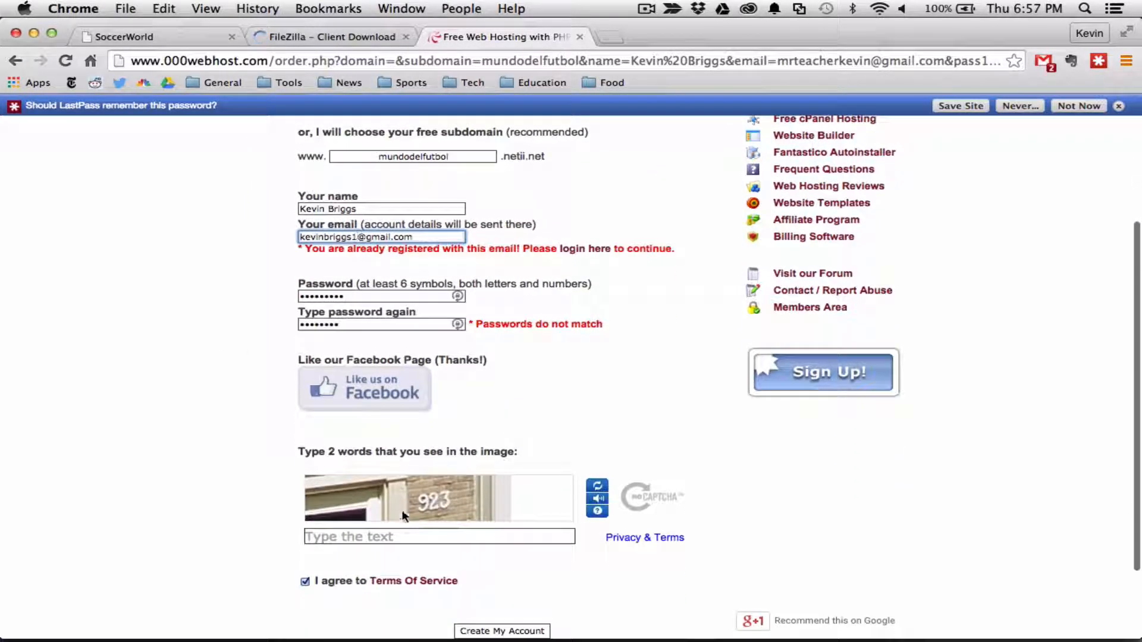
text(923)
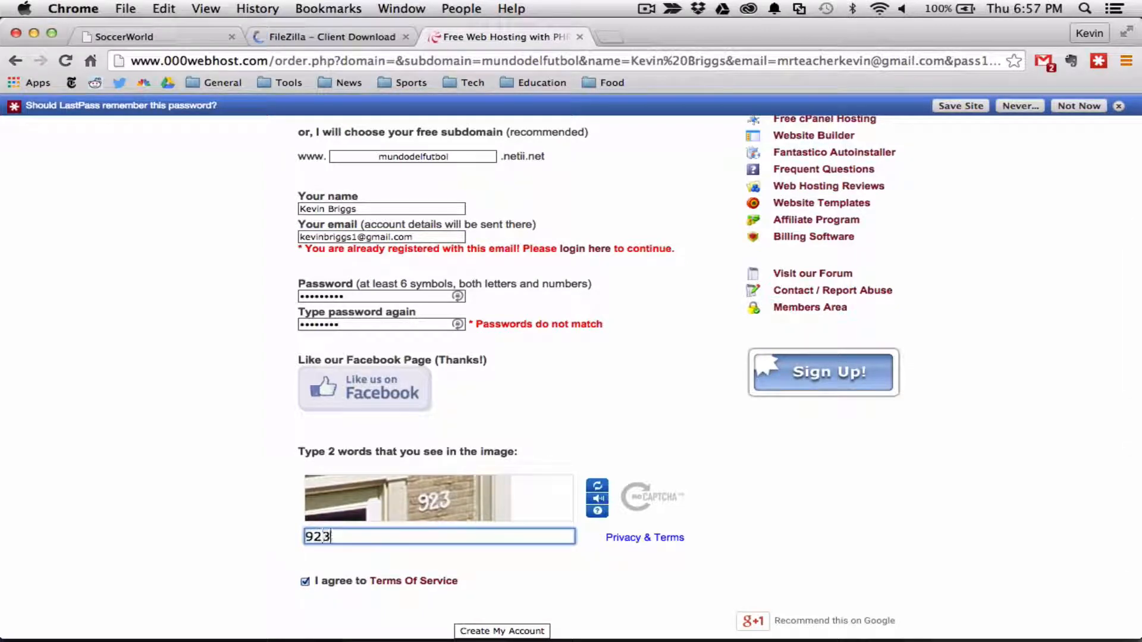
click(501, 630)
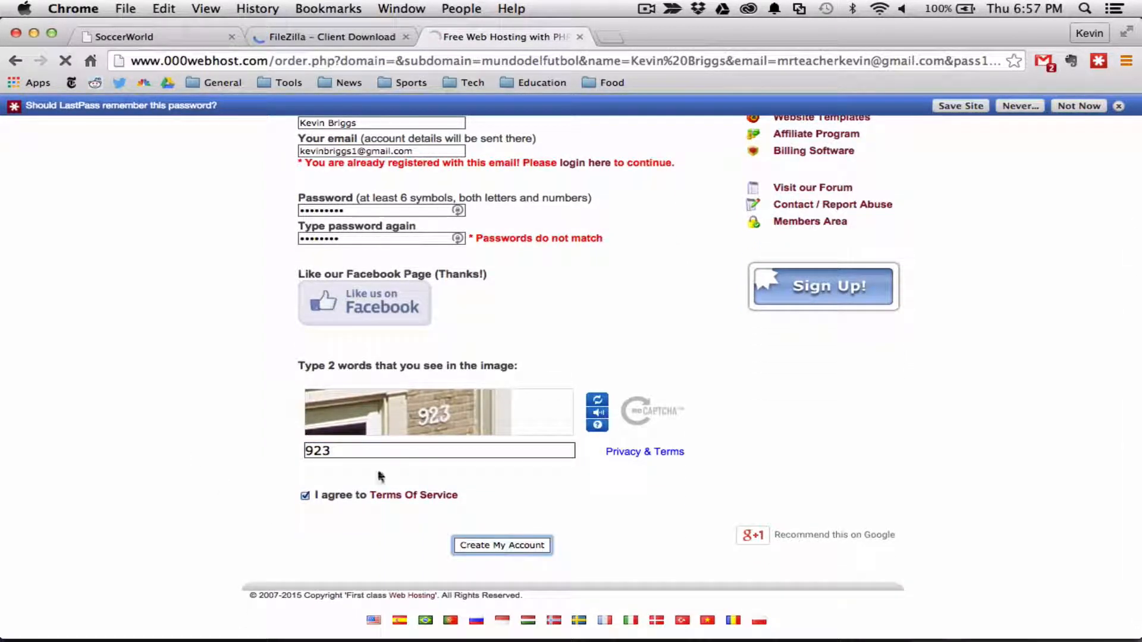
click(501, 545)
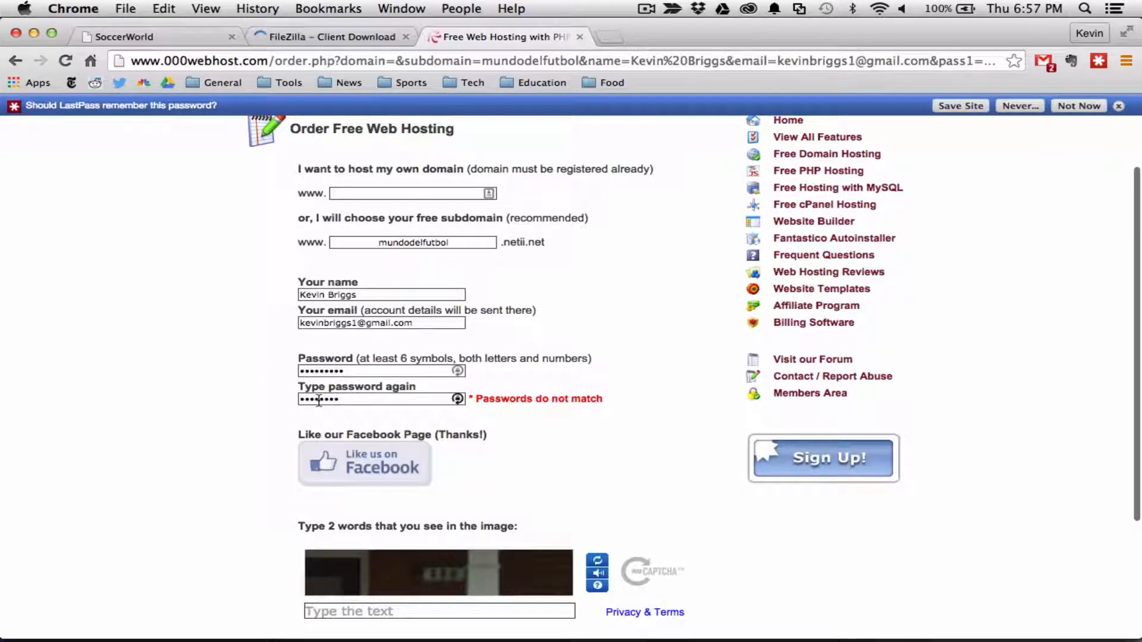
Step: Retype the password, enter the new captcha and submit the sign-up successfully
text(•)
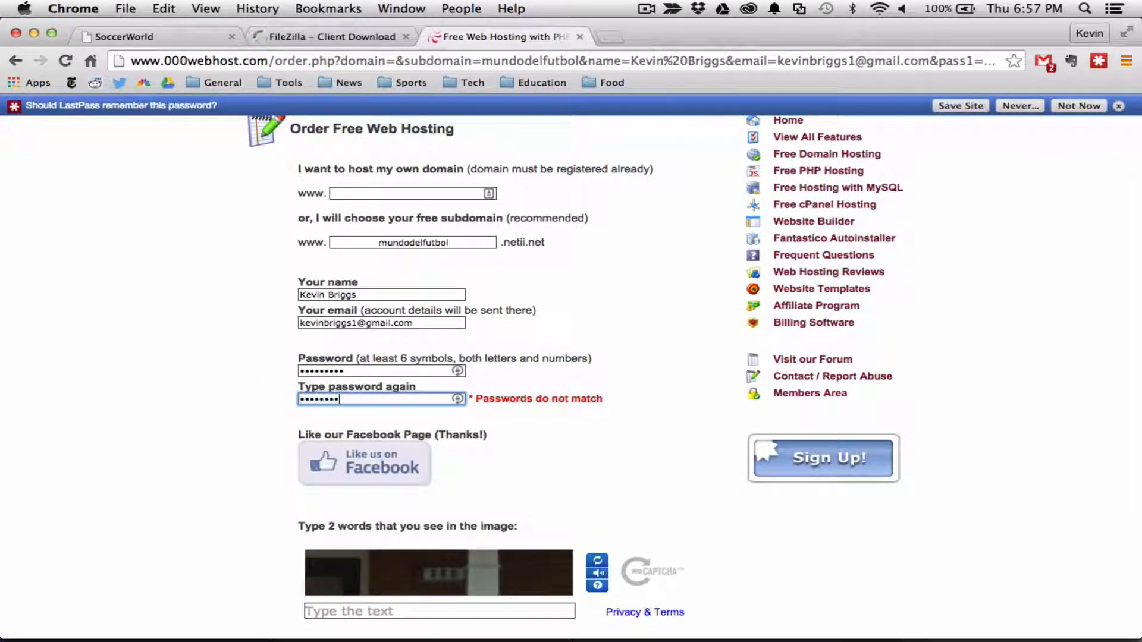
scroll(down, 3)
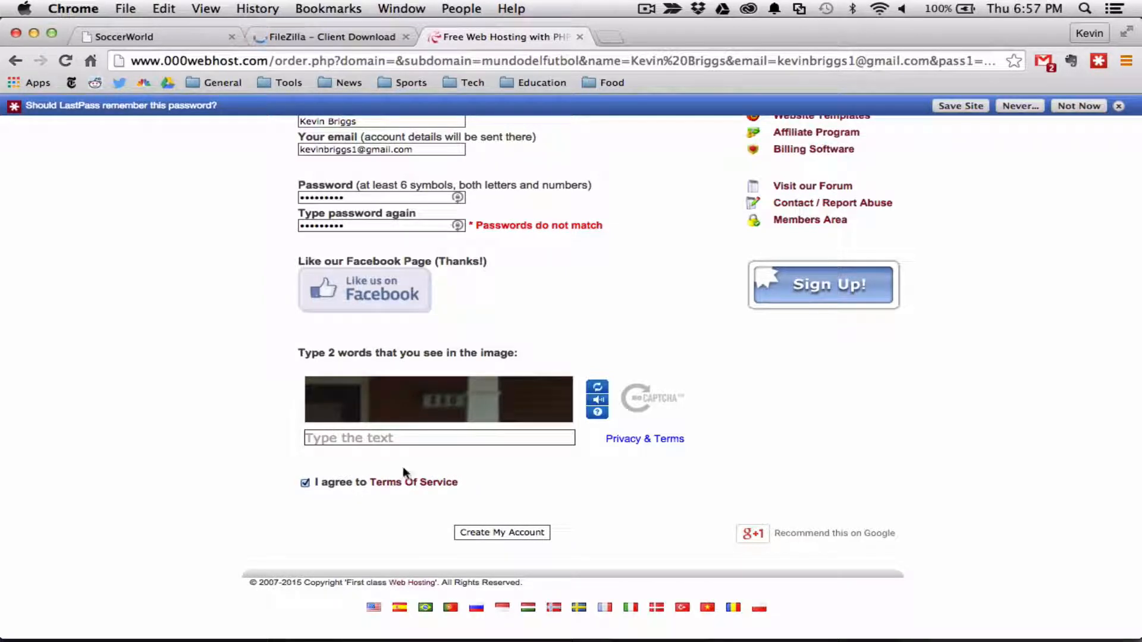
text(26)
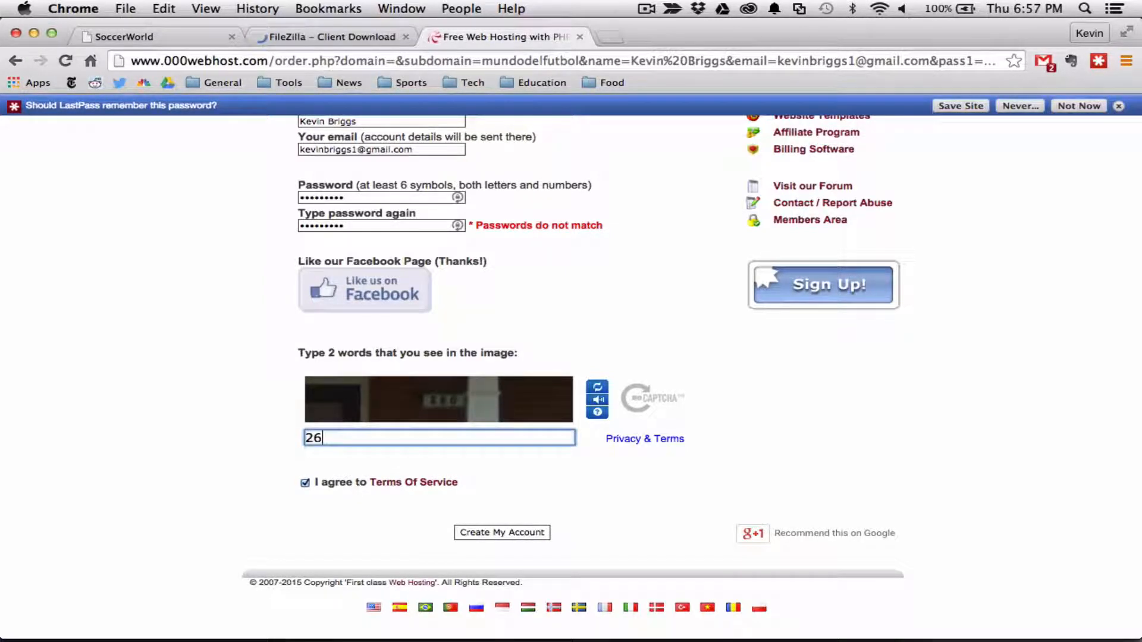
text(0)
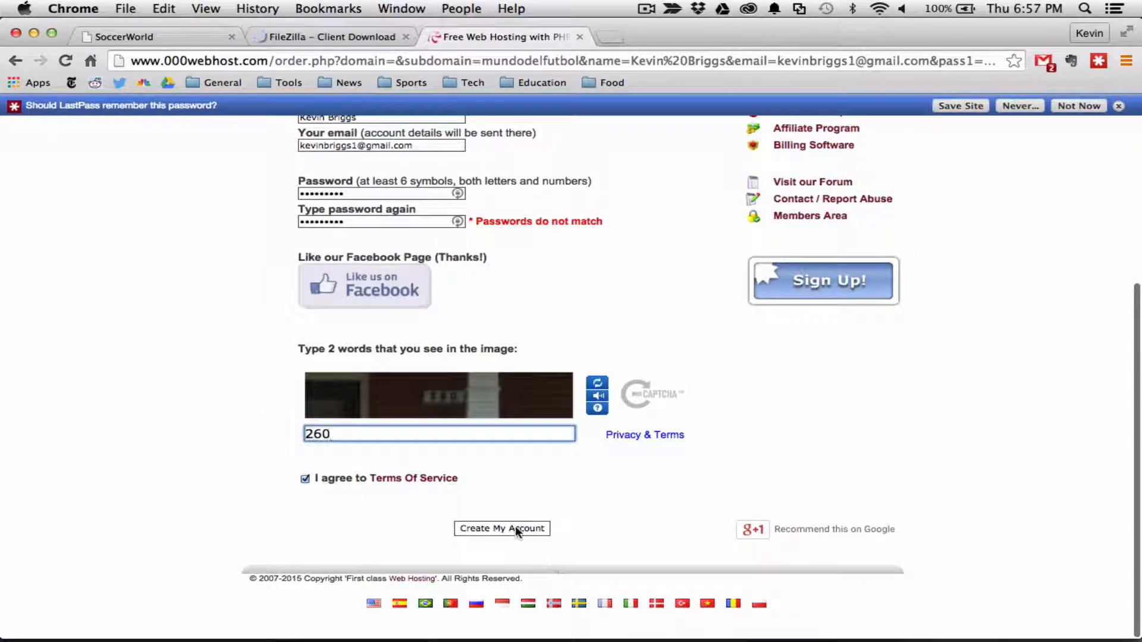
click(500, 528)
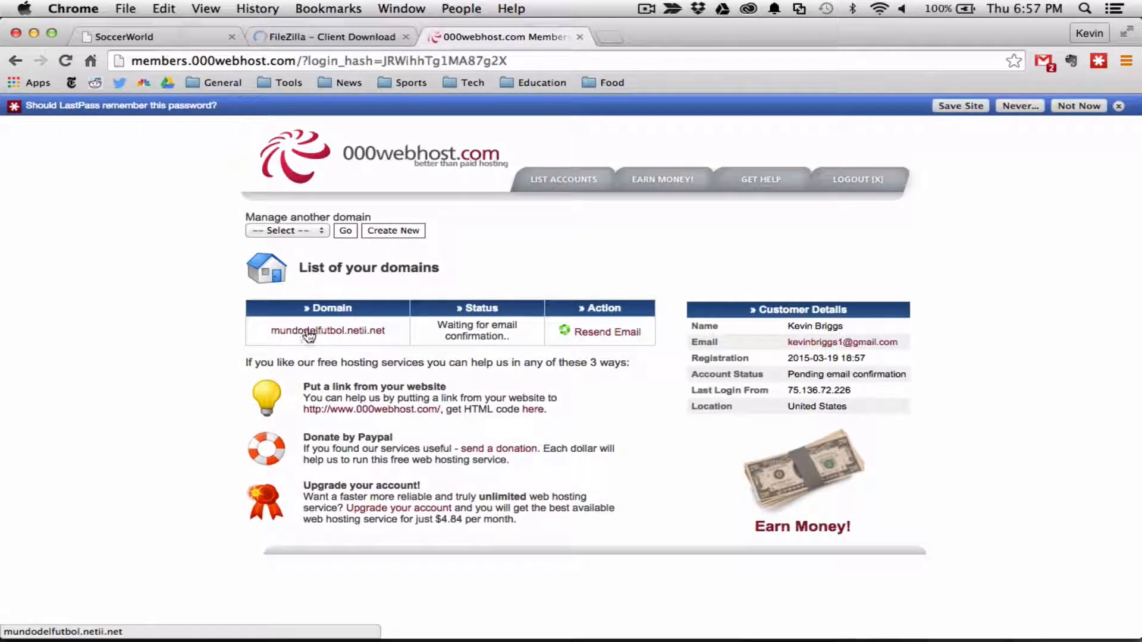
mouse_move(202, 271)
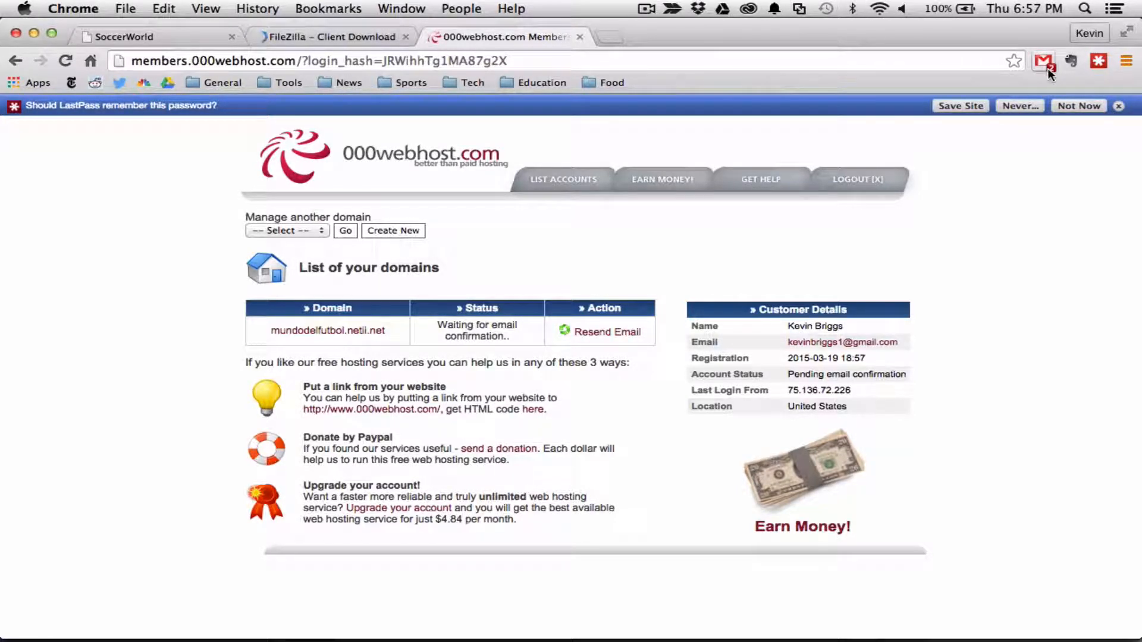
Step: Open the Gmail inbox from Chrome's toolbar to find the confirmation email
click(1043, 61)
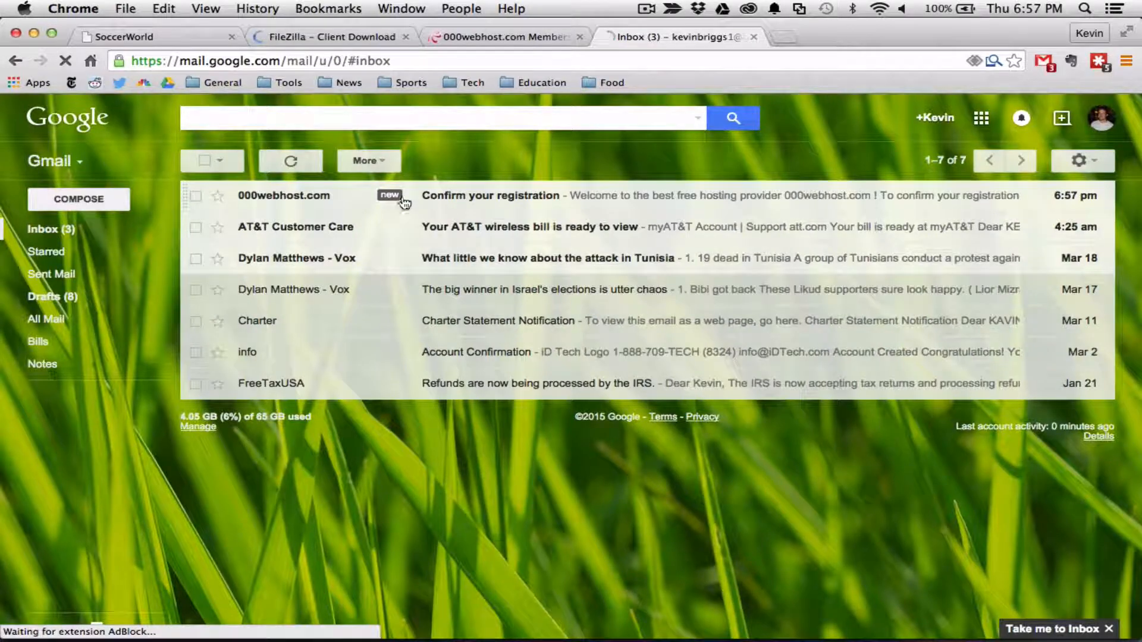
Step: Confirm the registration from its email, then follow the welcome email's members-area link
click(490, 195)
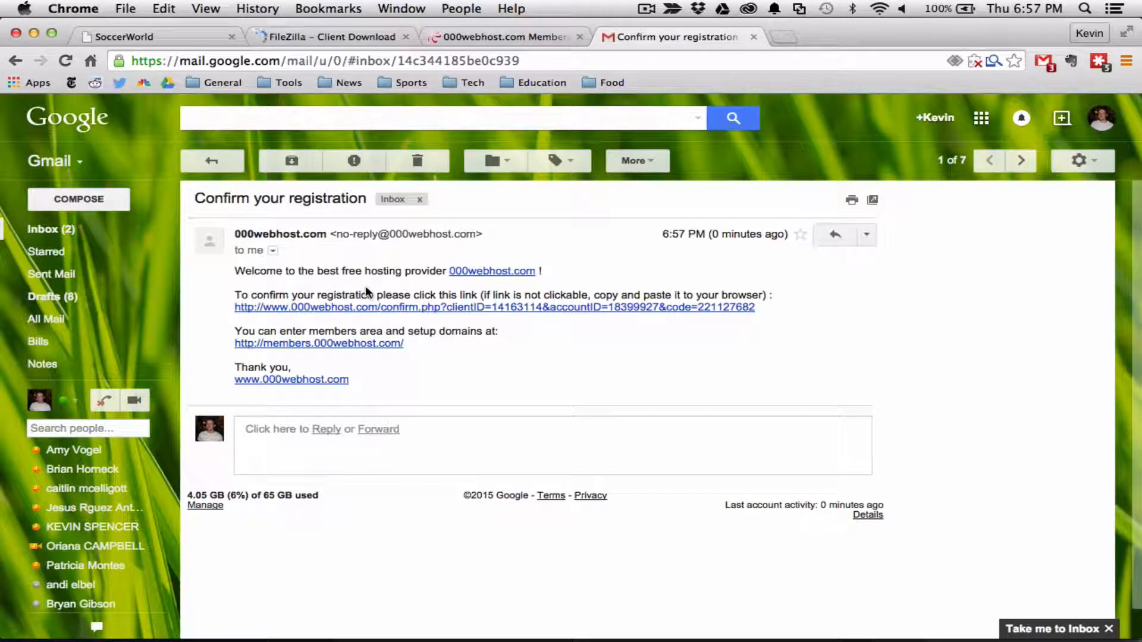
mouse_move(341, 306)
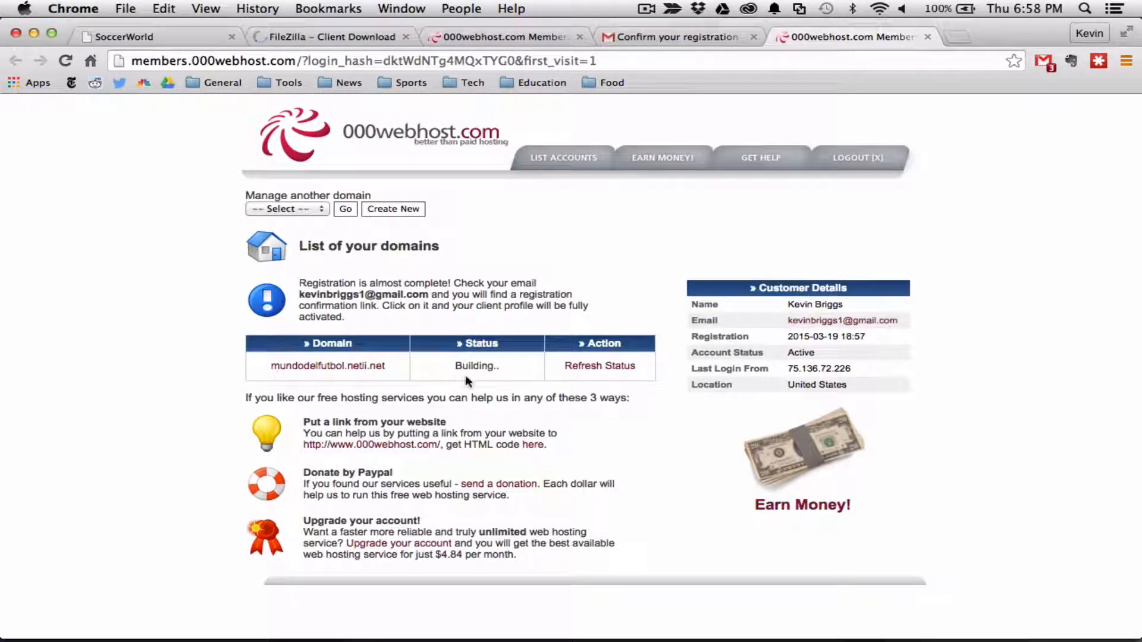
mouse_move(505, 280)
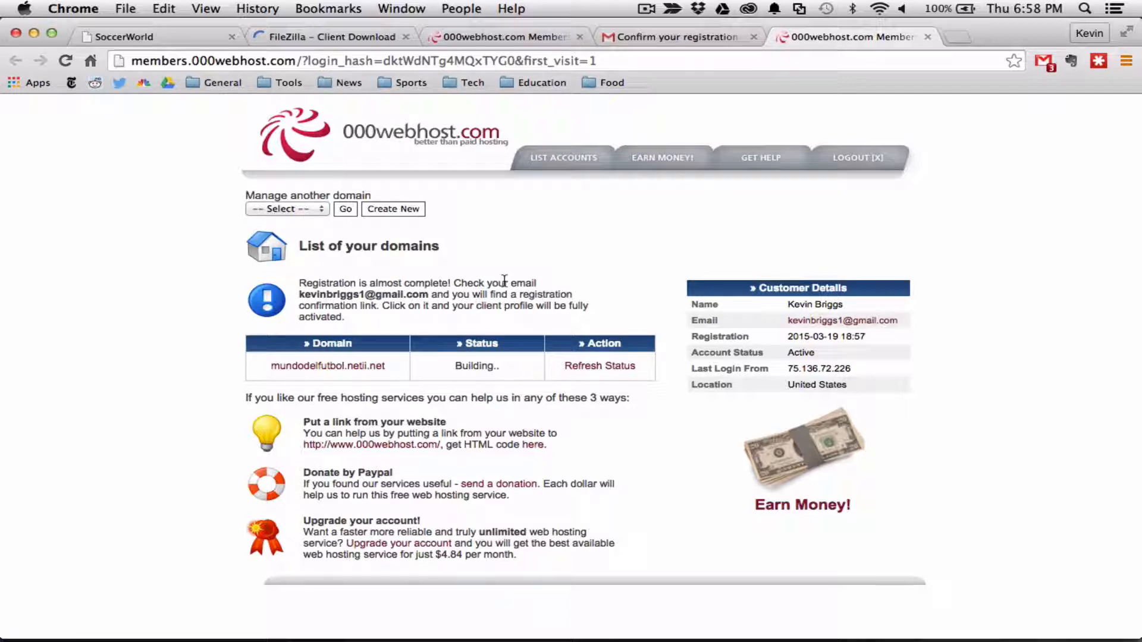
mouse_move(175, 317)
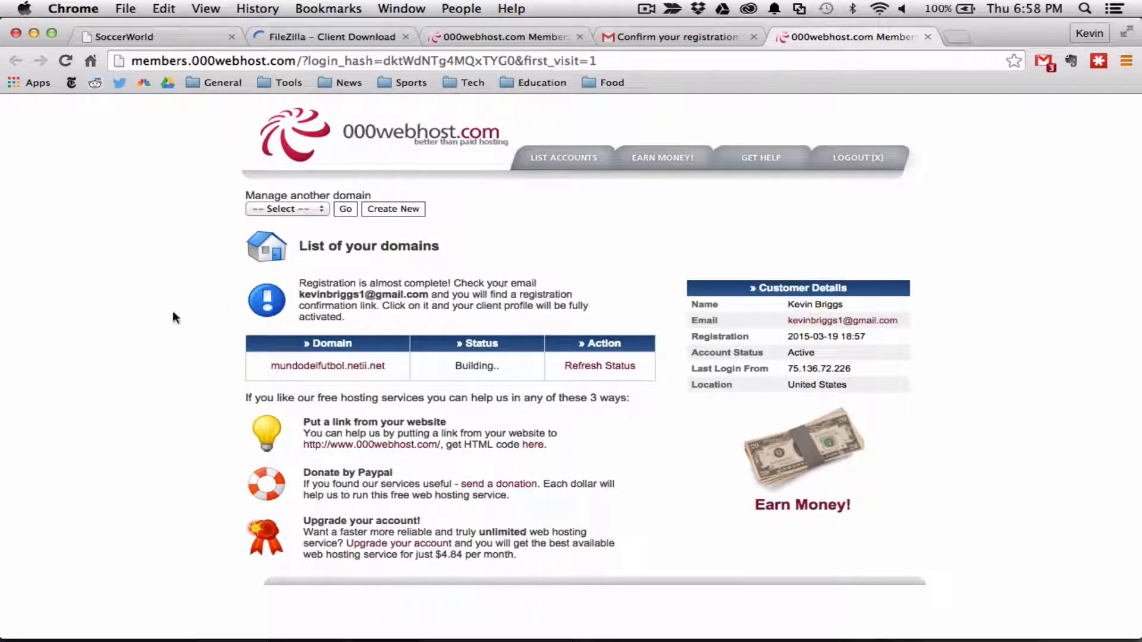
mouse_move(243, 270)
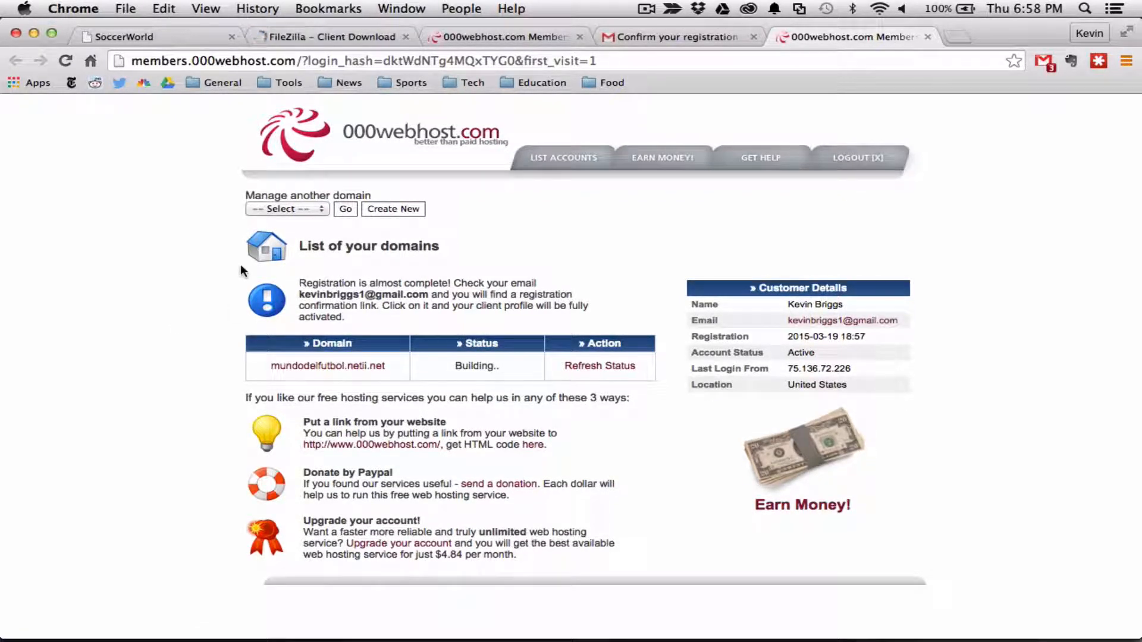
click(678, 36)
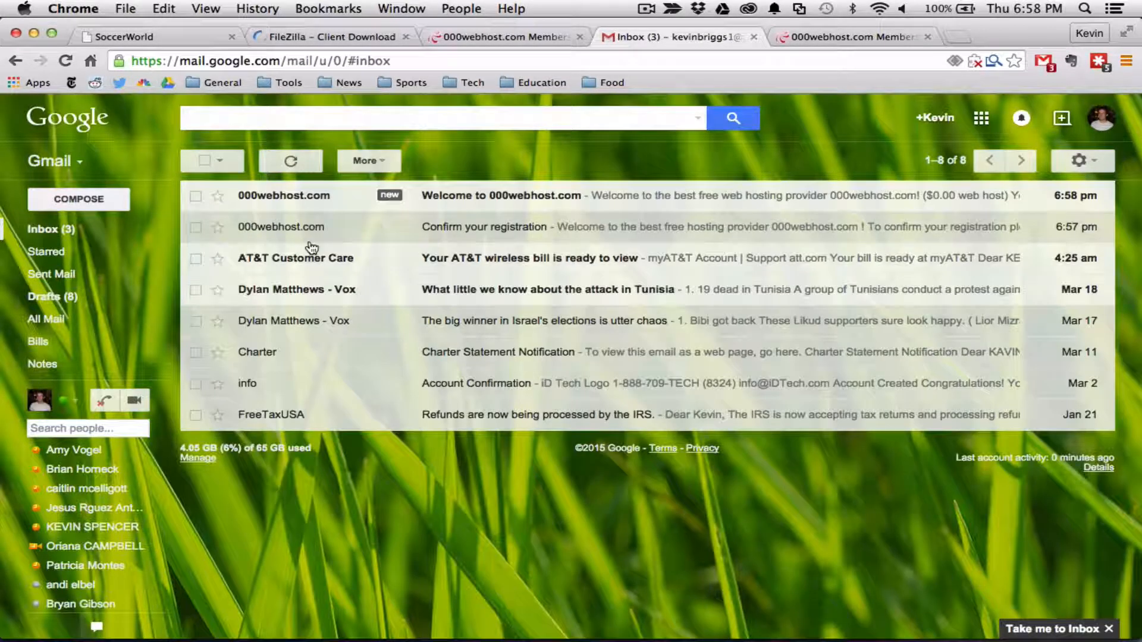
click(500, 195)
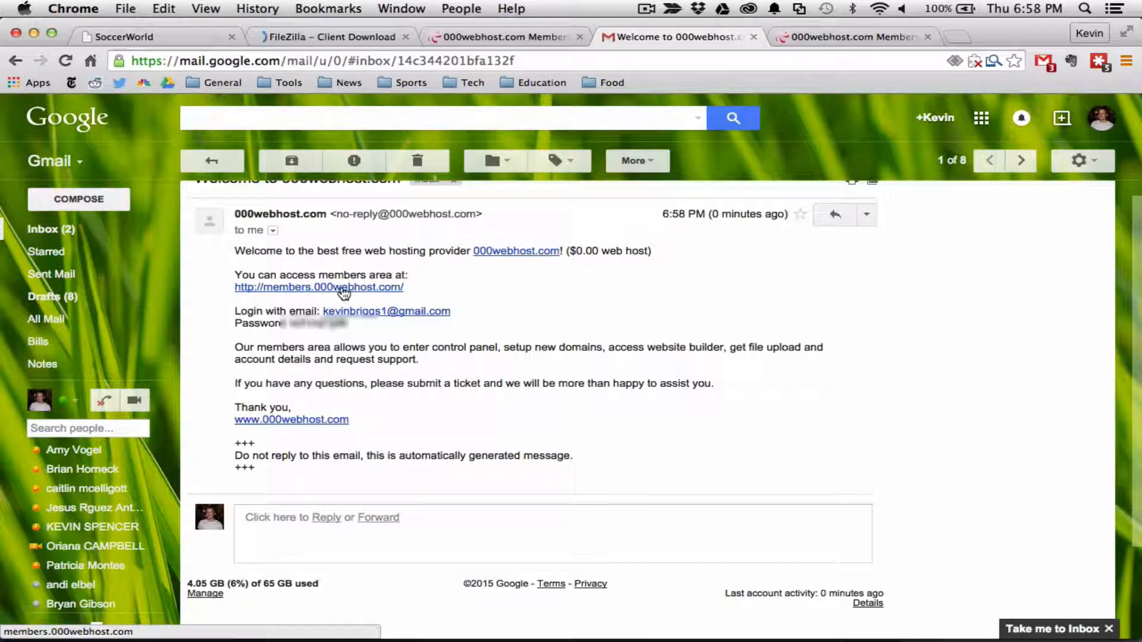
click(319, 286)
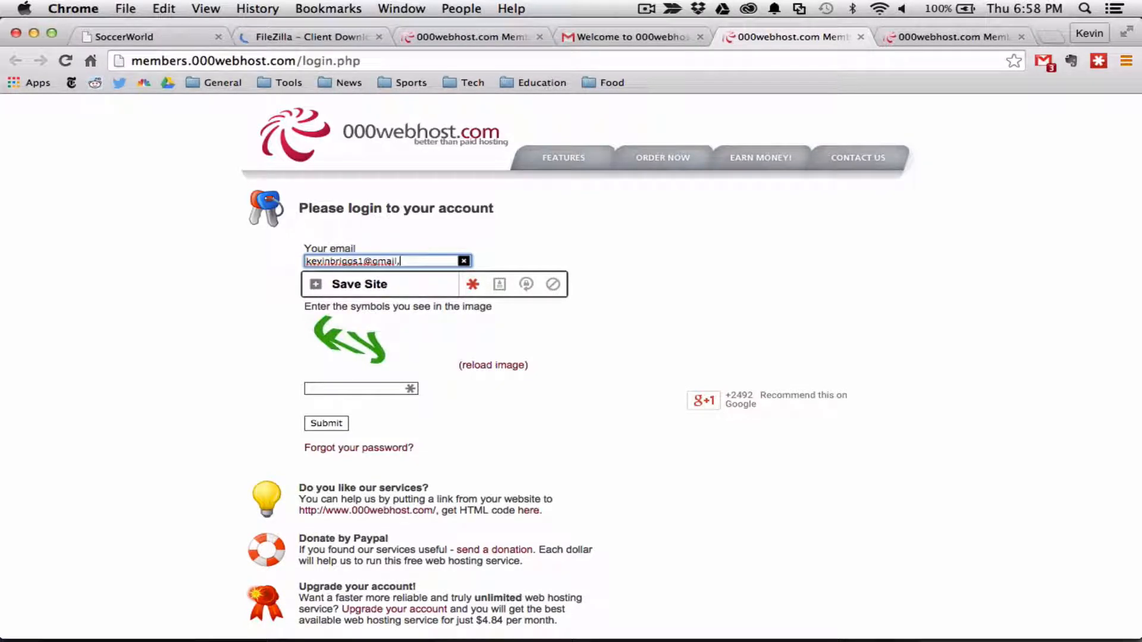
Step: Log in to the members area with saved details and captcha, showing mundodelfutbol.netii.net active
click(379, 289)
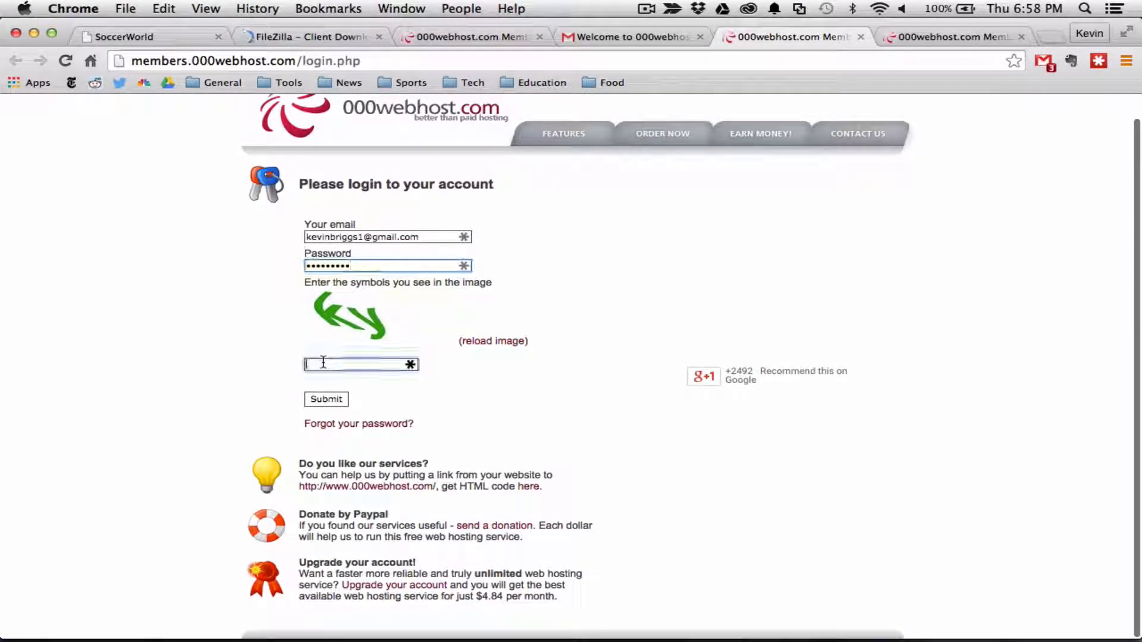
text(ky)
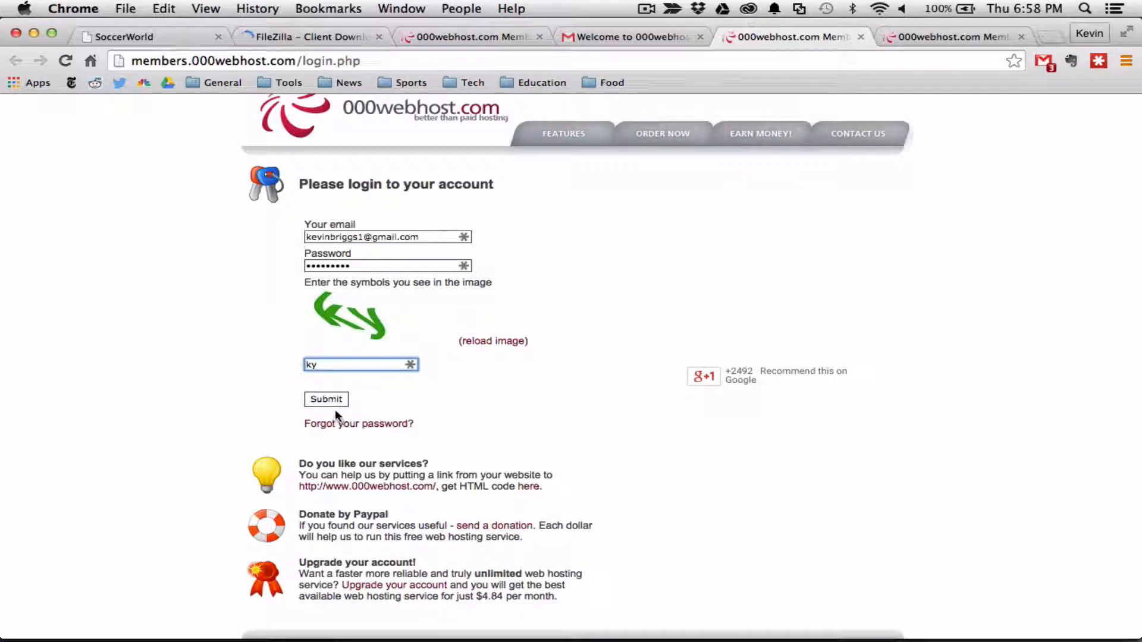
click(325, 399)
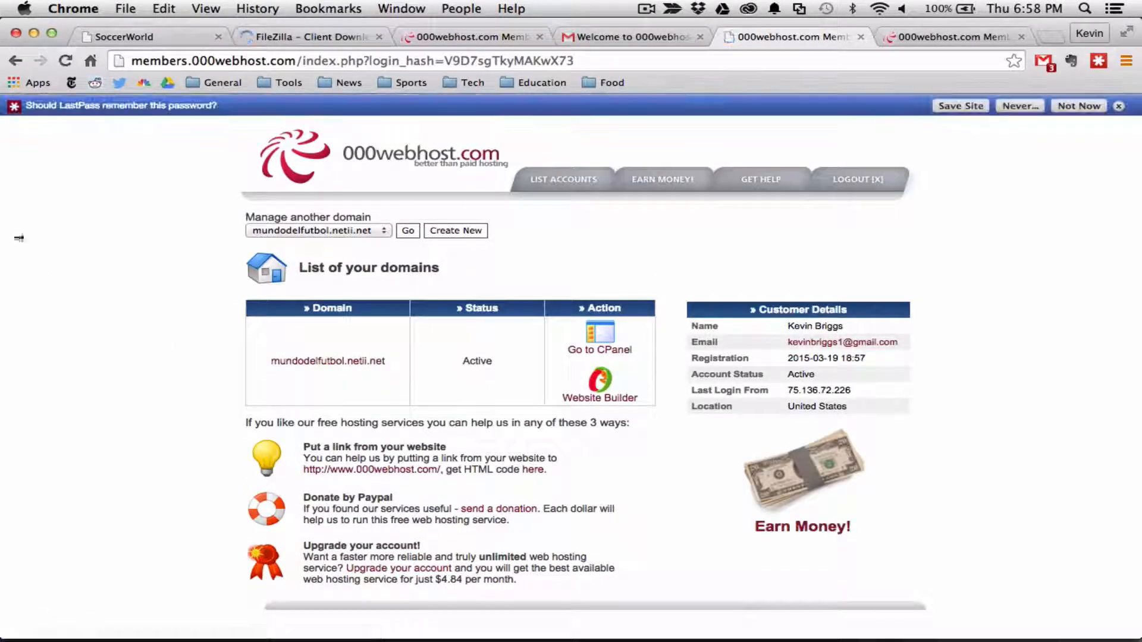
mouse_move(210, 272)
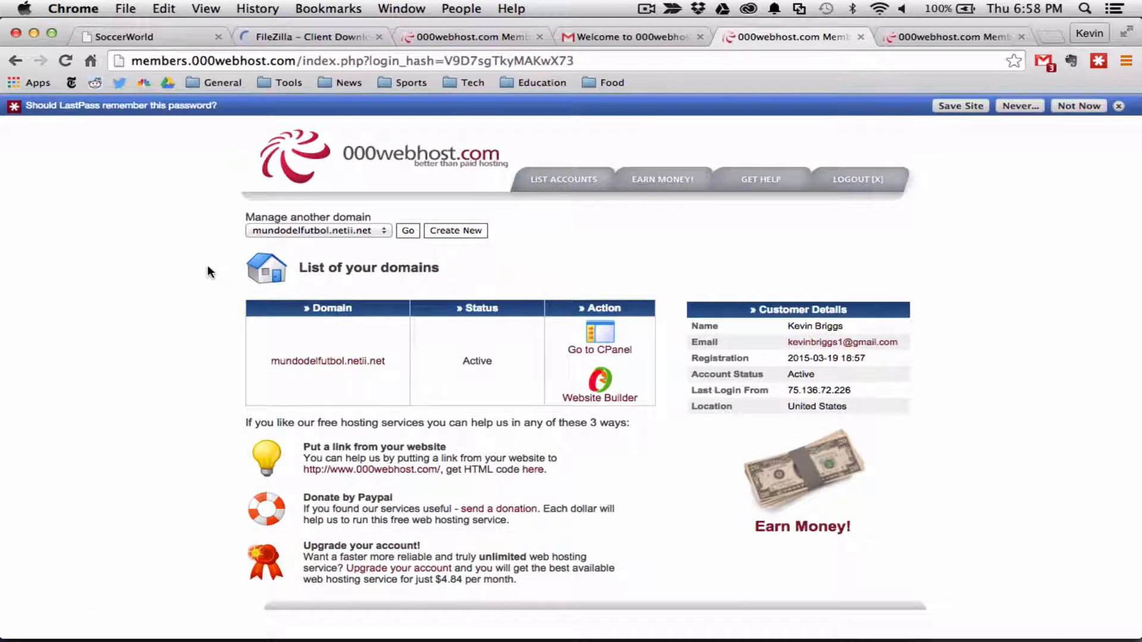
mouse_move(599, 350)
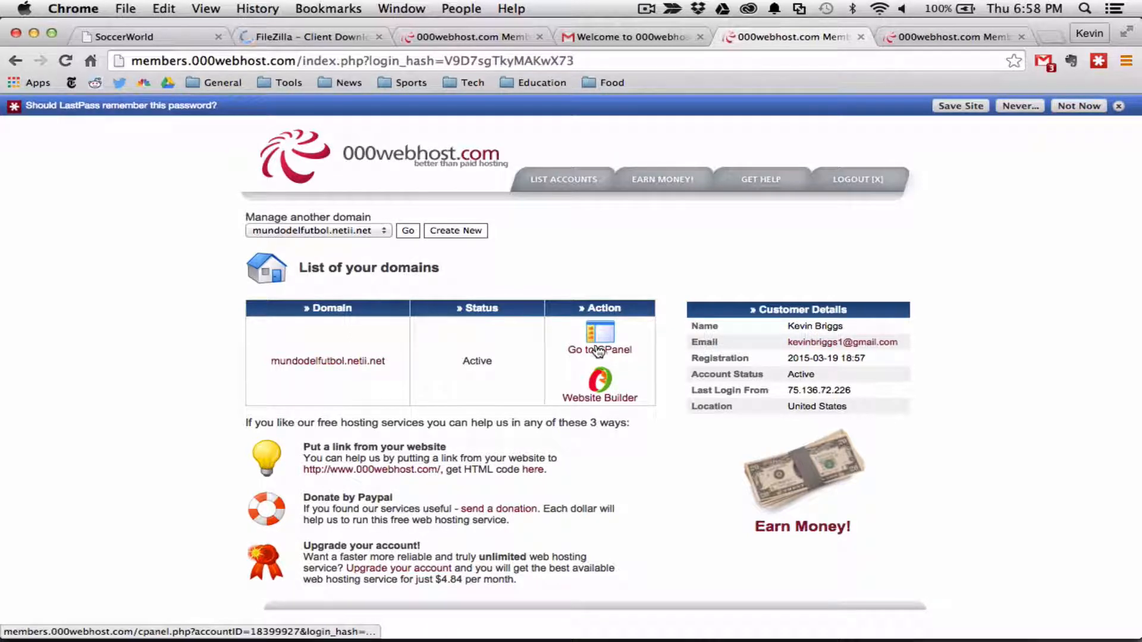
Step: Enter the domain's CPanel and bring up View FTP Details with host, username and public_html
click(599, 350)
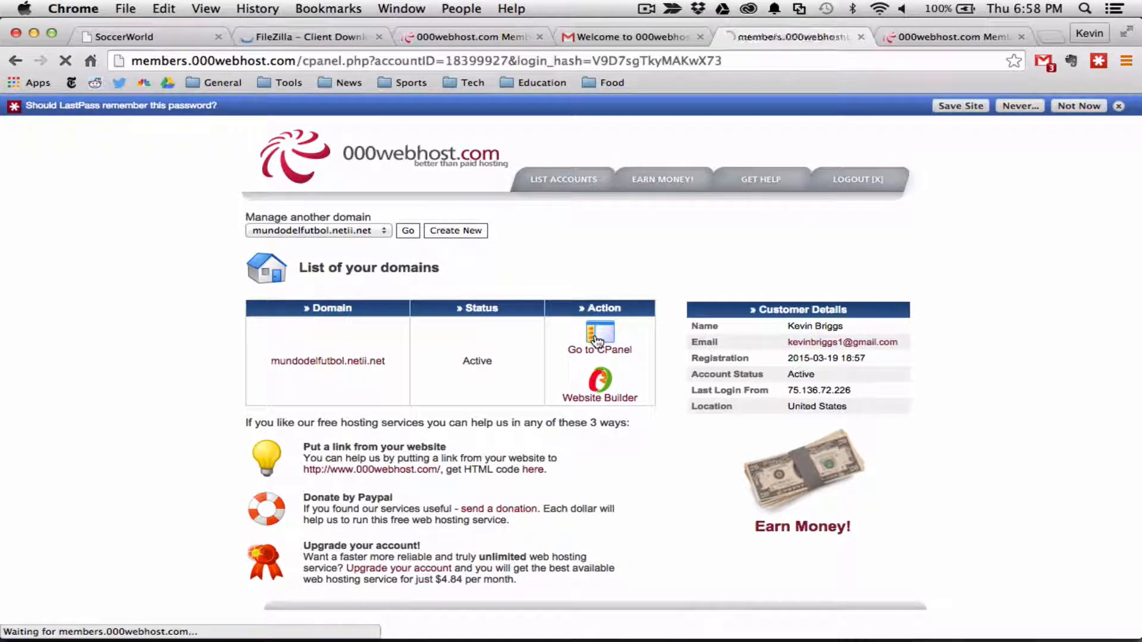
click(599, 350)
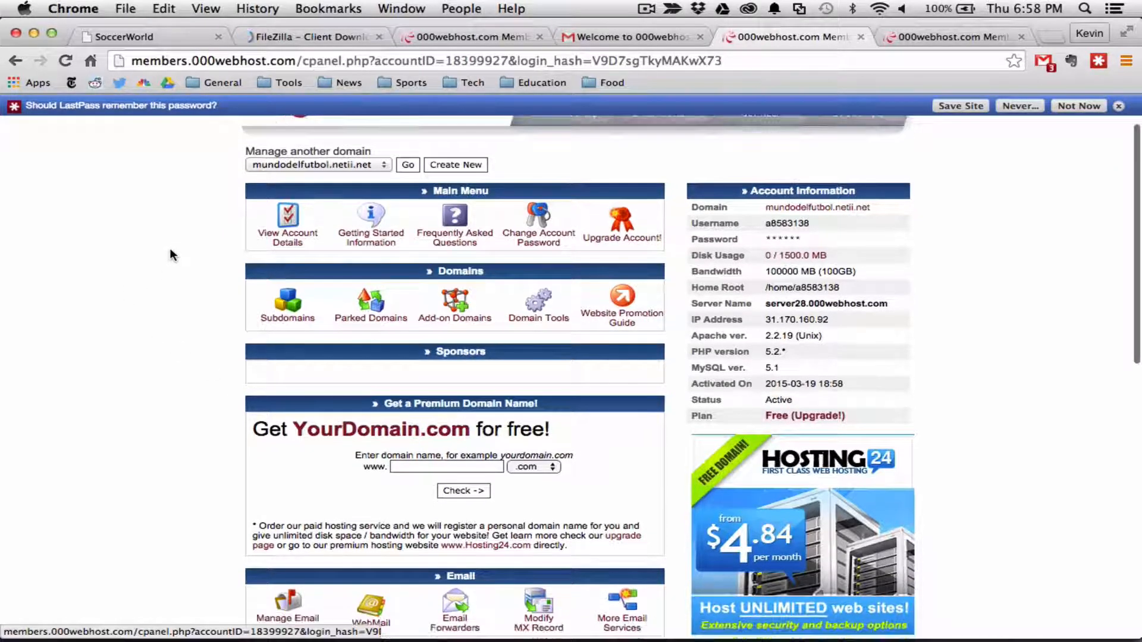
scroll(down, 3)
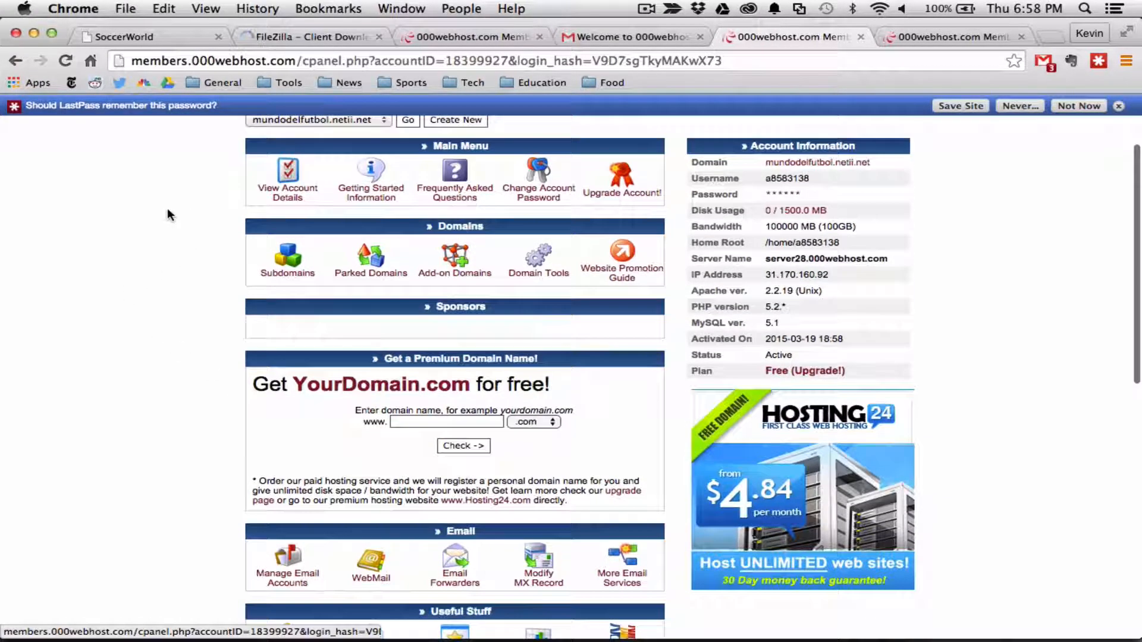
scroll(down, 3)
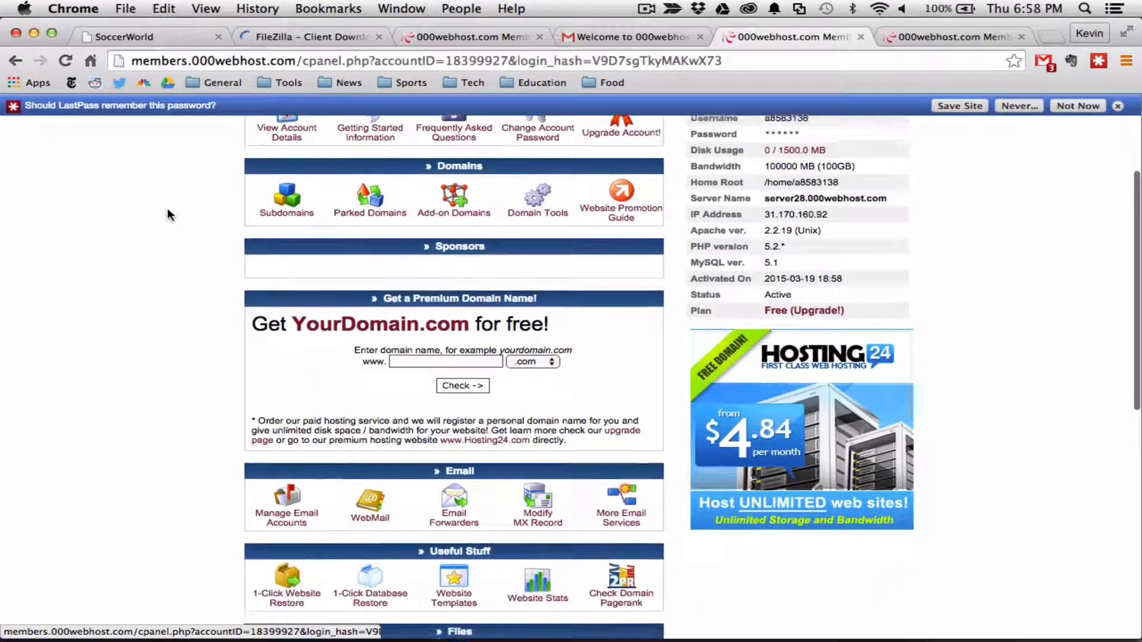
scroll(down, 3)
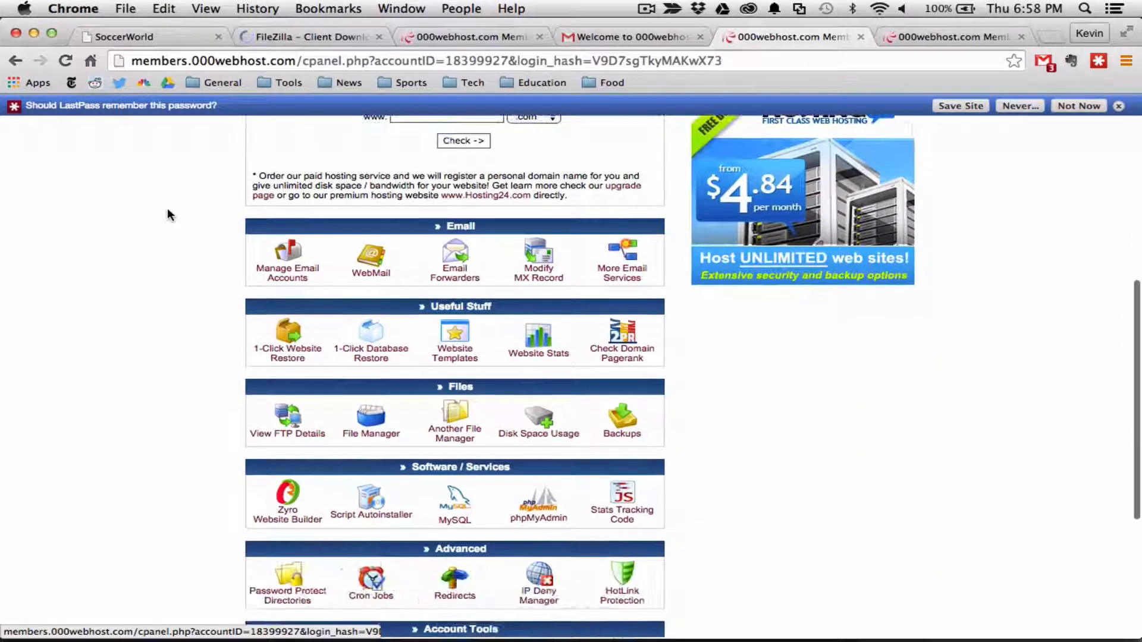
scroll(down, 3)
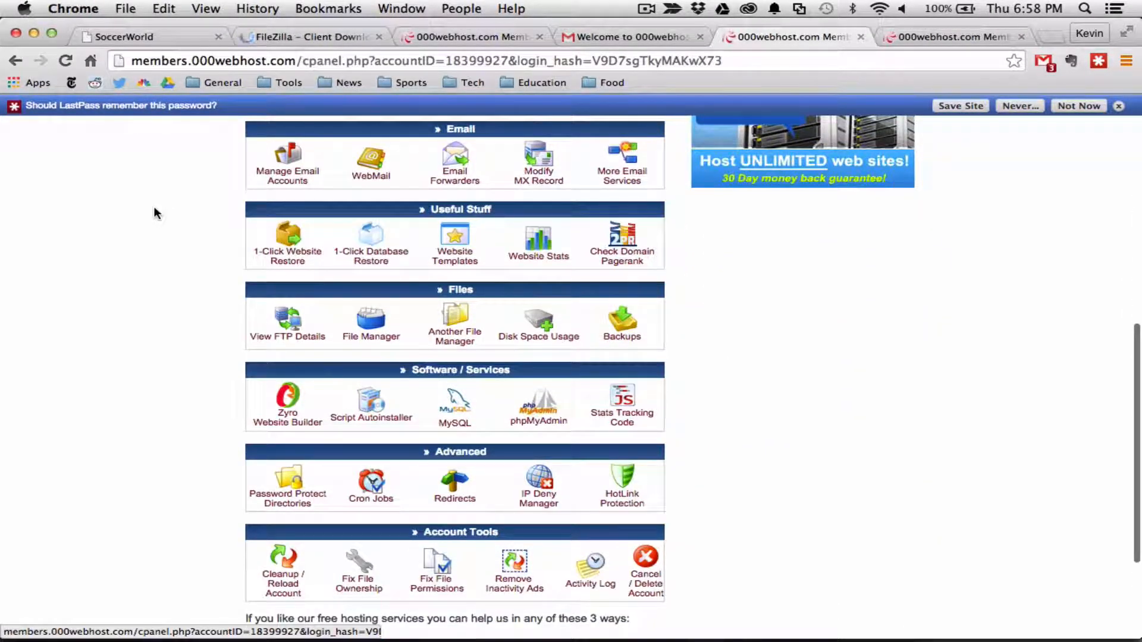
scroll(down, 3)
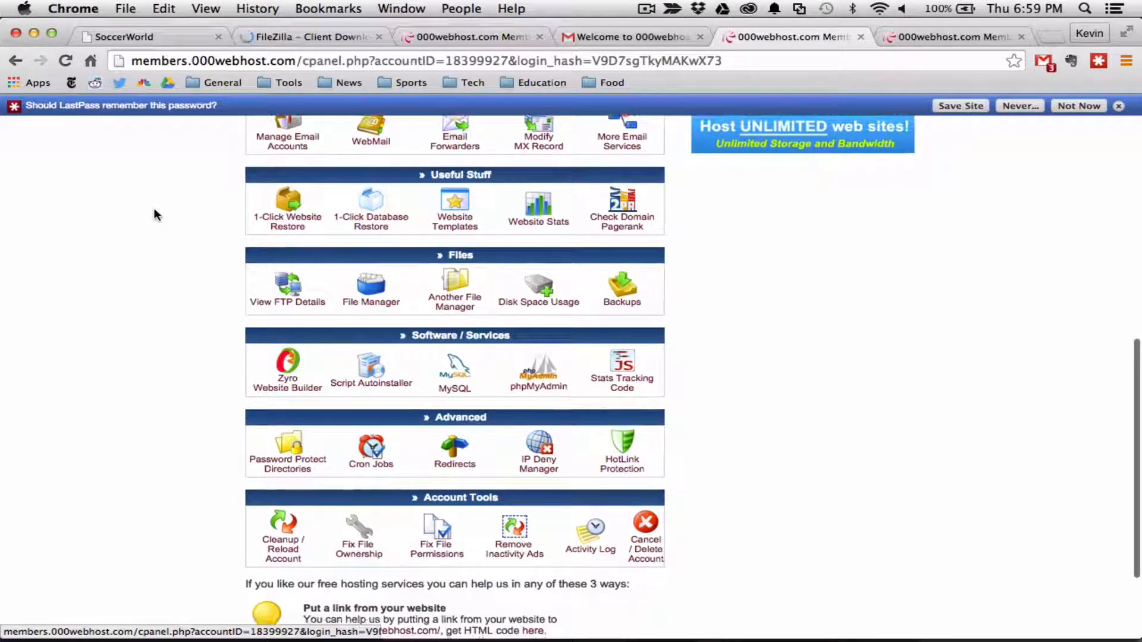
click(287, 284)
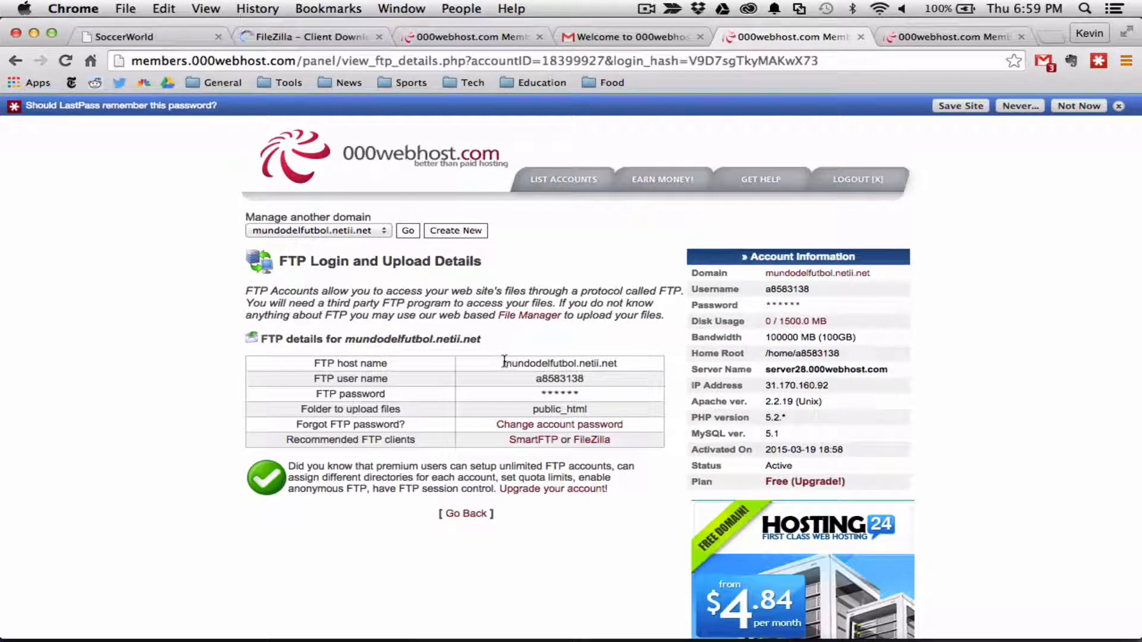
mouse_move(590, 377)
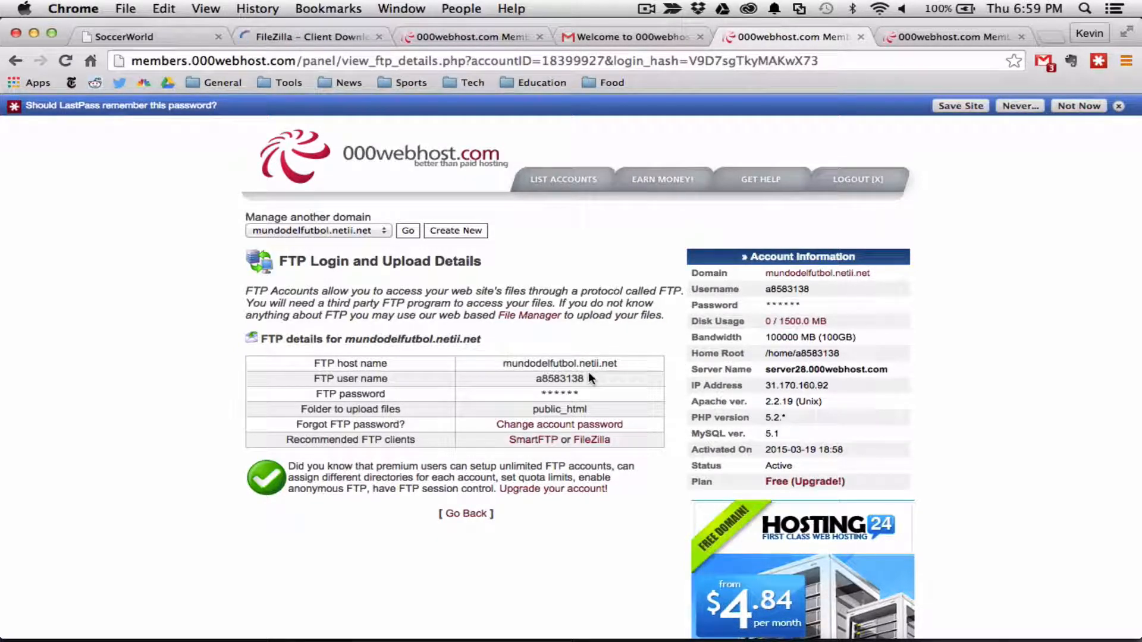
mouse_move(197, 346)
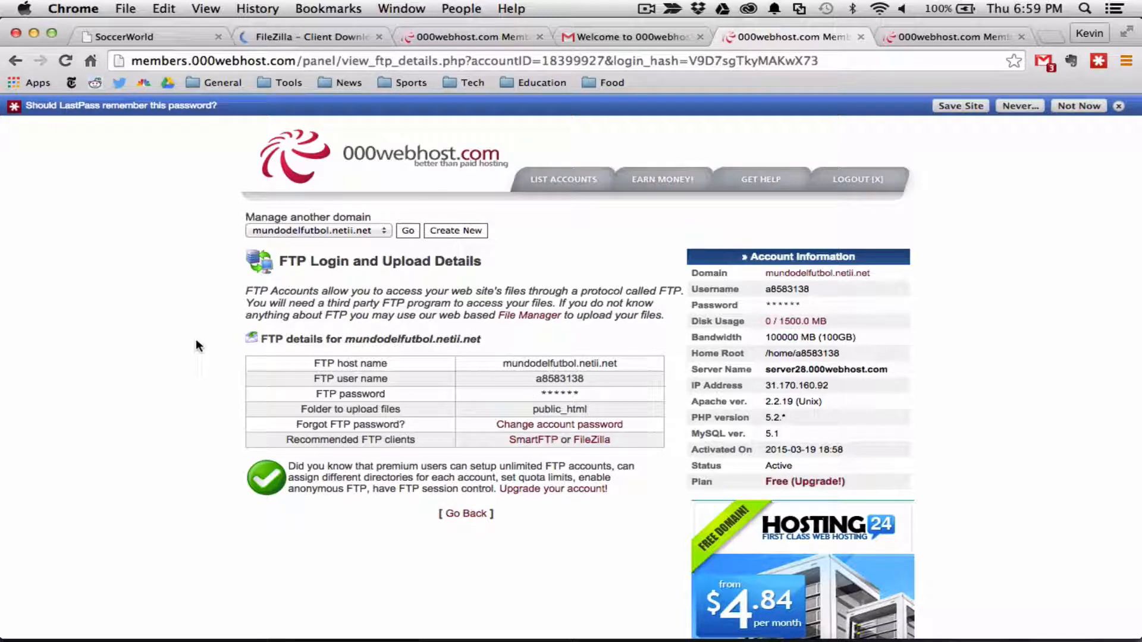
click(793, 603)
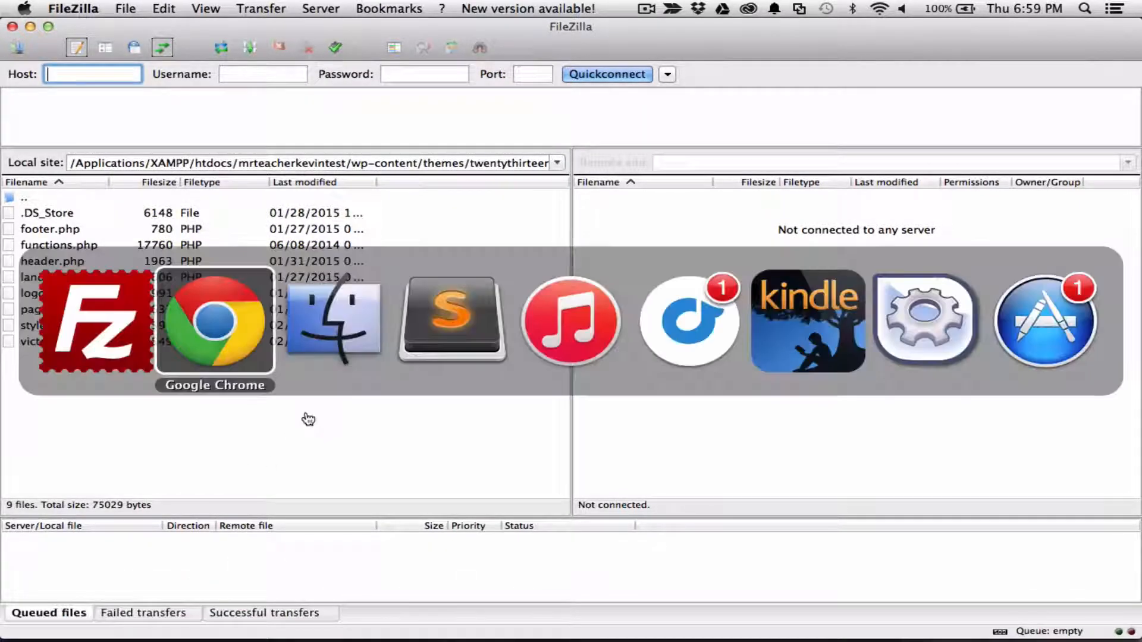
Step: Quickconnect to host mundodelfutbol.netii.net with the FTP username and password
click(214, 321)
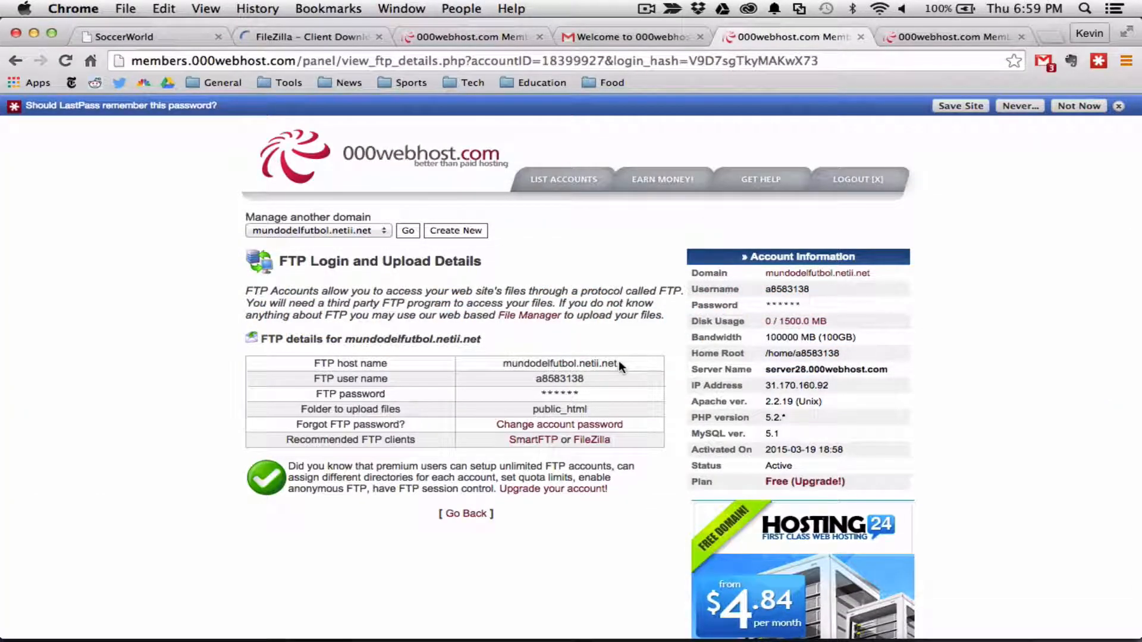
double_click(559, 363)
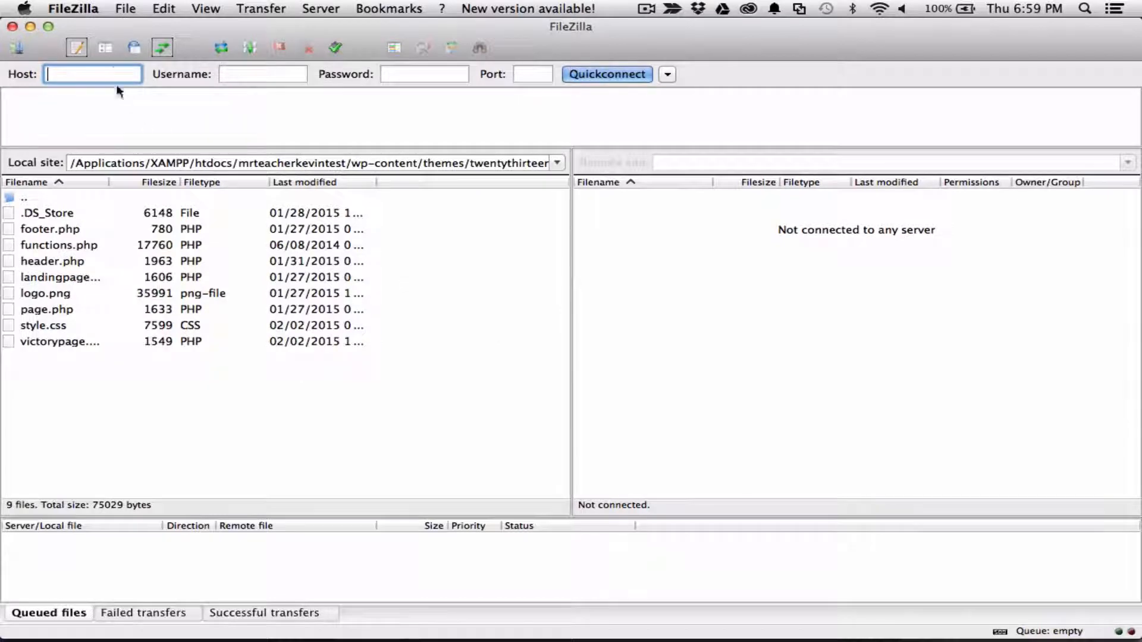
text(elfutbol.netii.net)
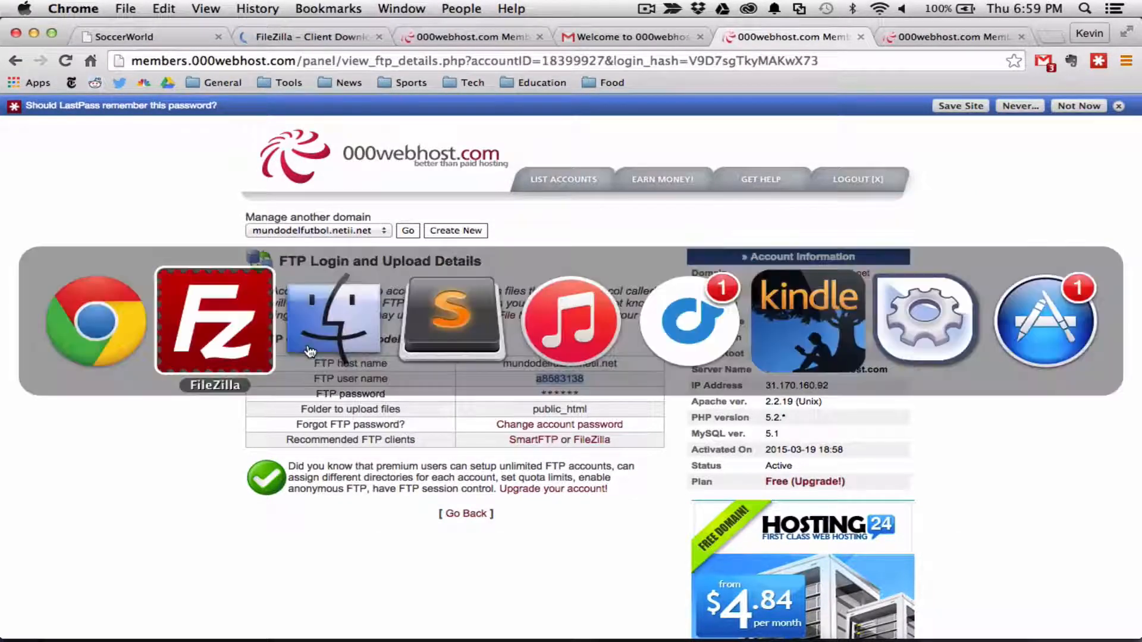
click(214, 320)
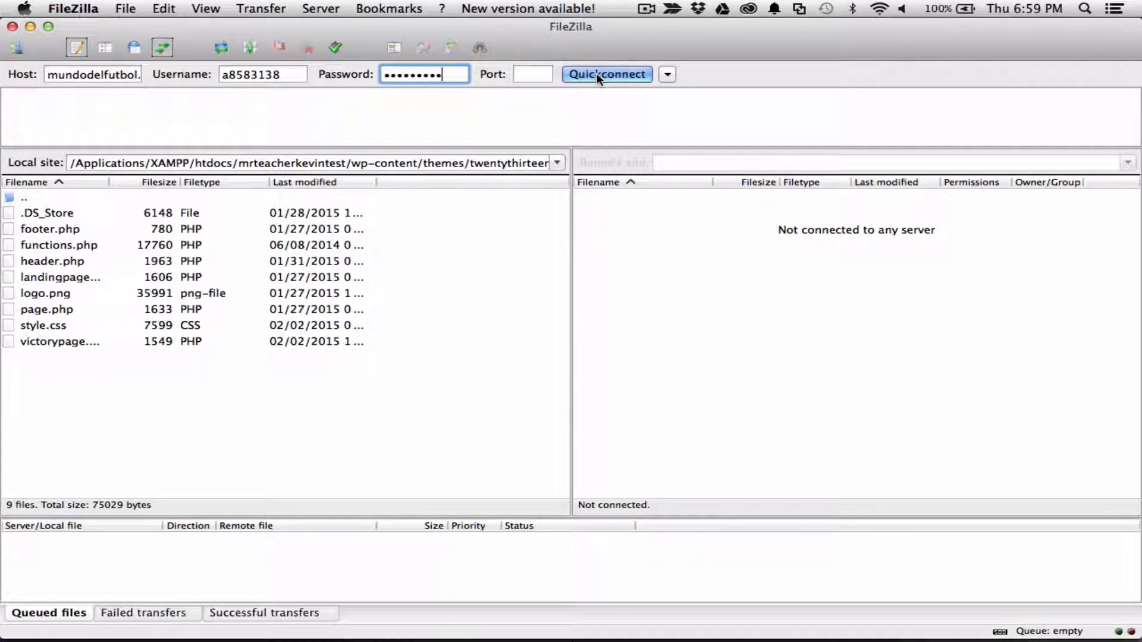
click(606, 74)
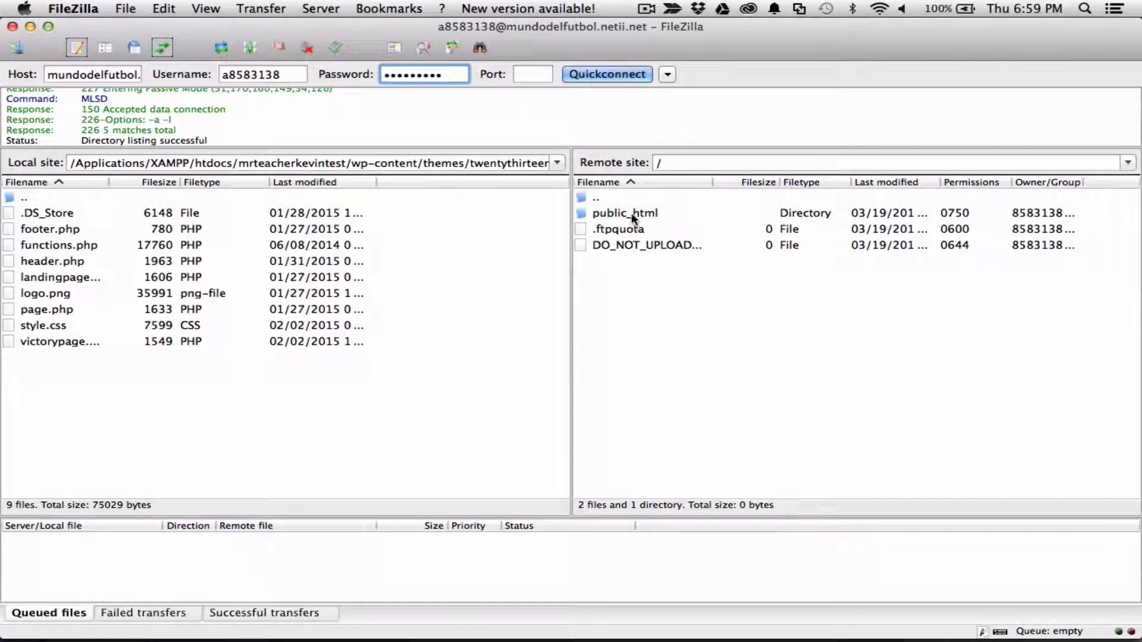
mouse_move(604, 215)
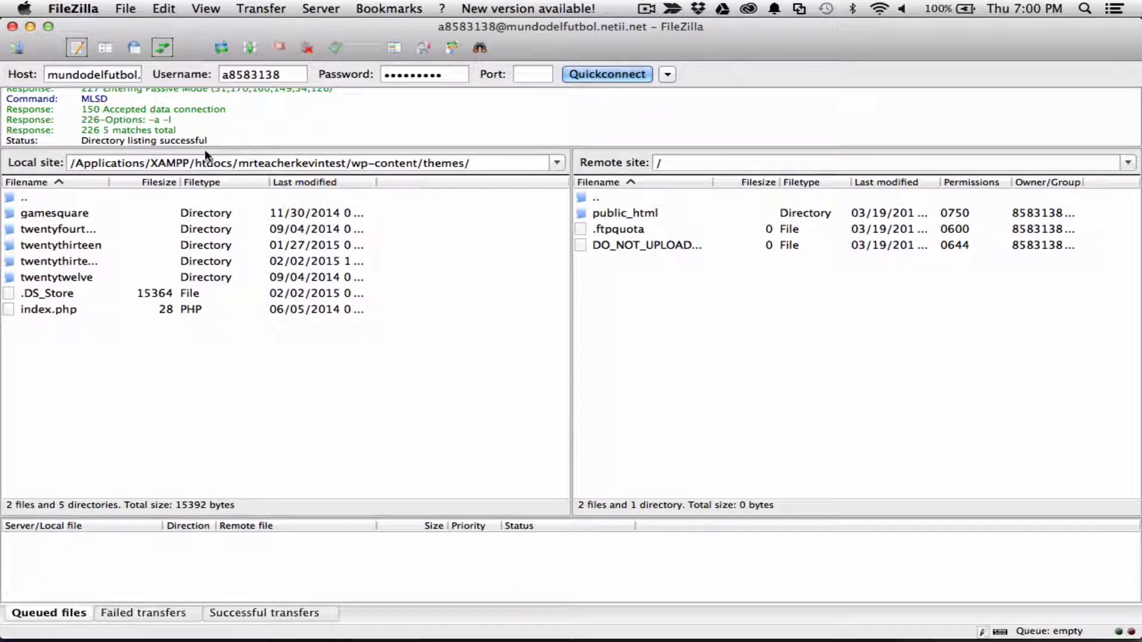
Step: Navigate the local site pane up to Users and into the Desktop folder holding SoccerWorld
double_click(24, 197)
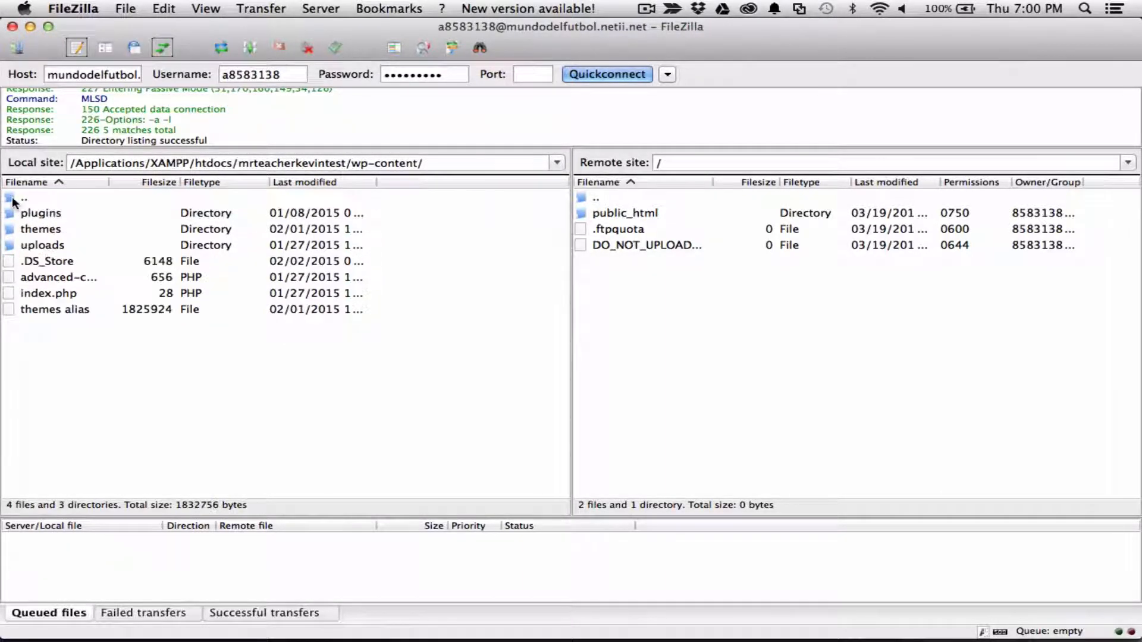
mouse_move(22, 204)
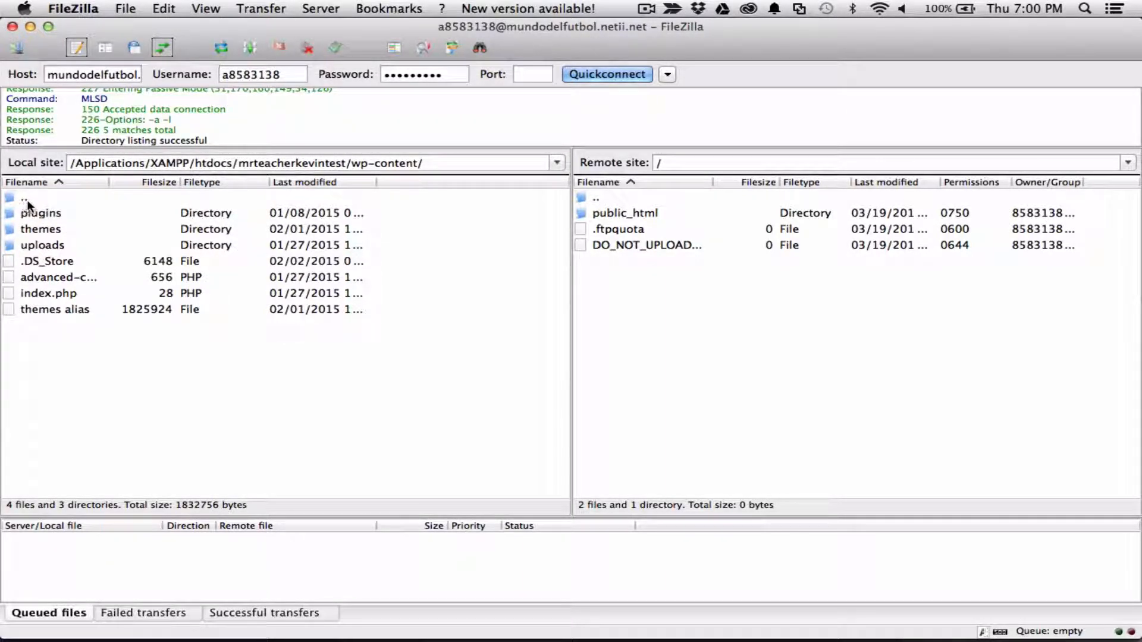
double_click(24, 197)
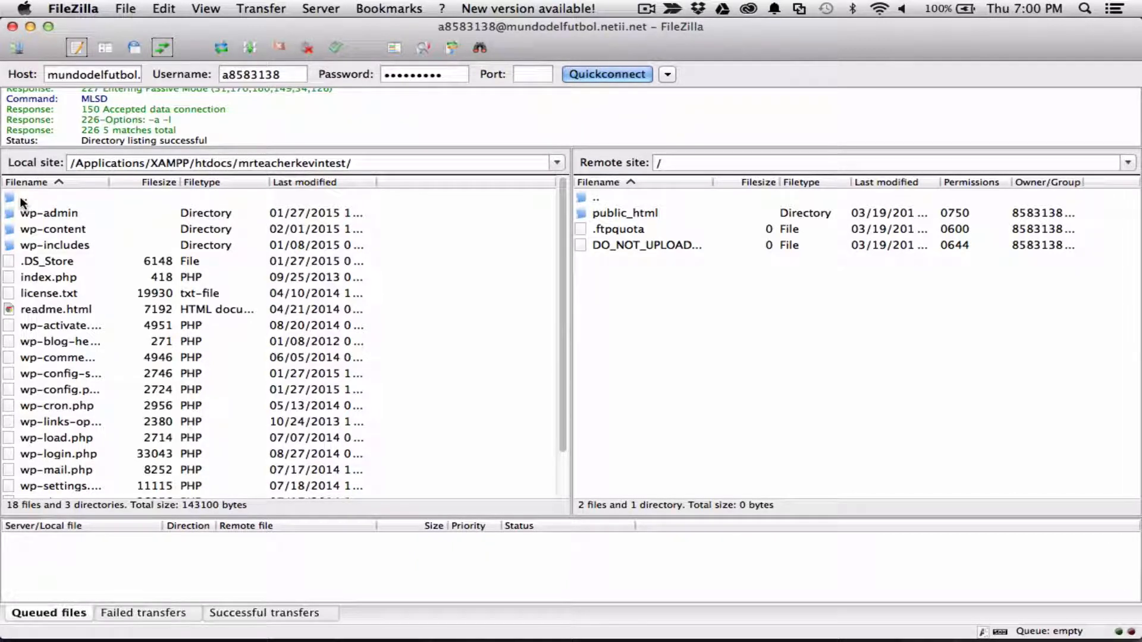
double_click(22, 198)
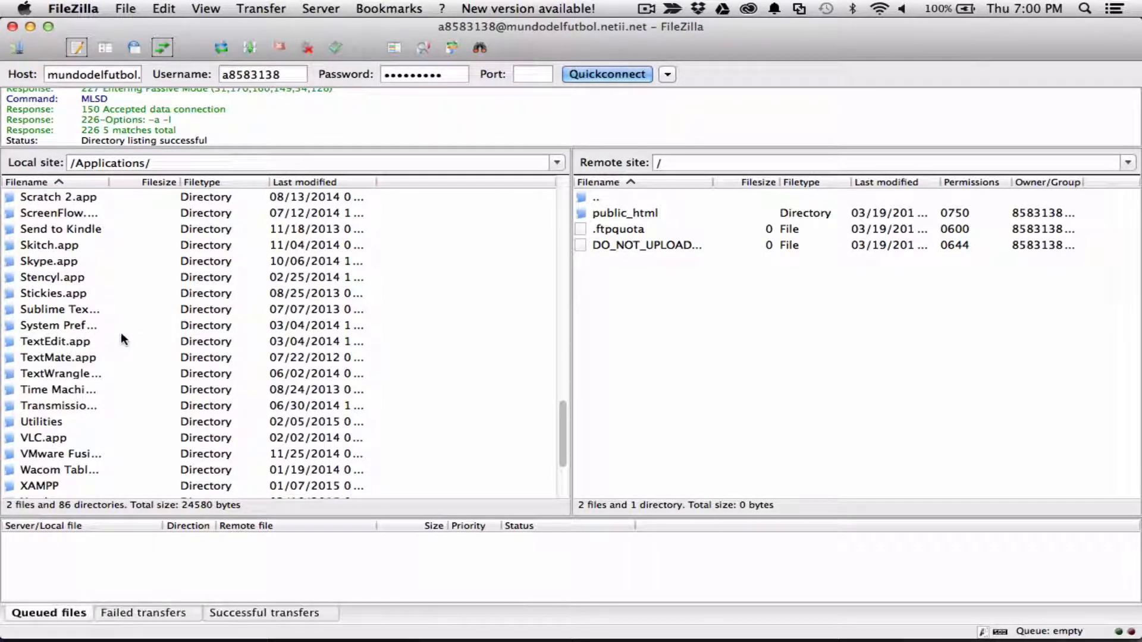
scroll(up, 3)
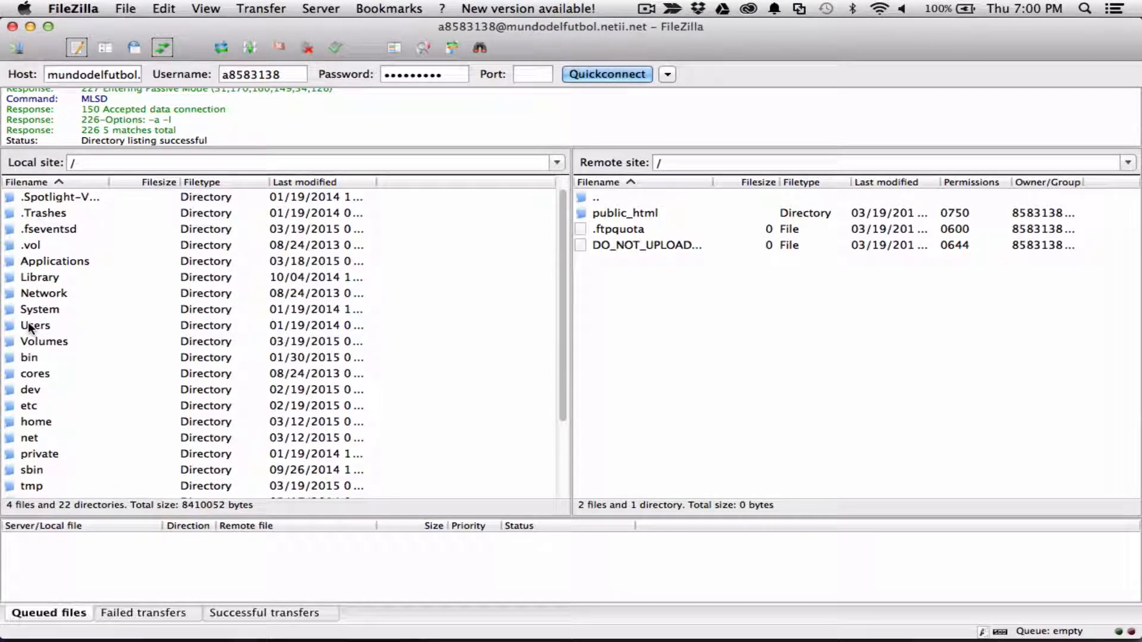
mouse_move(45, 237)
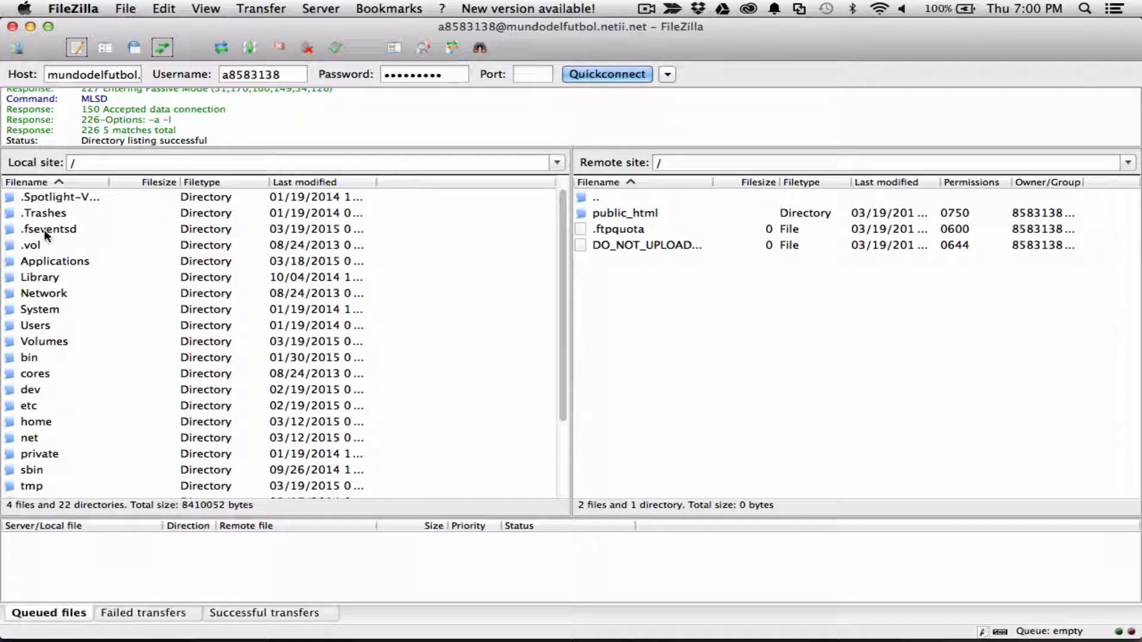
scroll(up, 3)
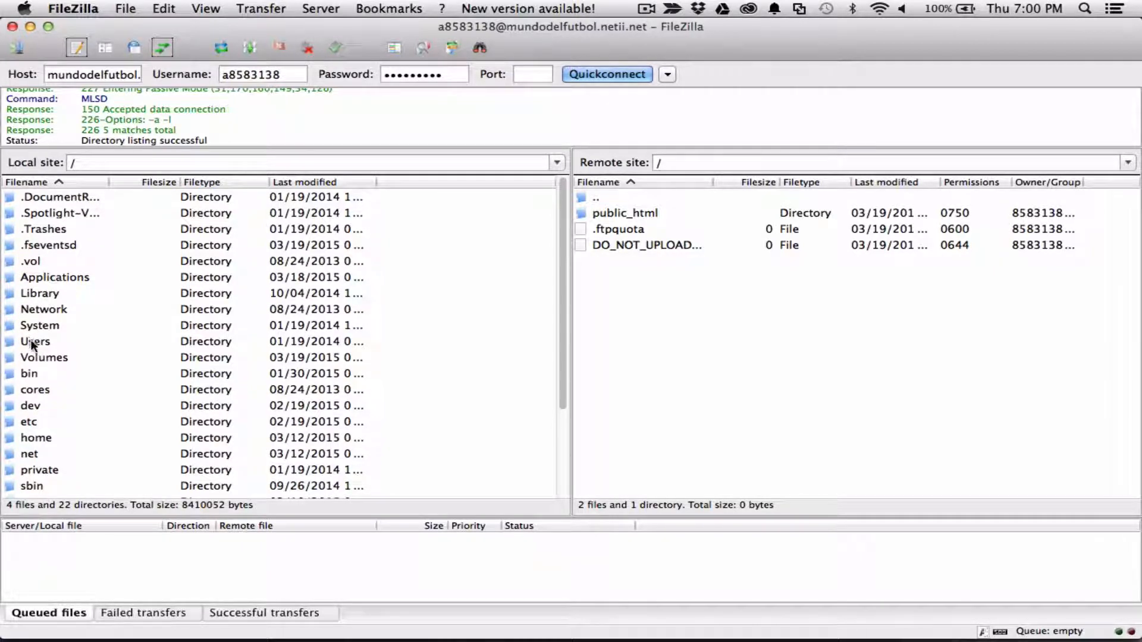
double_click(35, 341)
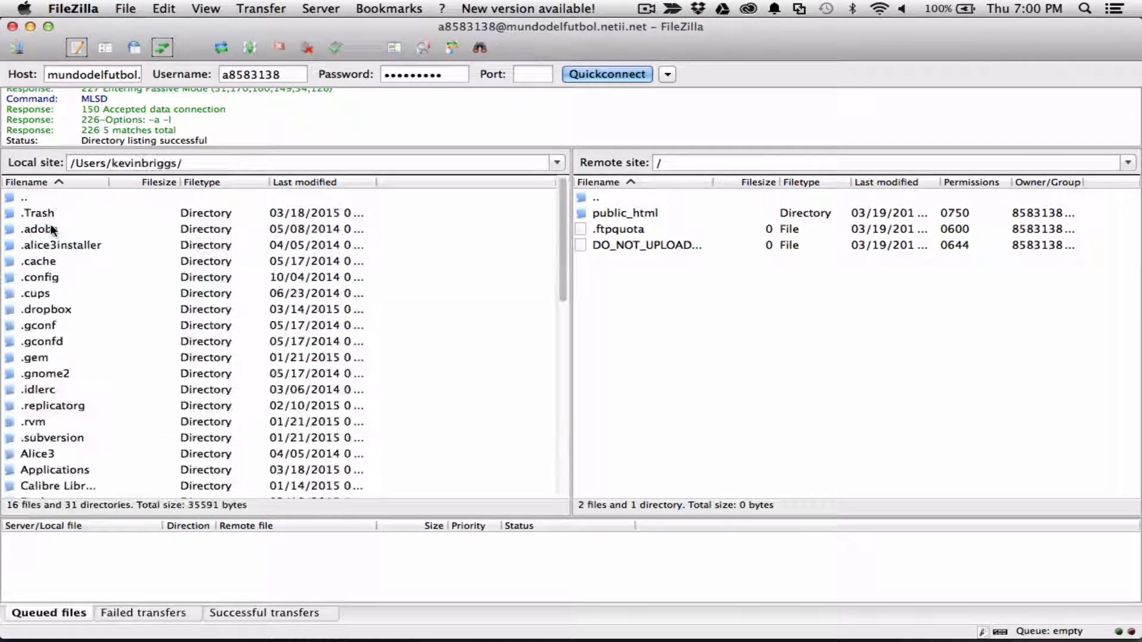
scroll(down, 3)
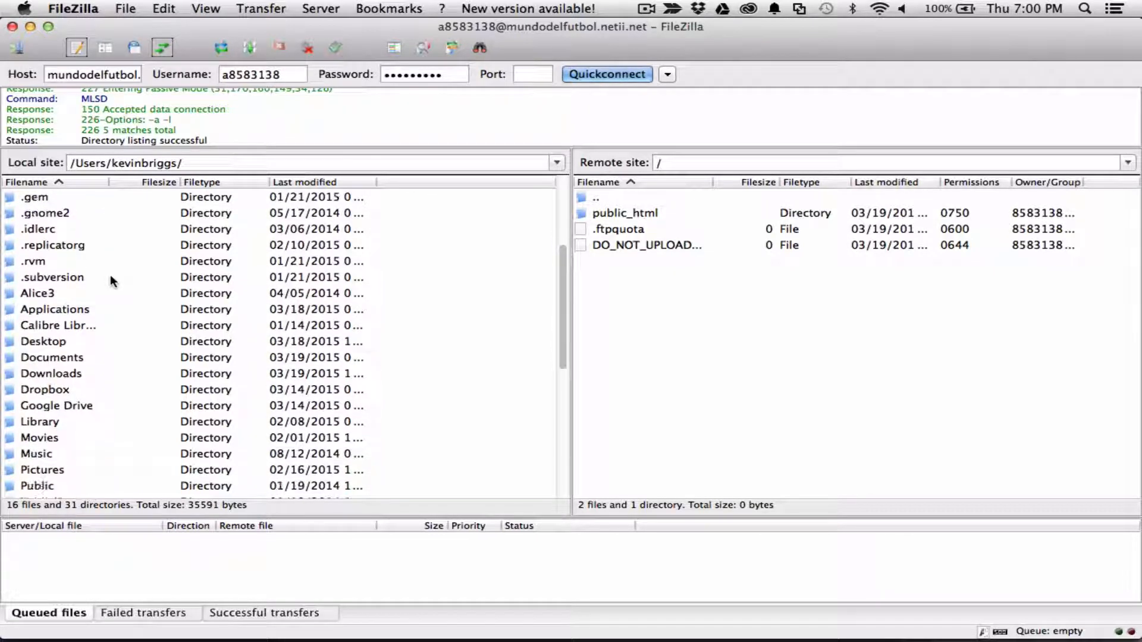
double_click(43, 340)
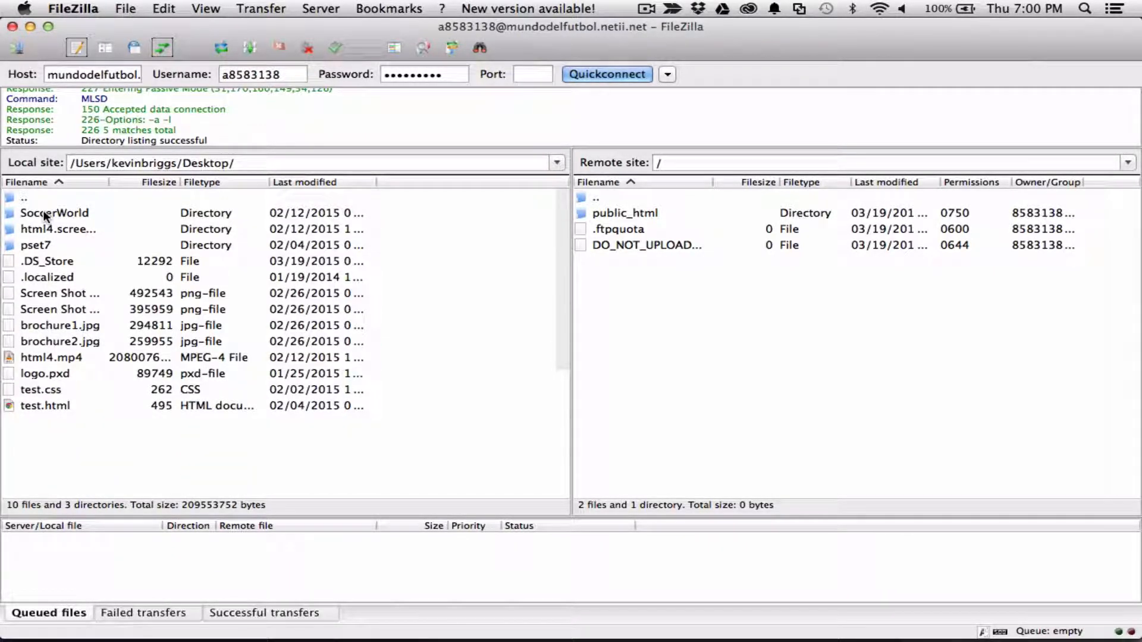
Step: Select all seven local SoccerWorld files and upload them to the server root
double_click(54, 213)
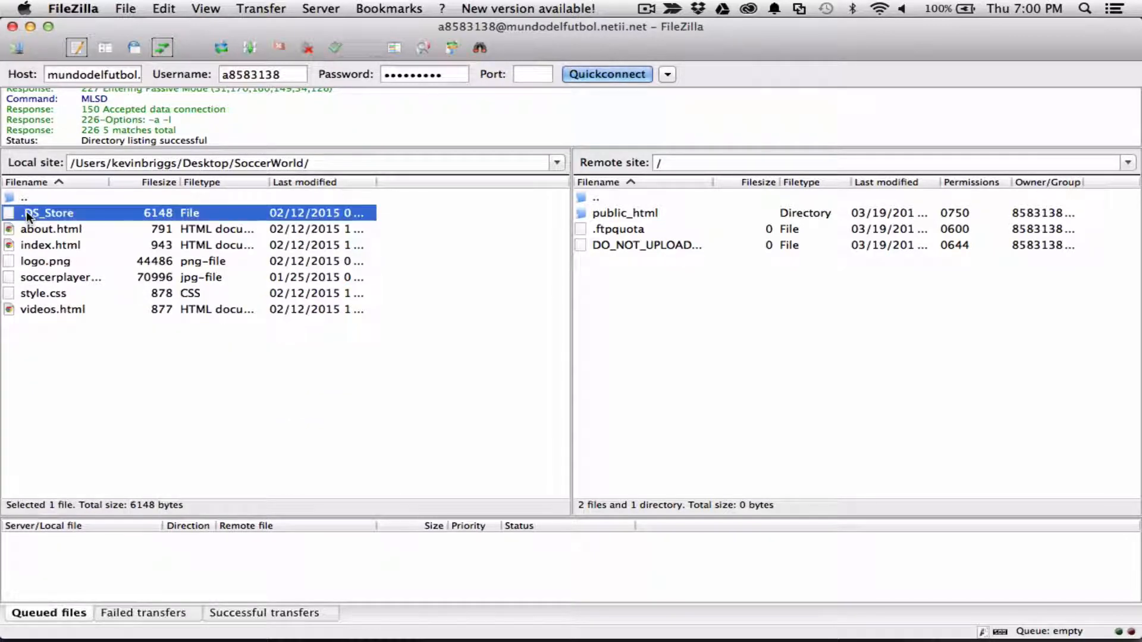
key(cmd+a)
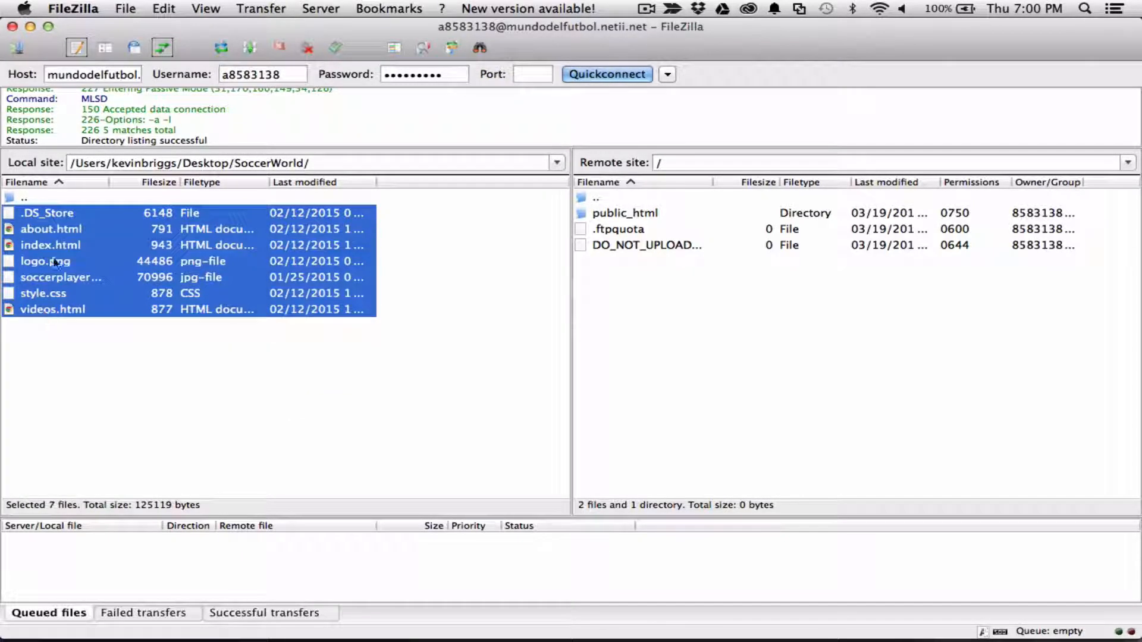
click(248, 48)
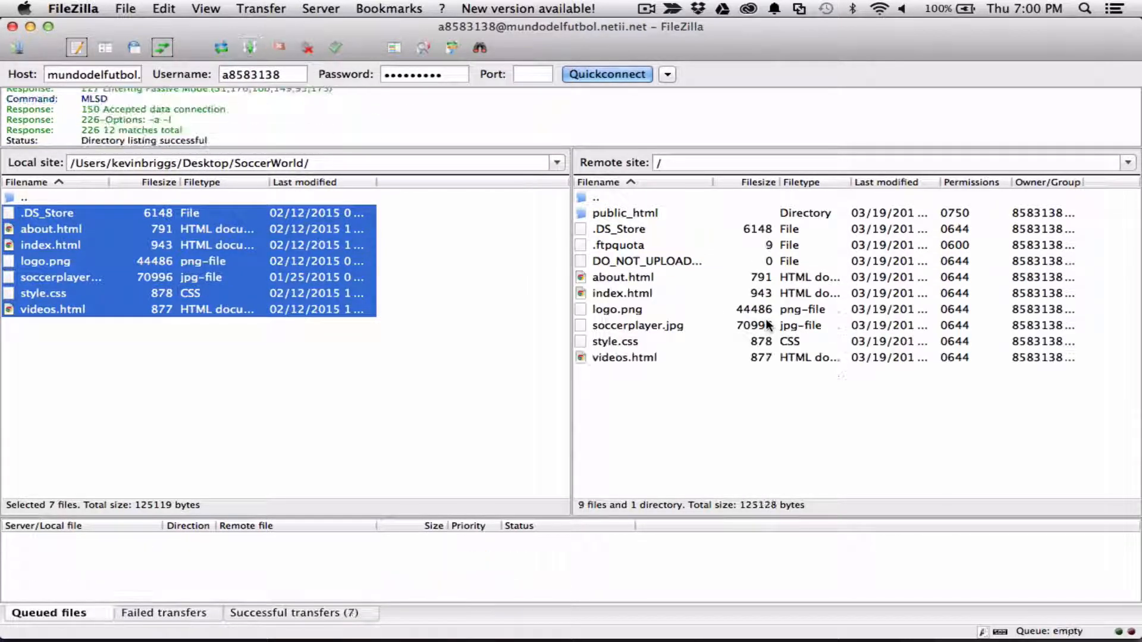
mouse_move(189, 157)
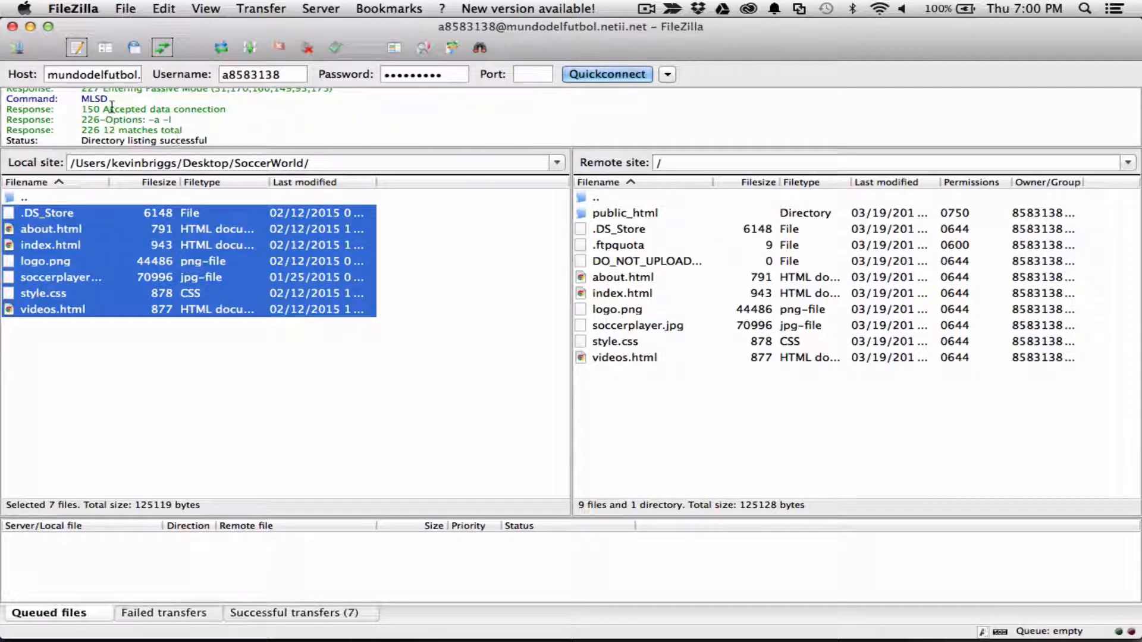
mouse_move(435, 366)
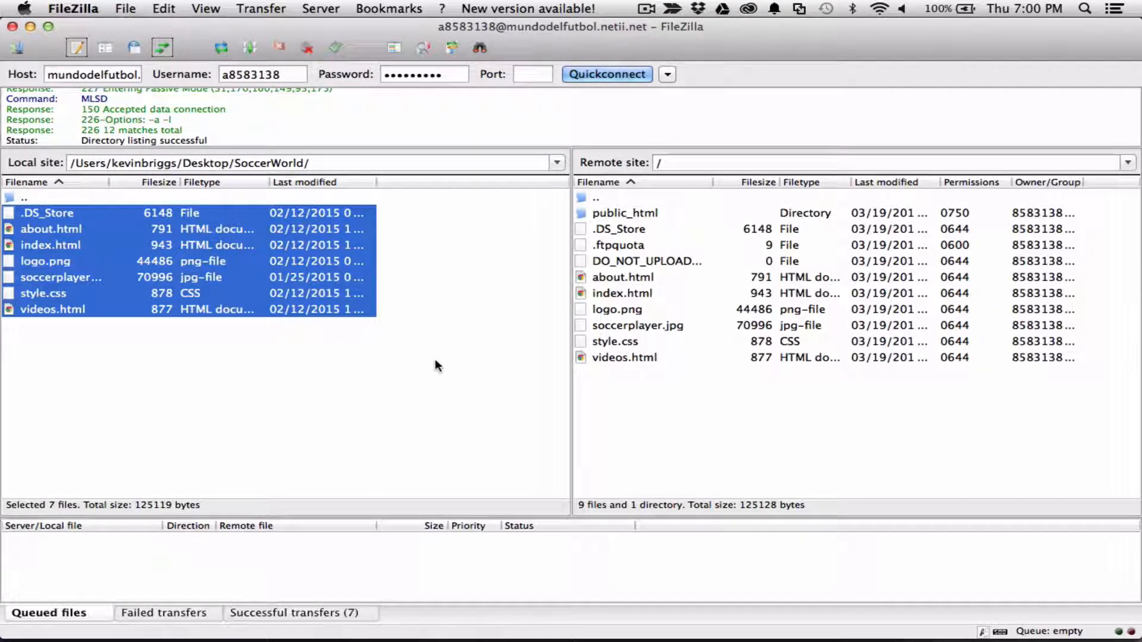
mouse_move(429, 269)
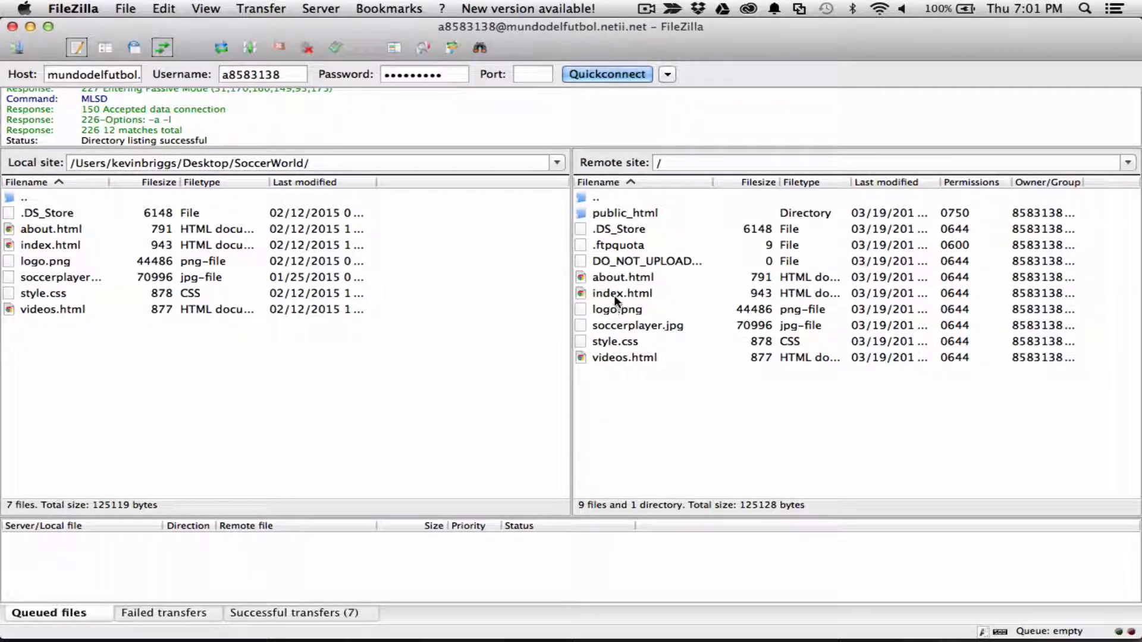
mouse_move(261, 602)
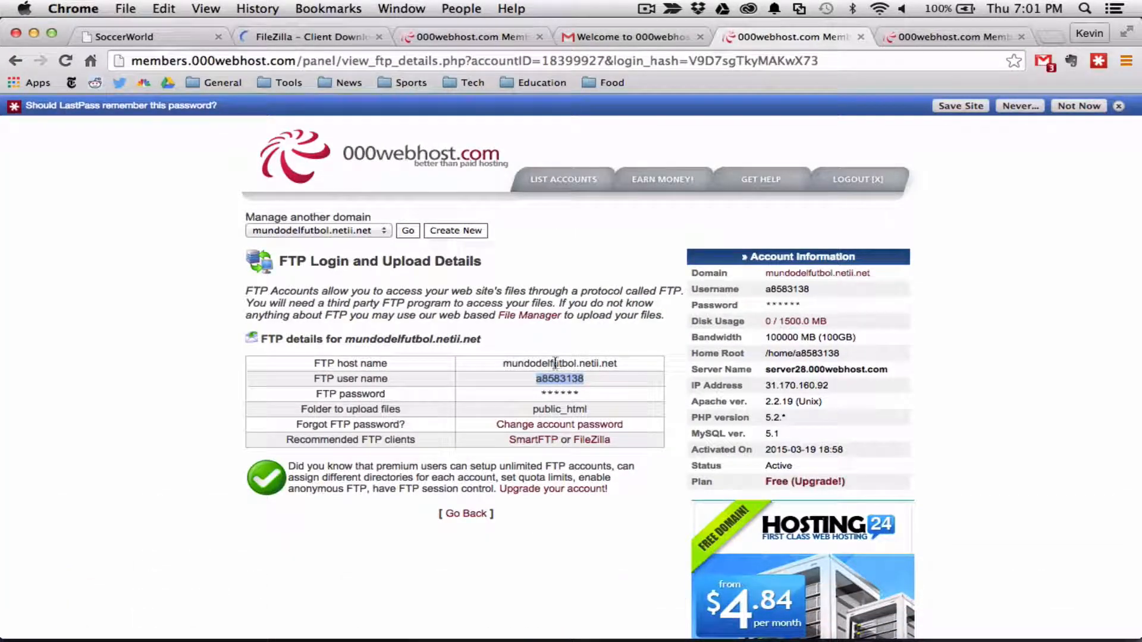
Step: Browse to mundodelfutbol.netii.net in a new Chrome tab, showing the host's placeholder page
double_click(558, 364)
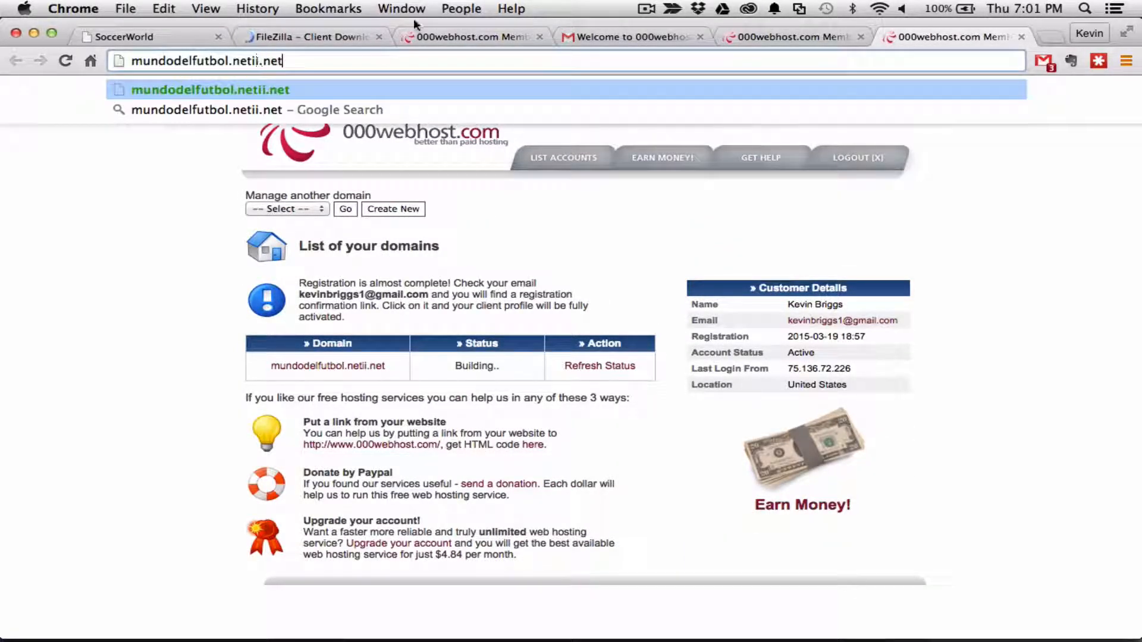
click(211, 89)
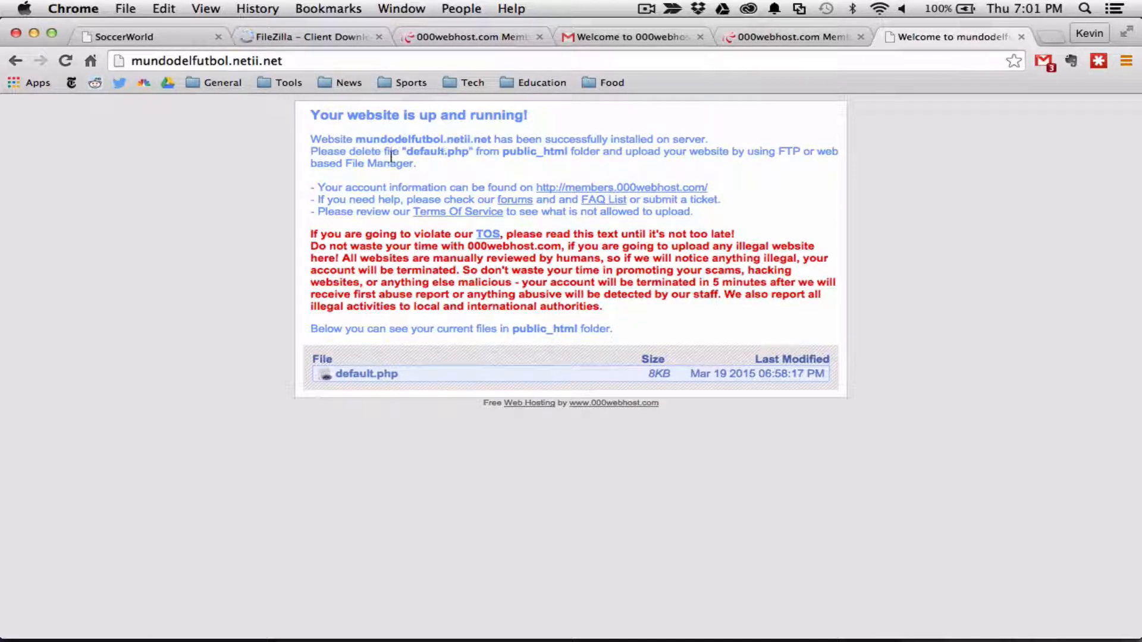
mouse_move(505, 377)
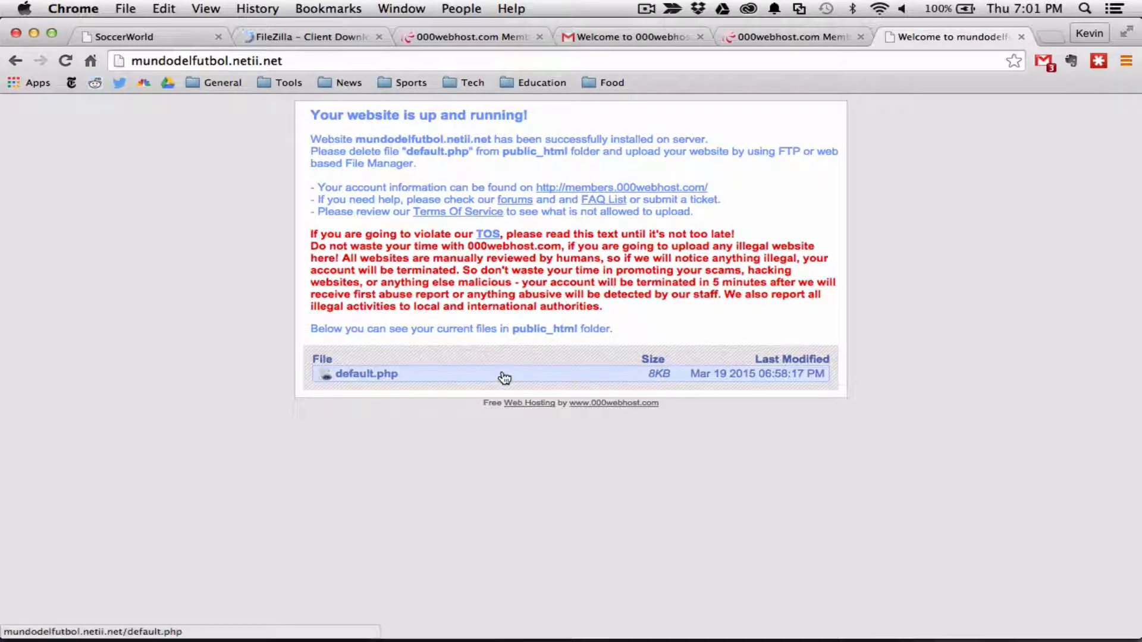
mouse_move(189, 358)
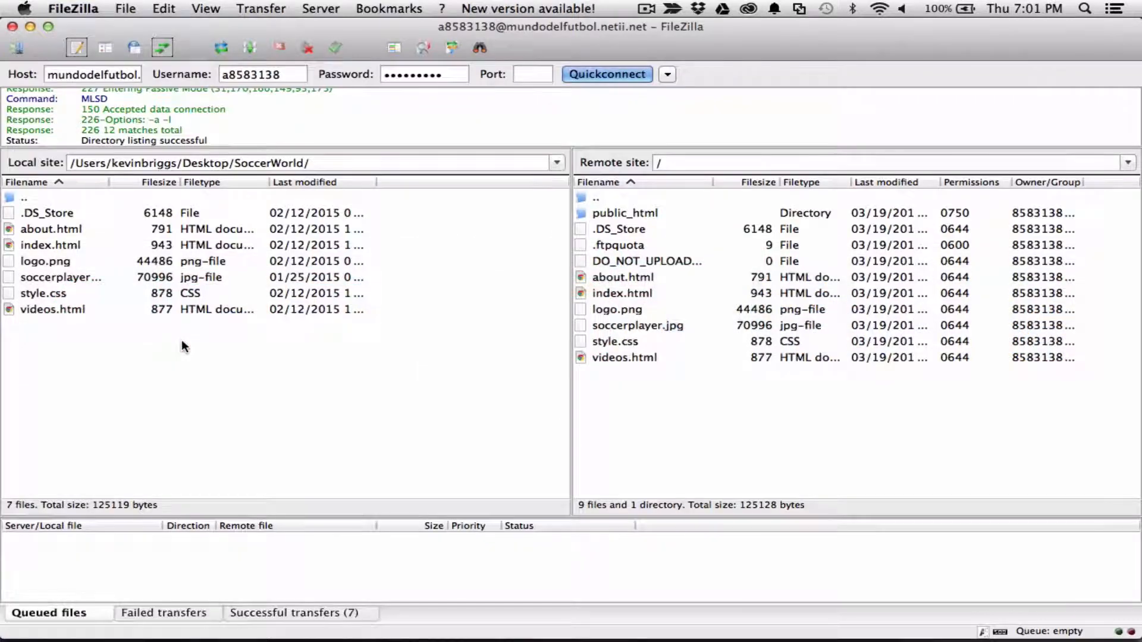
Step: Enter public_html on the server and delete default.php, confirming the deletion
click(623, 213)
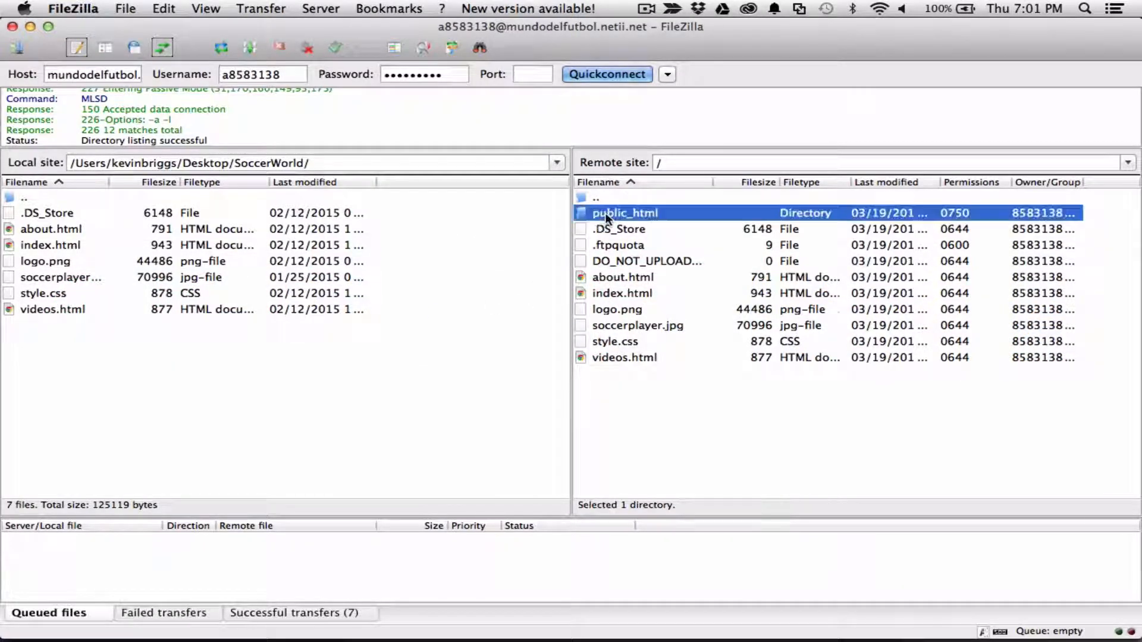
double_click(624, 213)
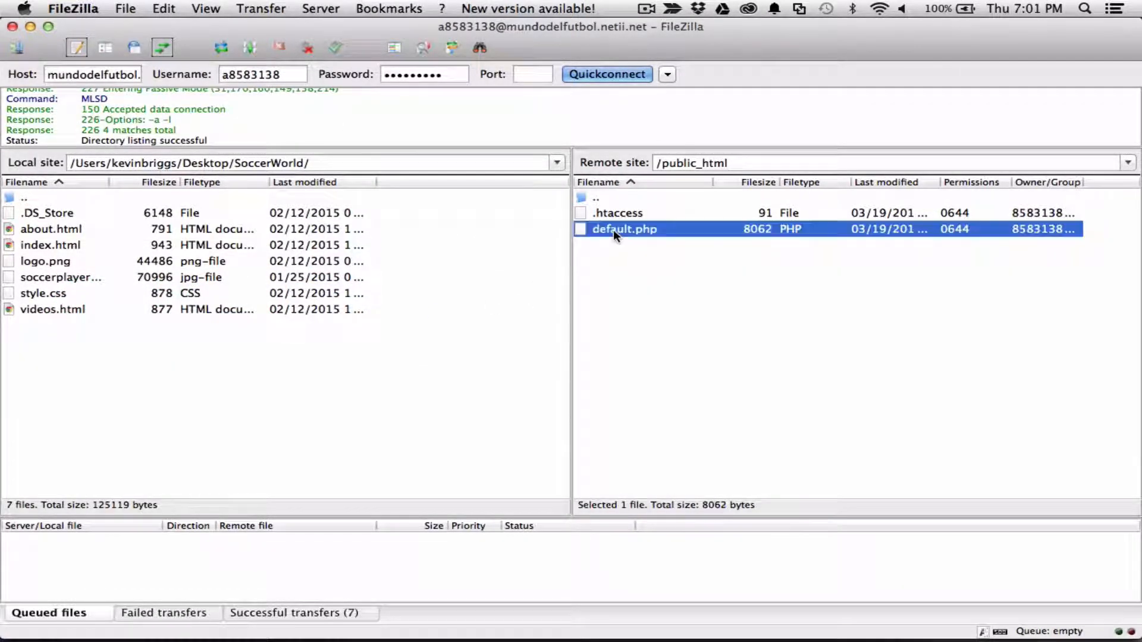
right_click(624, 229)
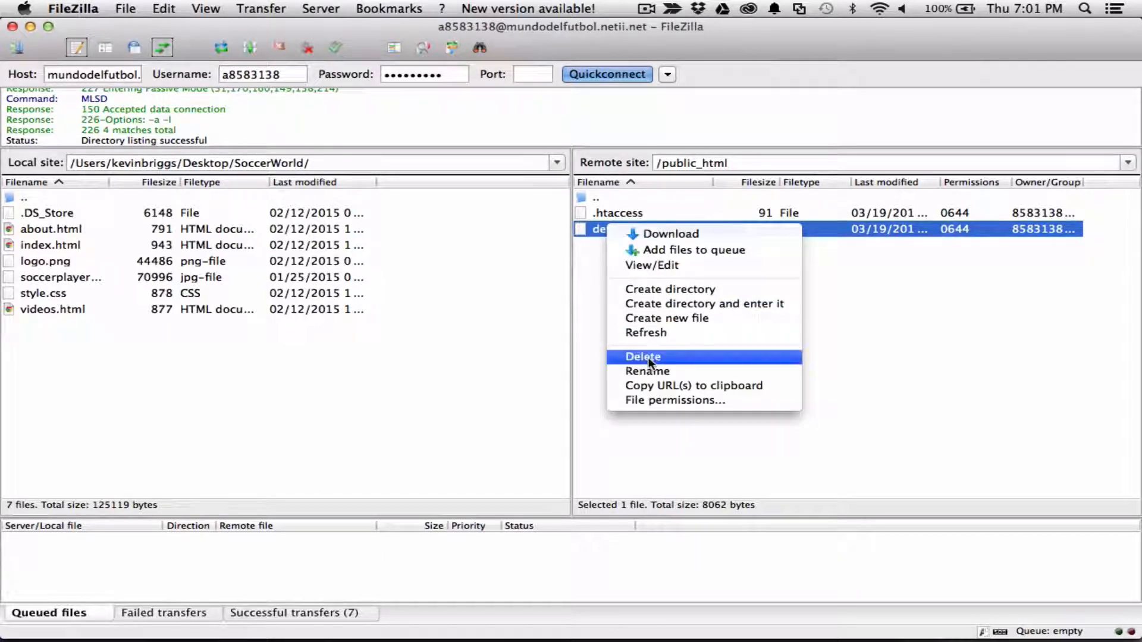
click(647, 371)
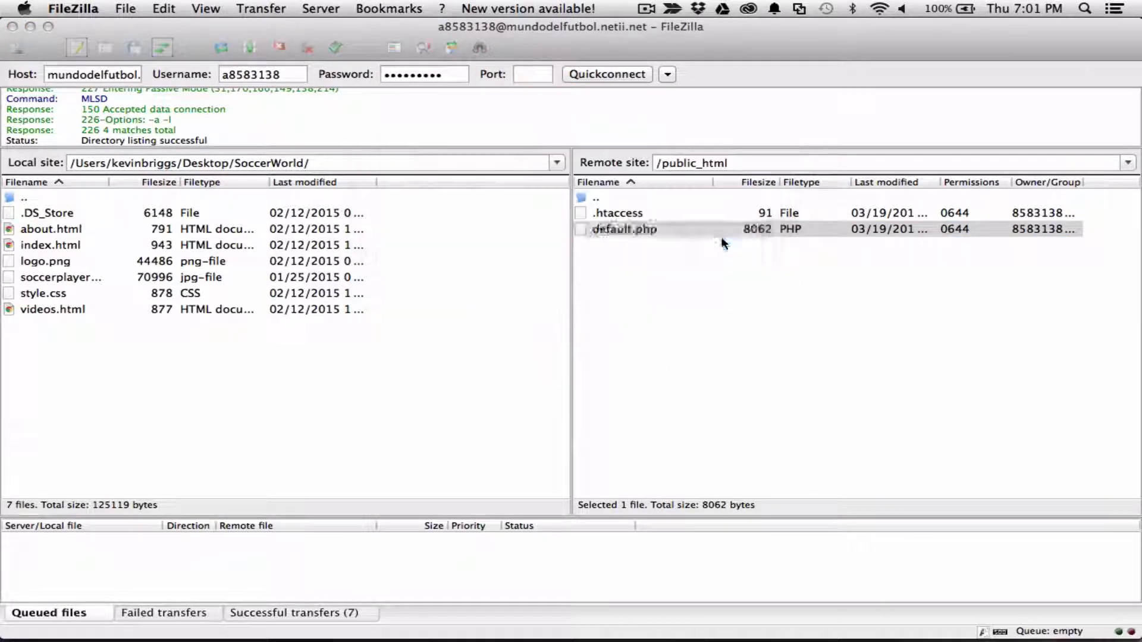
click(953, 36)
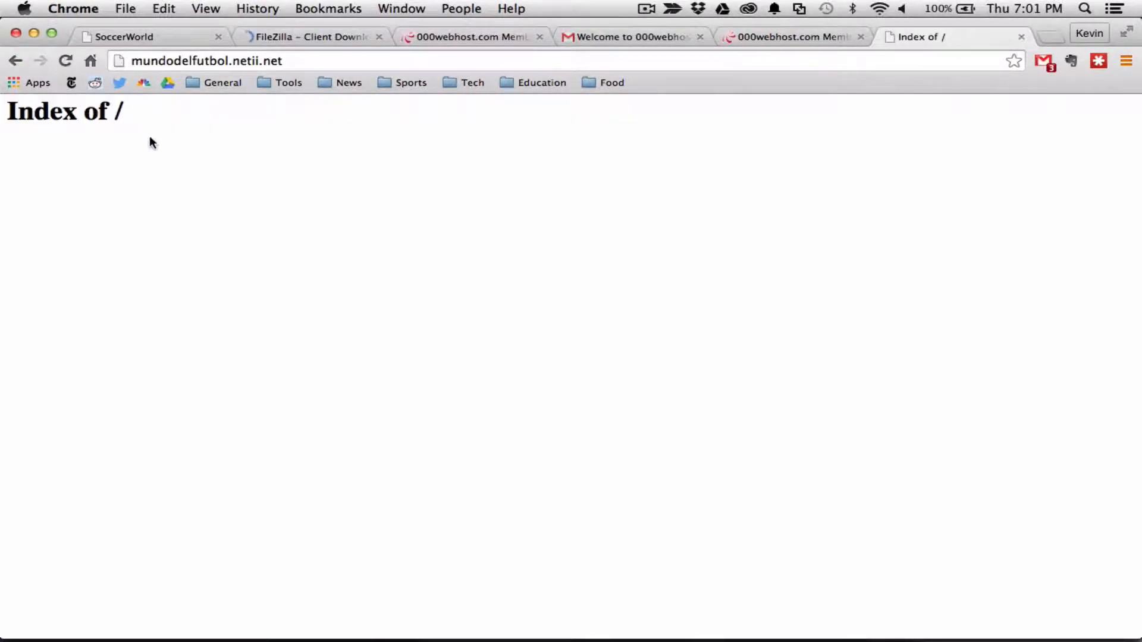
Step: Reload the site to see the empty Index of / page, then return to FileZilla
click(65, 61)
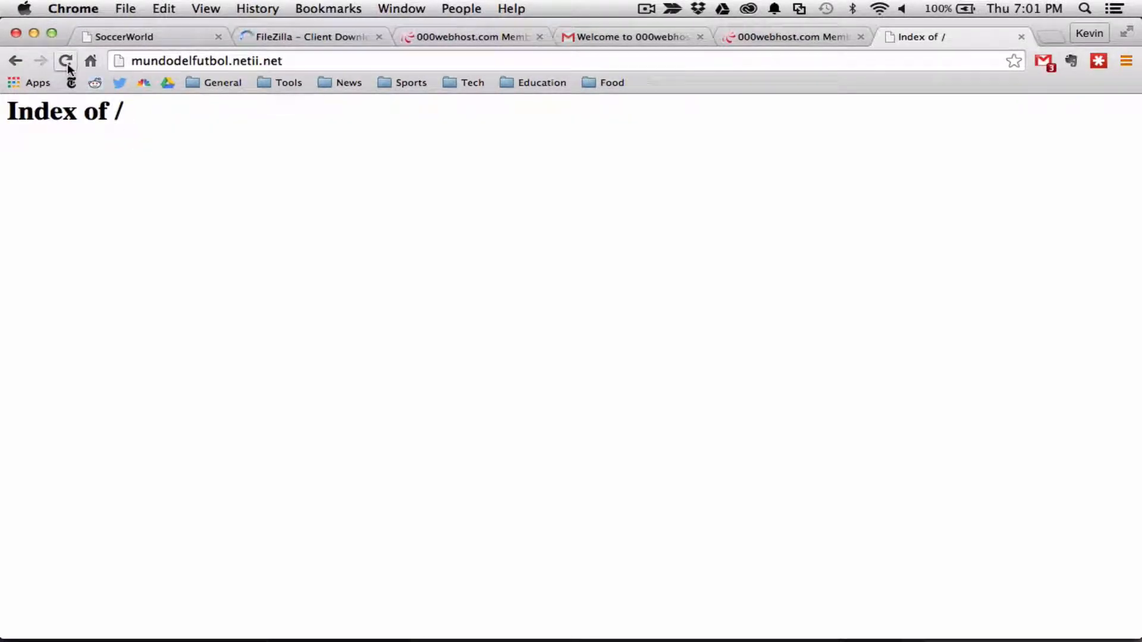
click(630, 36)
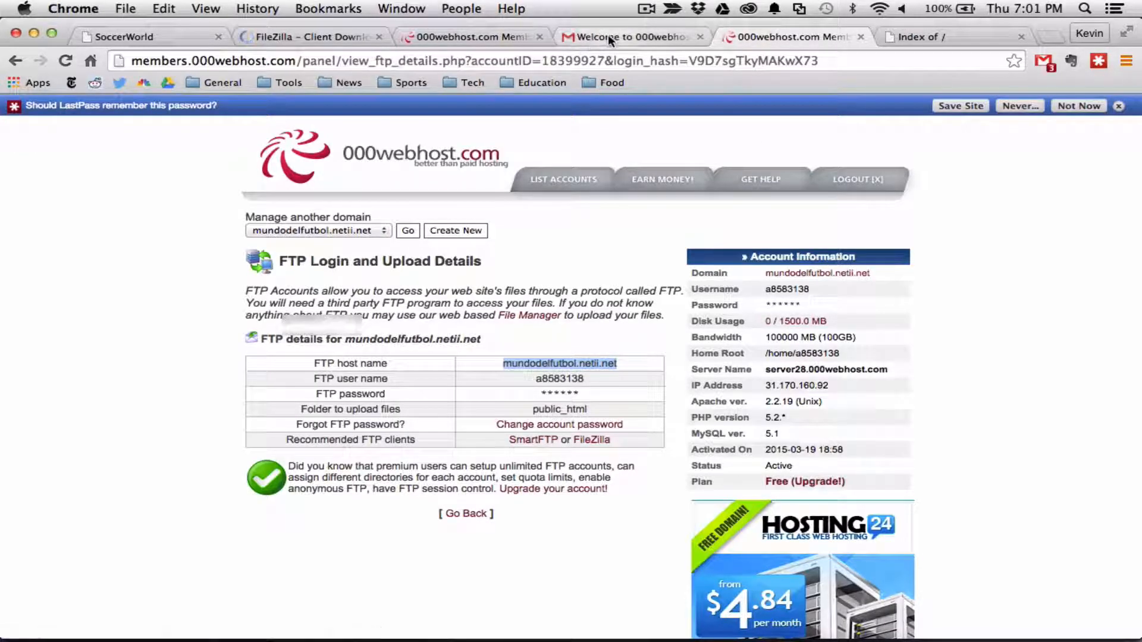
click(946, 36)
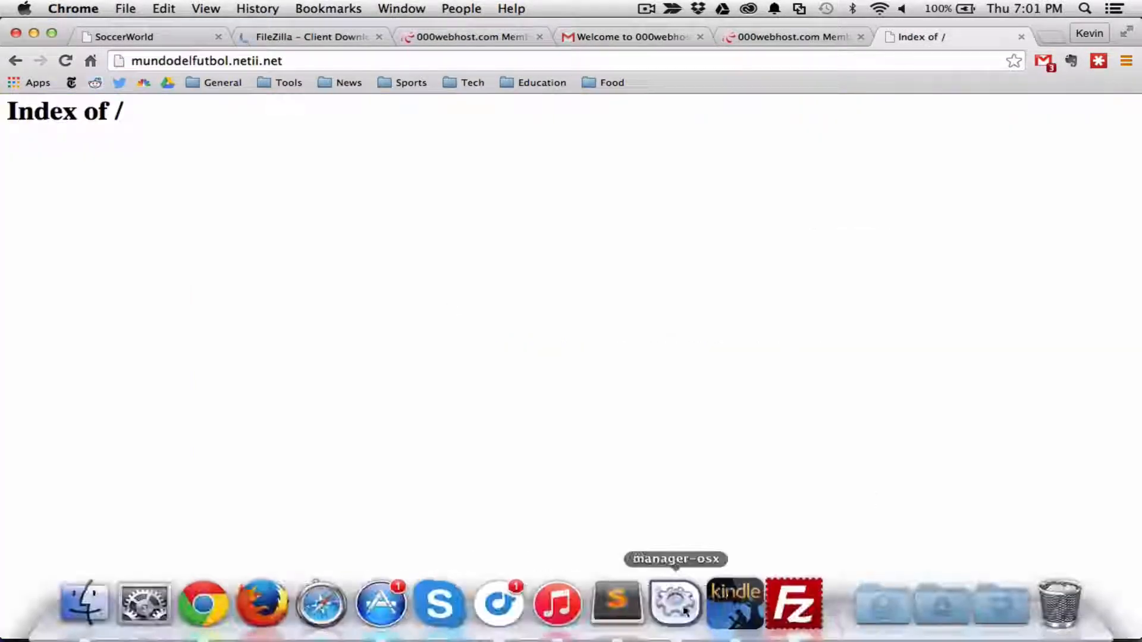
click(792, 603)
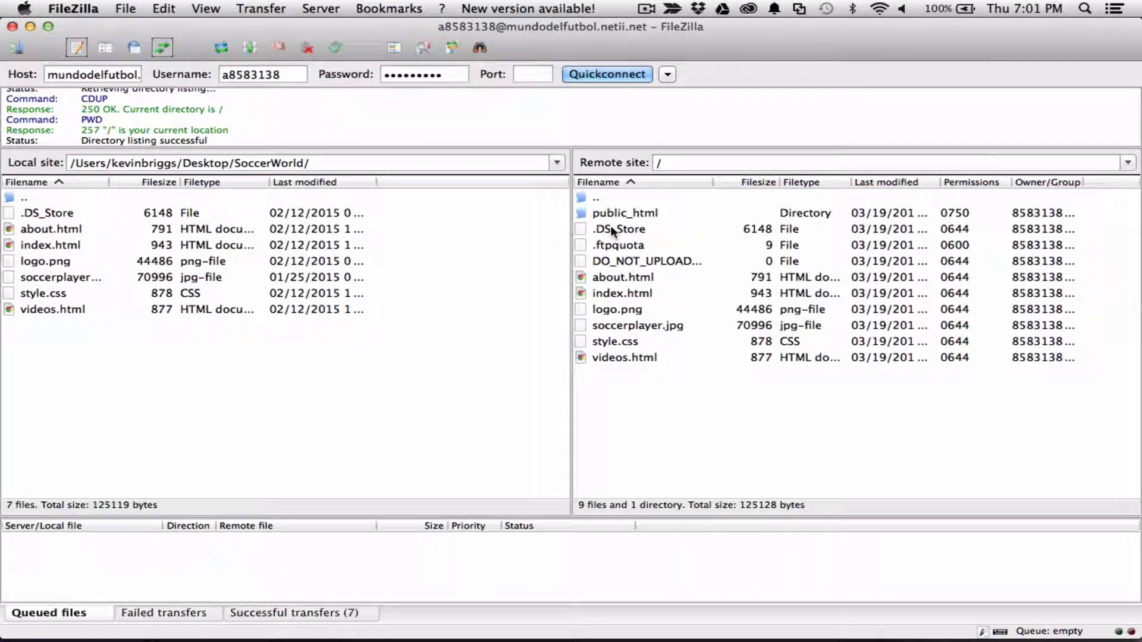
Step: Select about.html through videos.html on the server and move them into public_html
click(622, 276)
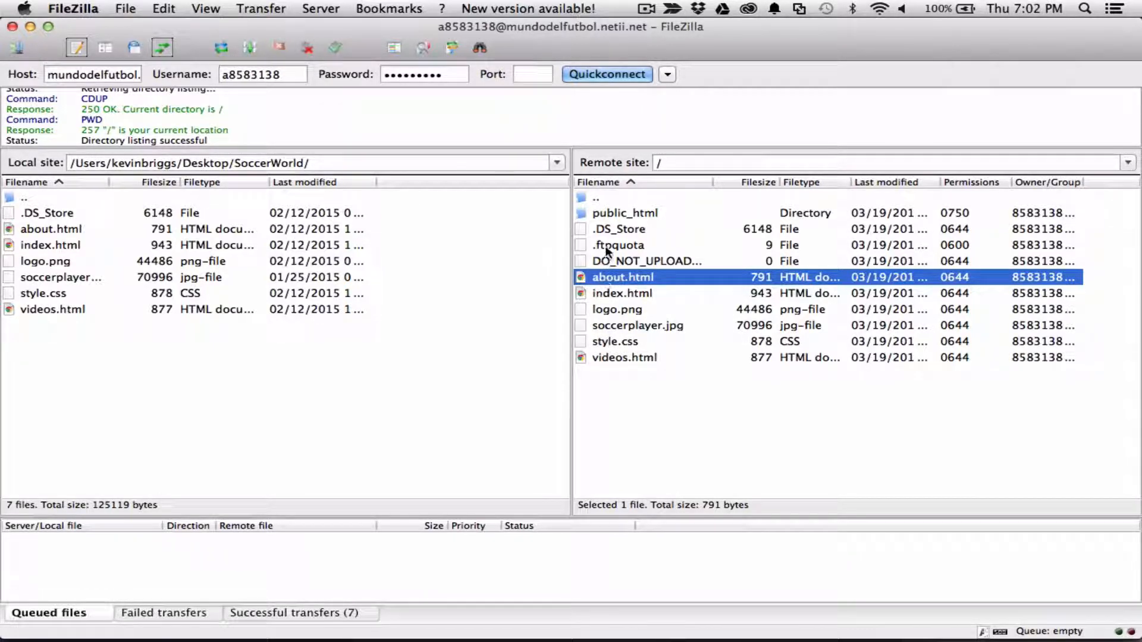
mouse_move(608, 230)
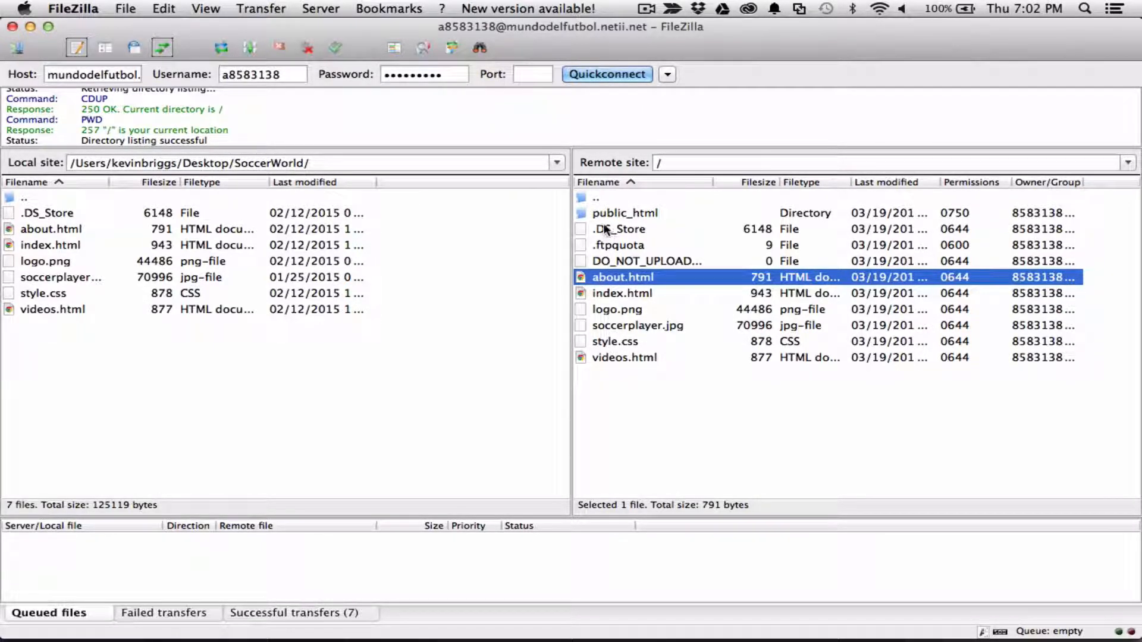
click(619, 228)
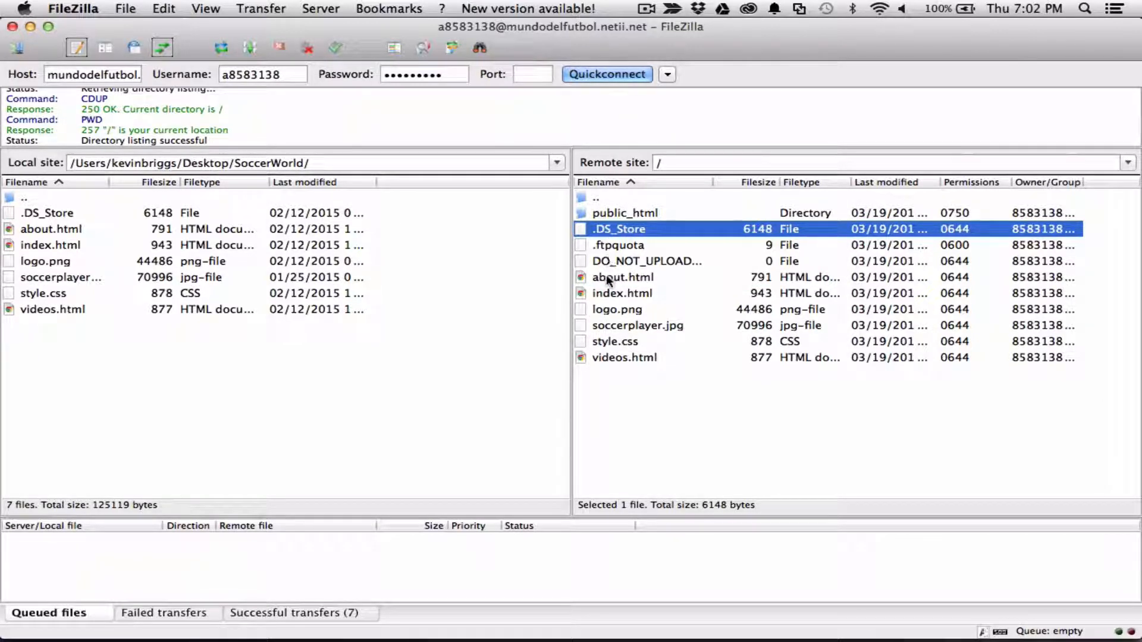
click(622, 277)
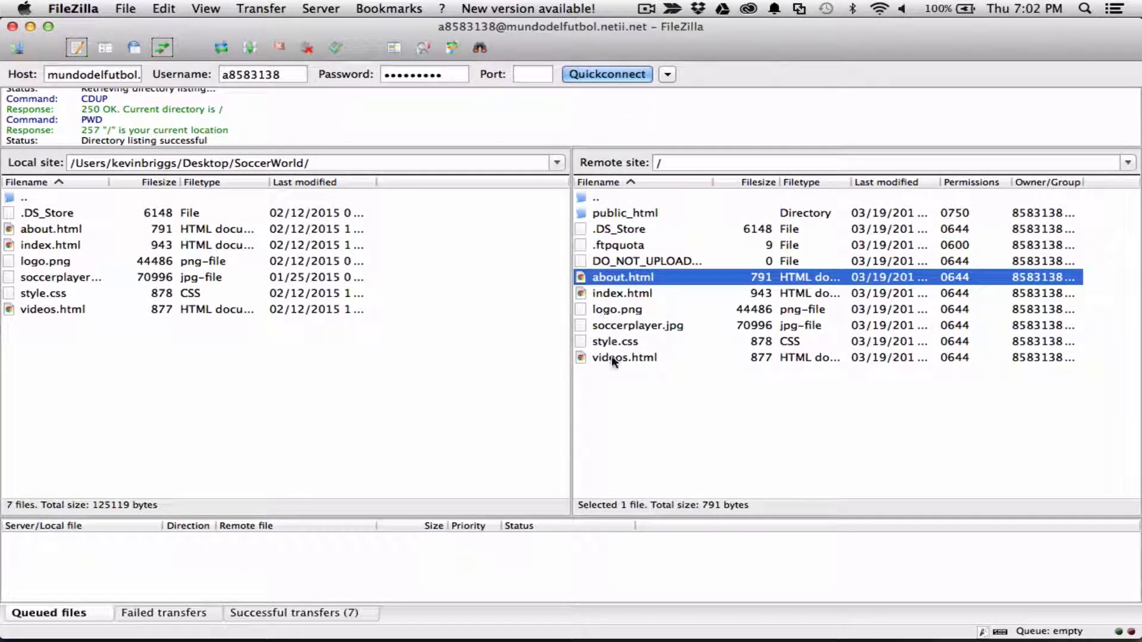
click(624, 358)
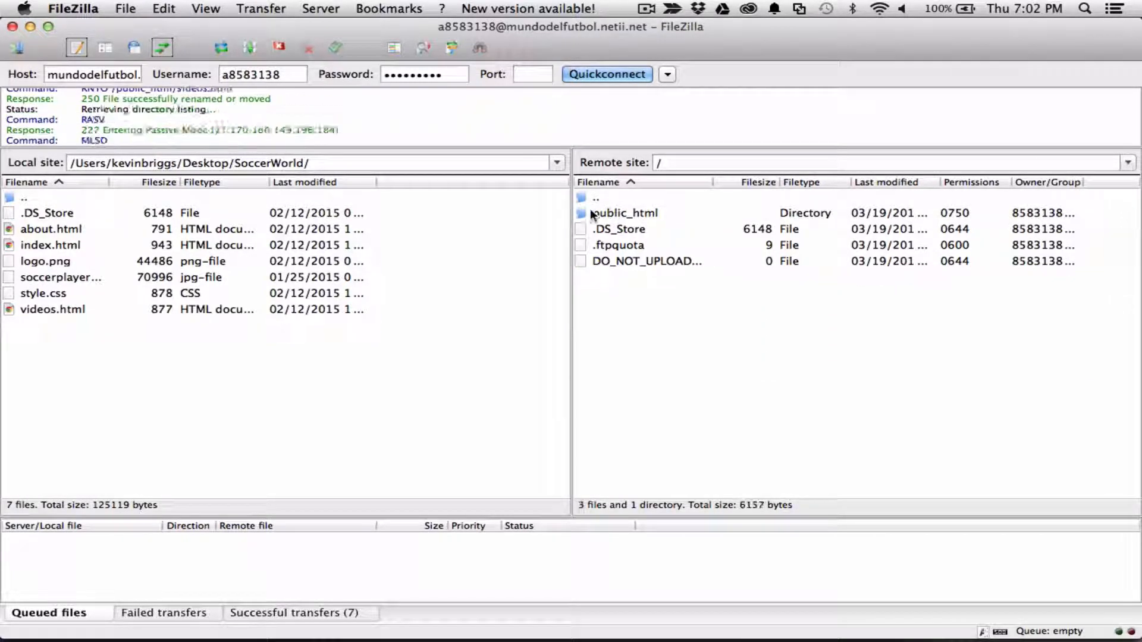
click(204, 603)
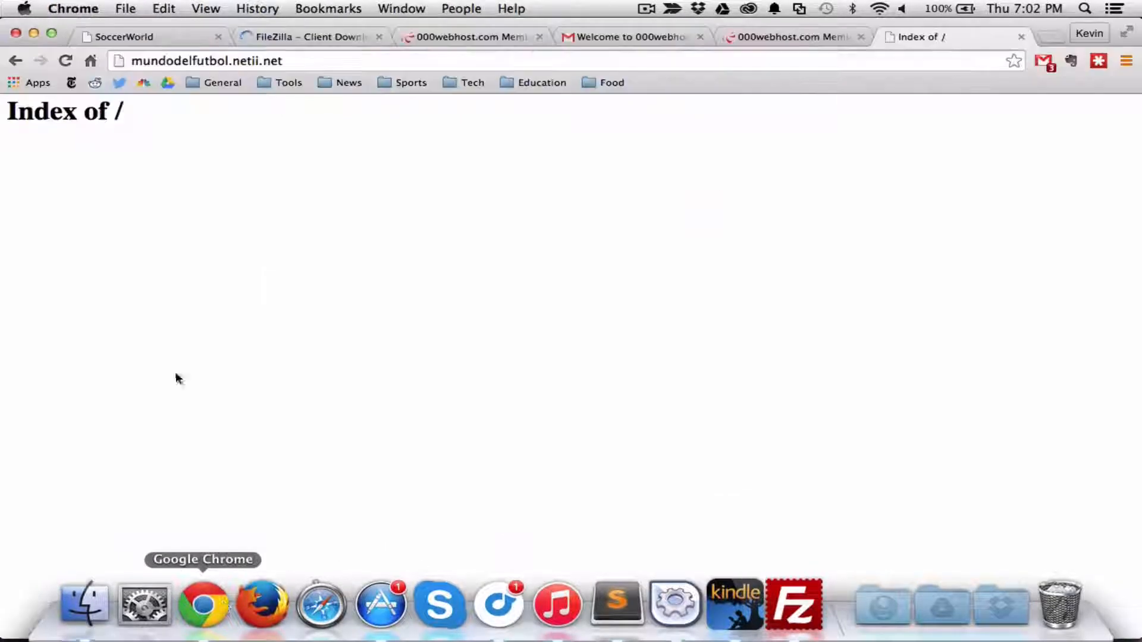
Step: Reload the live SoccerWorld site in Chrome and visit its Videos, About and Home pages
click(65, 61)
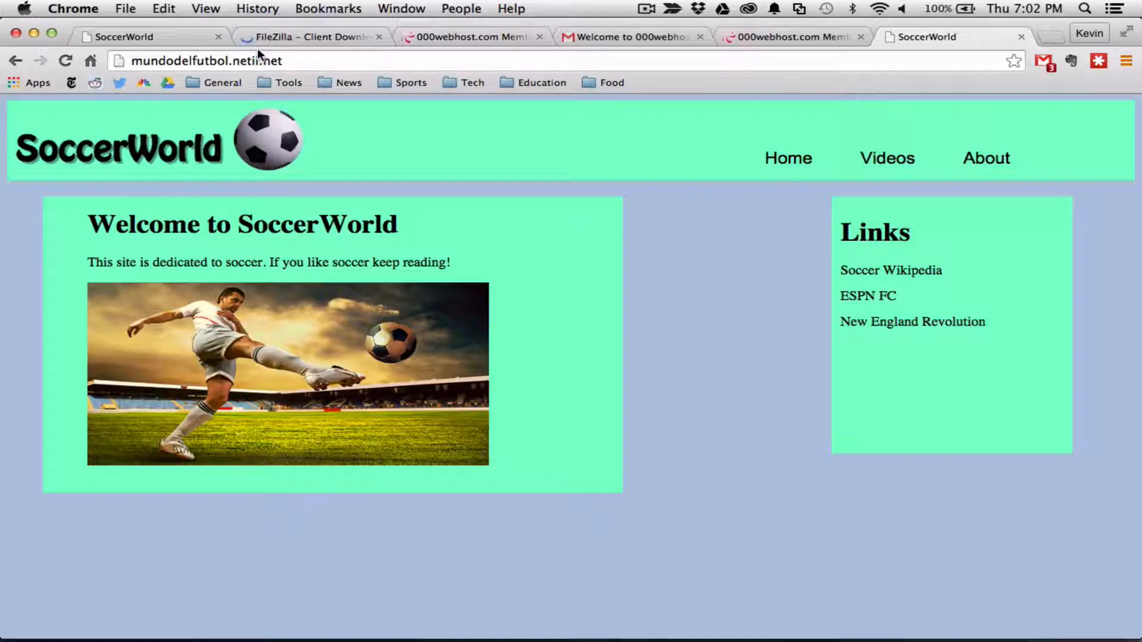
click(886, 158)
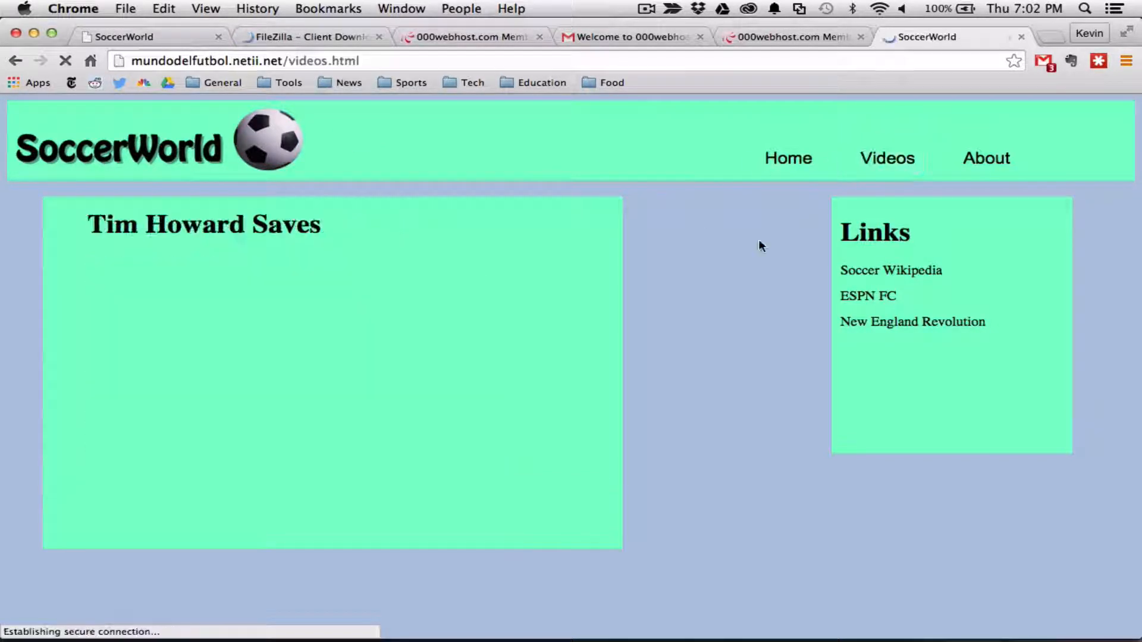
click(787, 159)
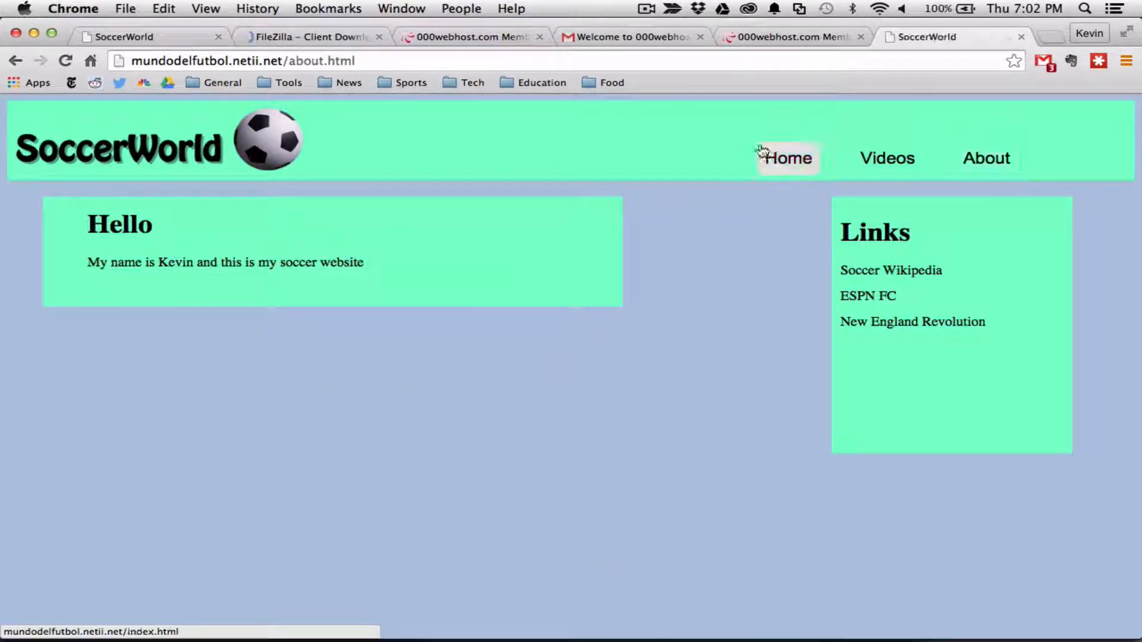
click(787, 158)
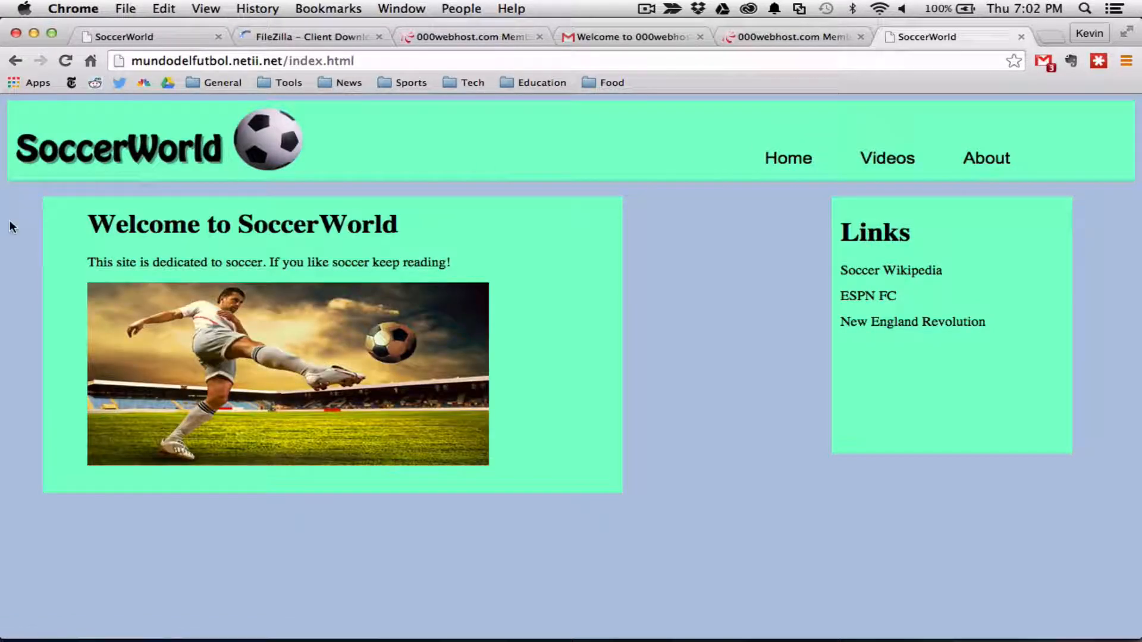